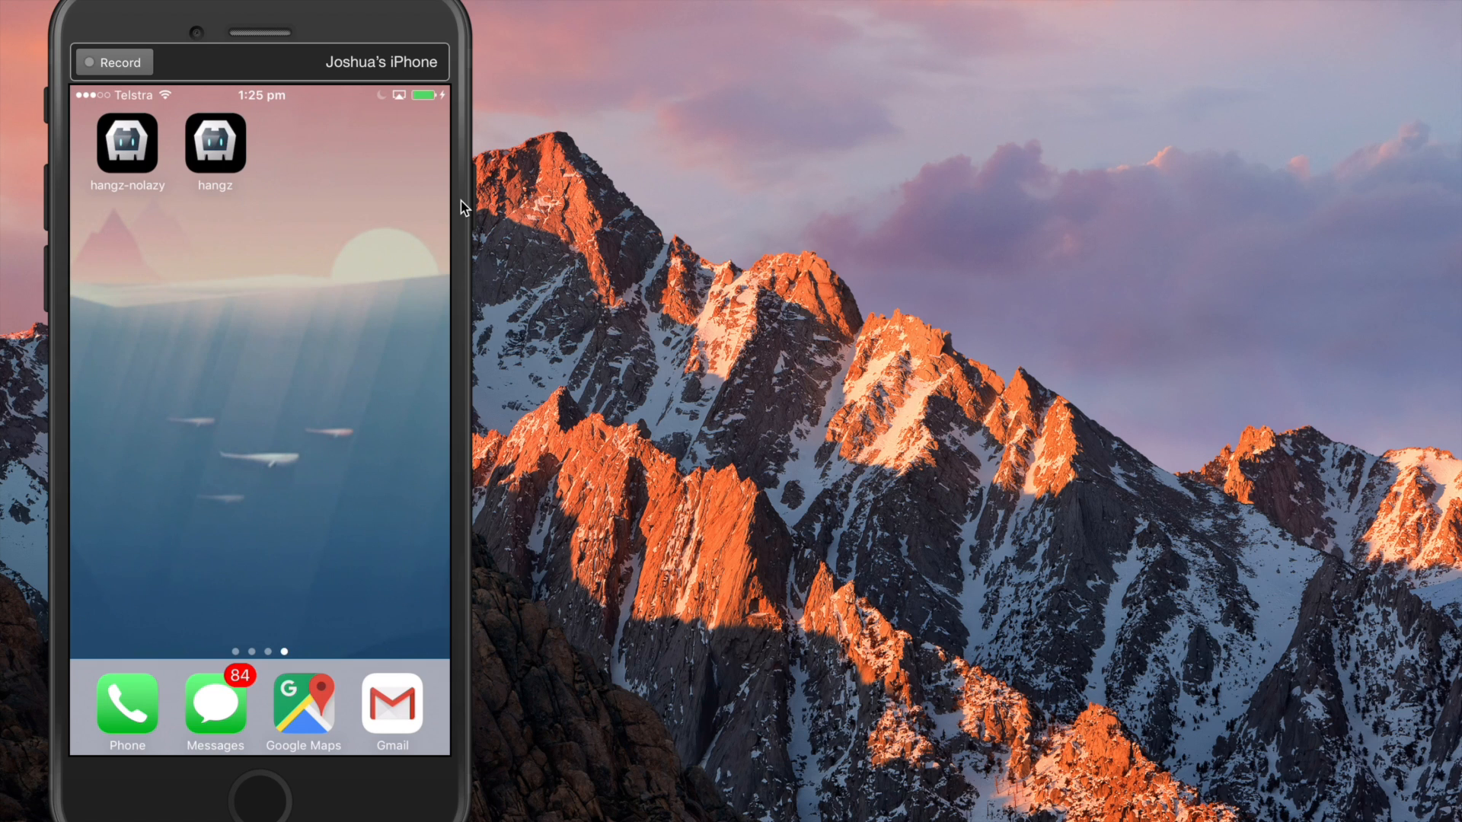
mouse_move(690, 334)
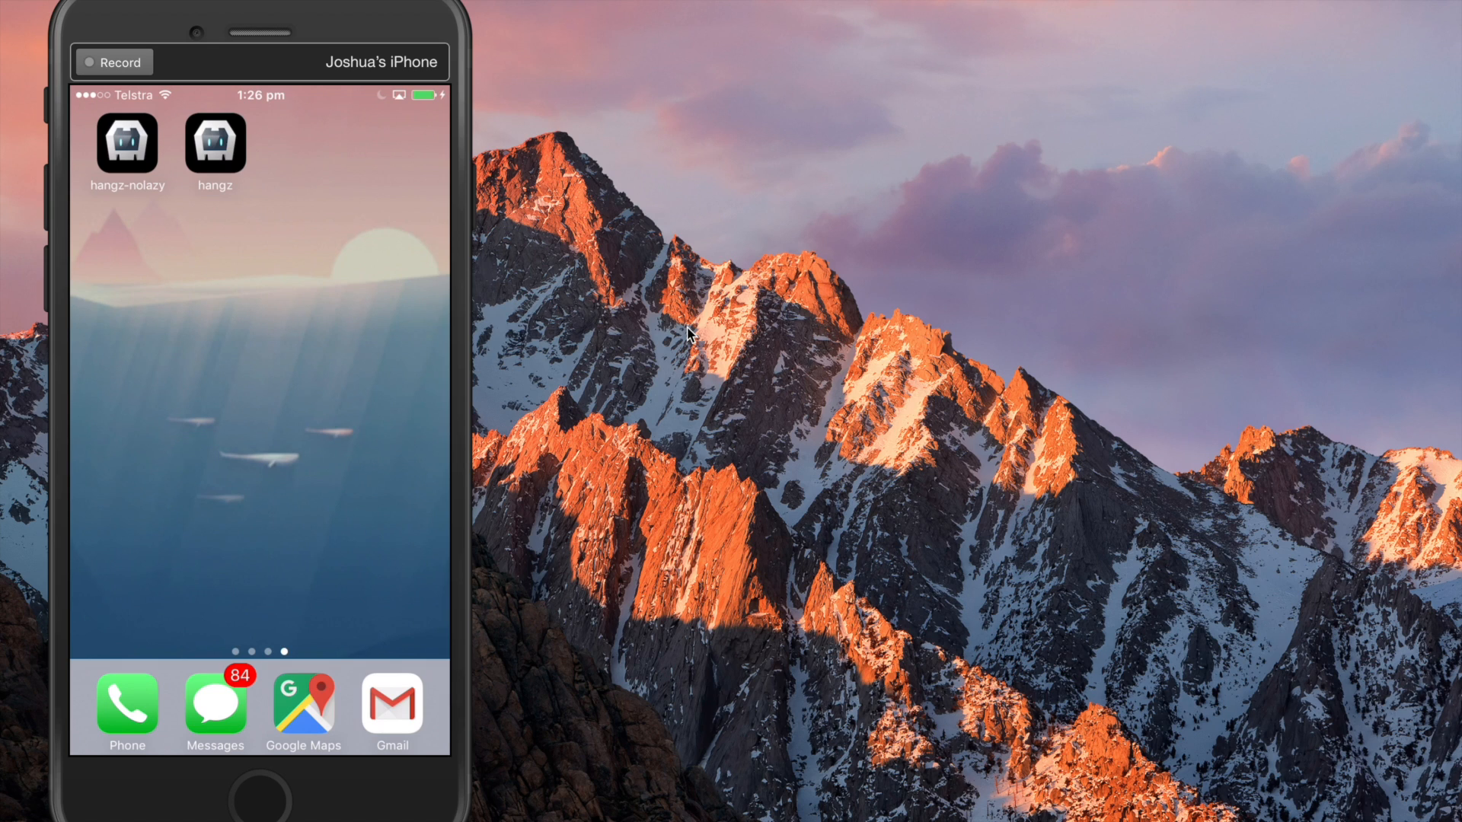
mouse_move(650, 548)
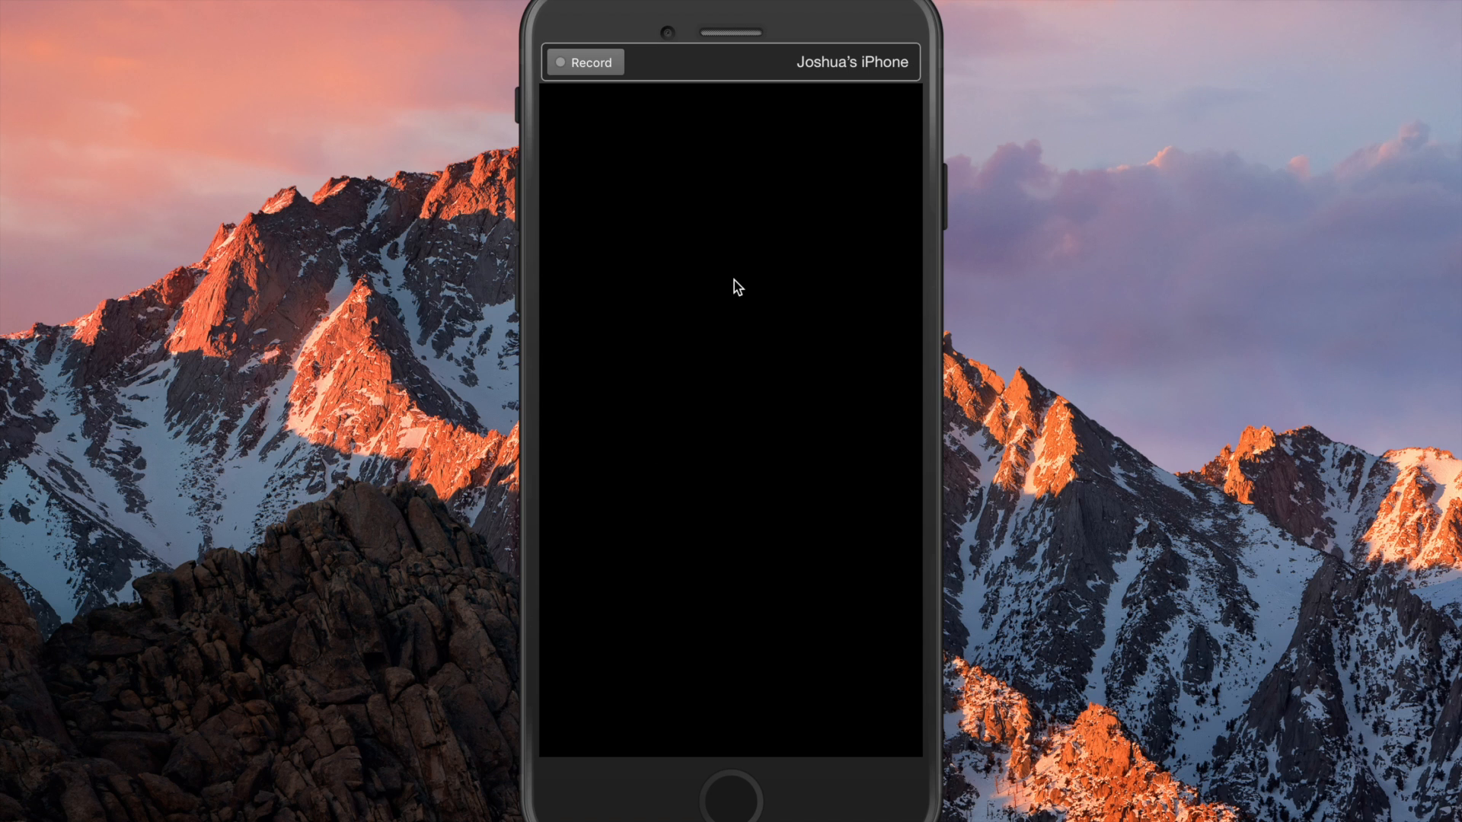
mouse_move(825, 77)
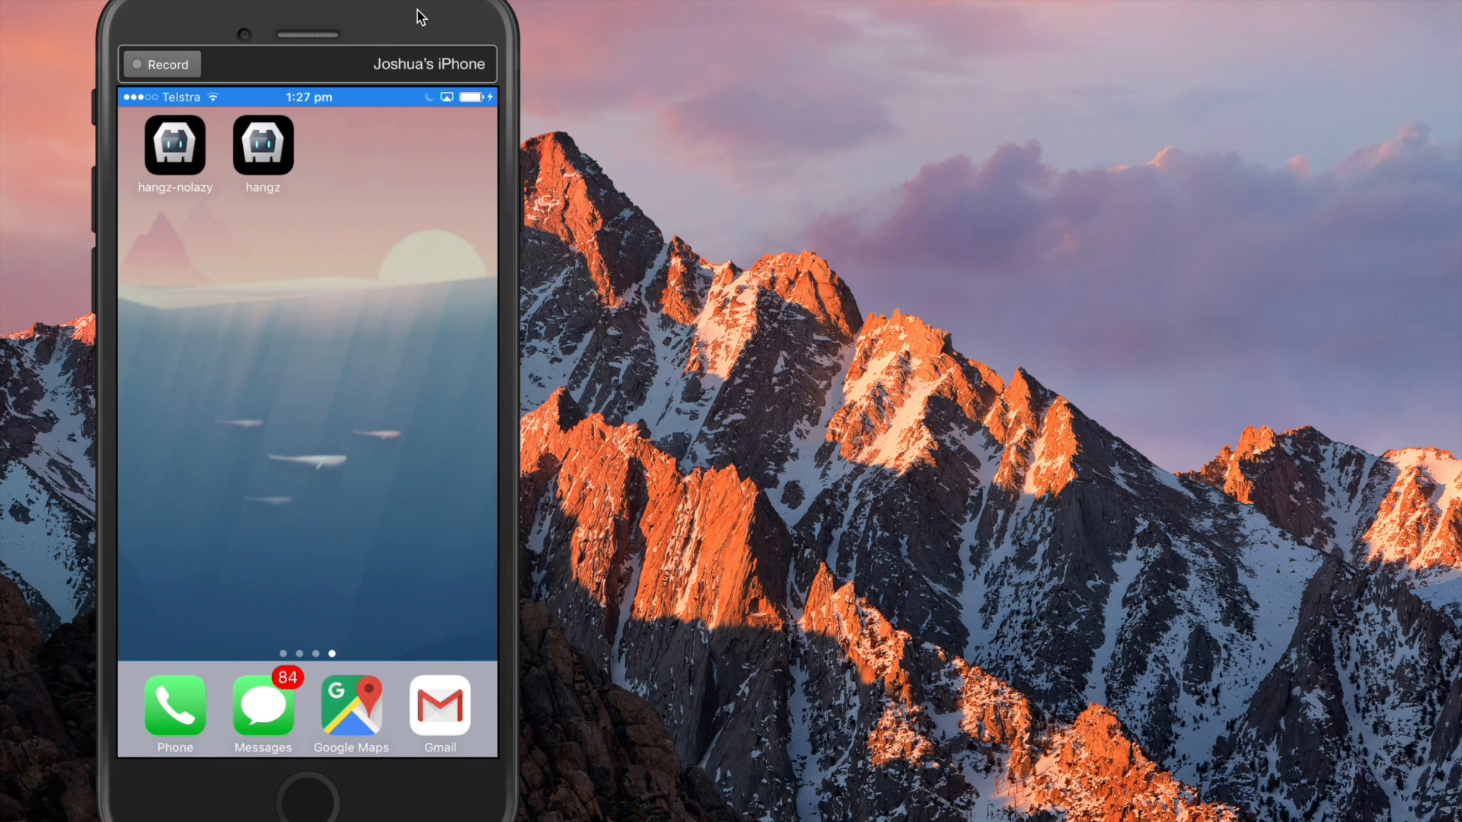
mouse_move(512, 82)
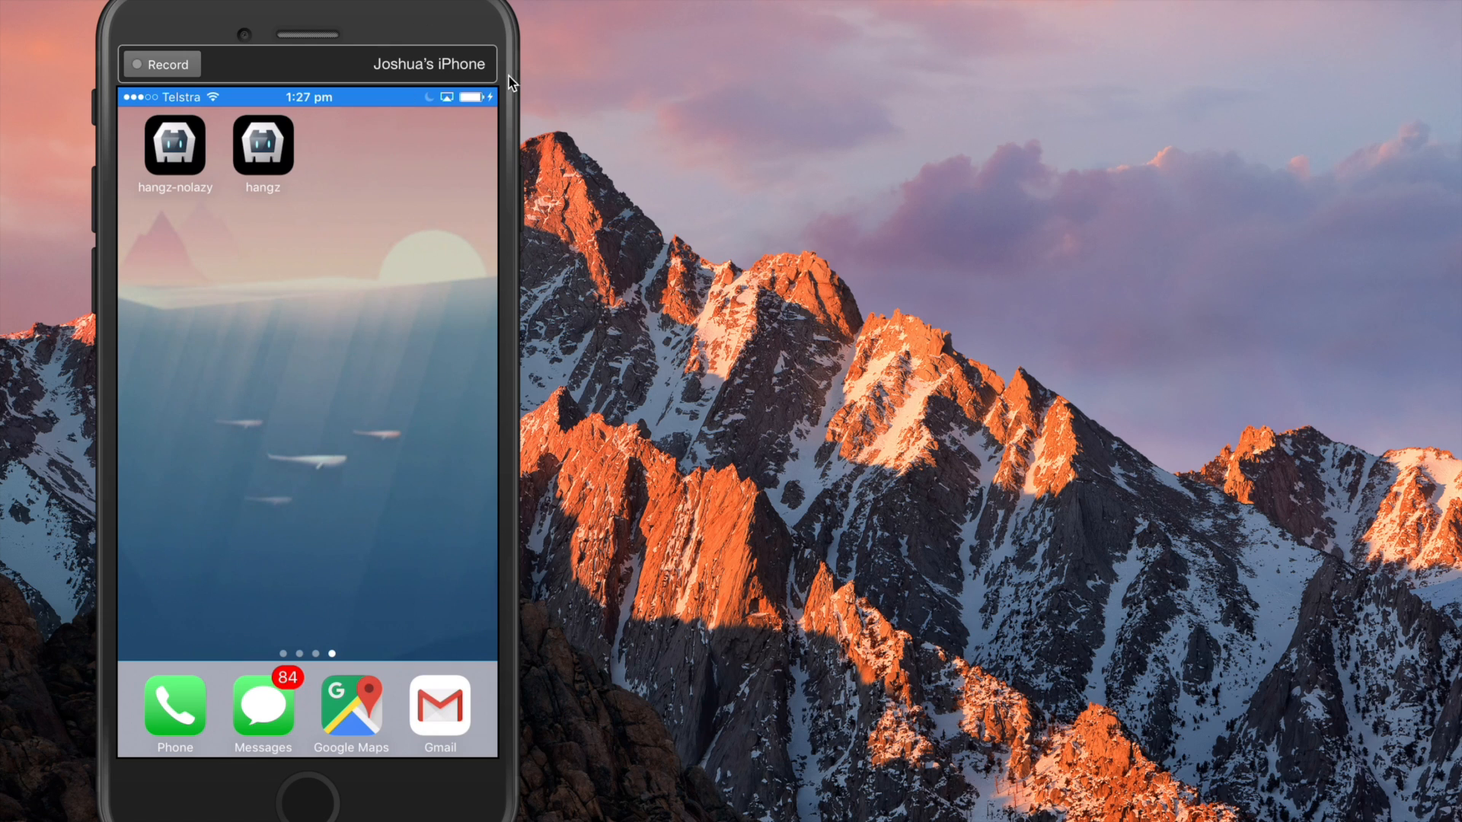
mouse_move(583, 82)
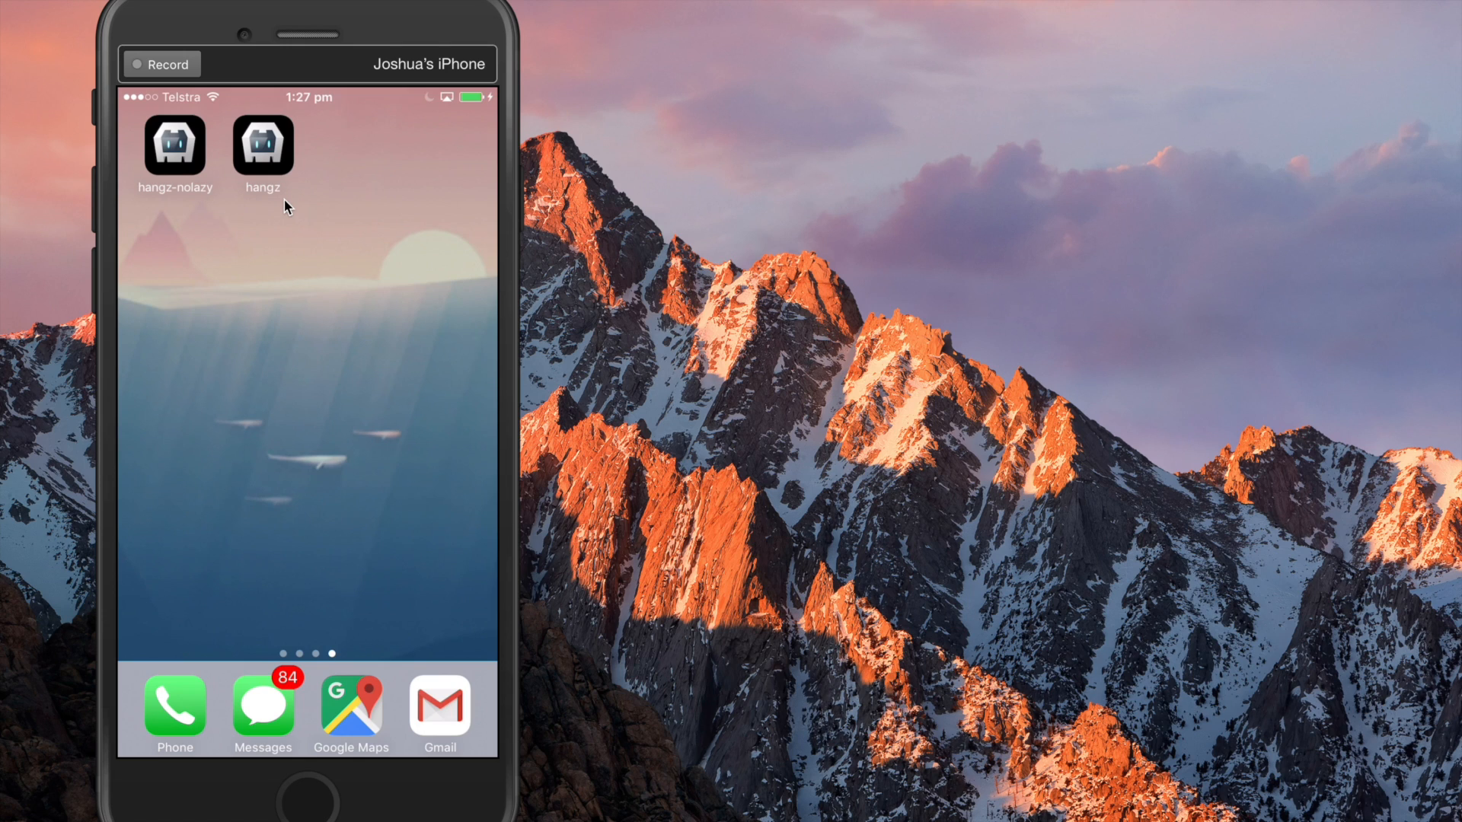
mouse_move(153, 211)
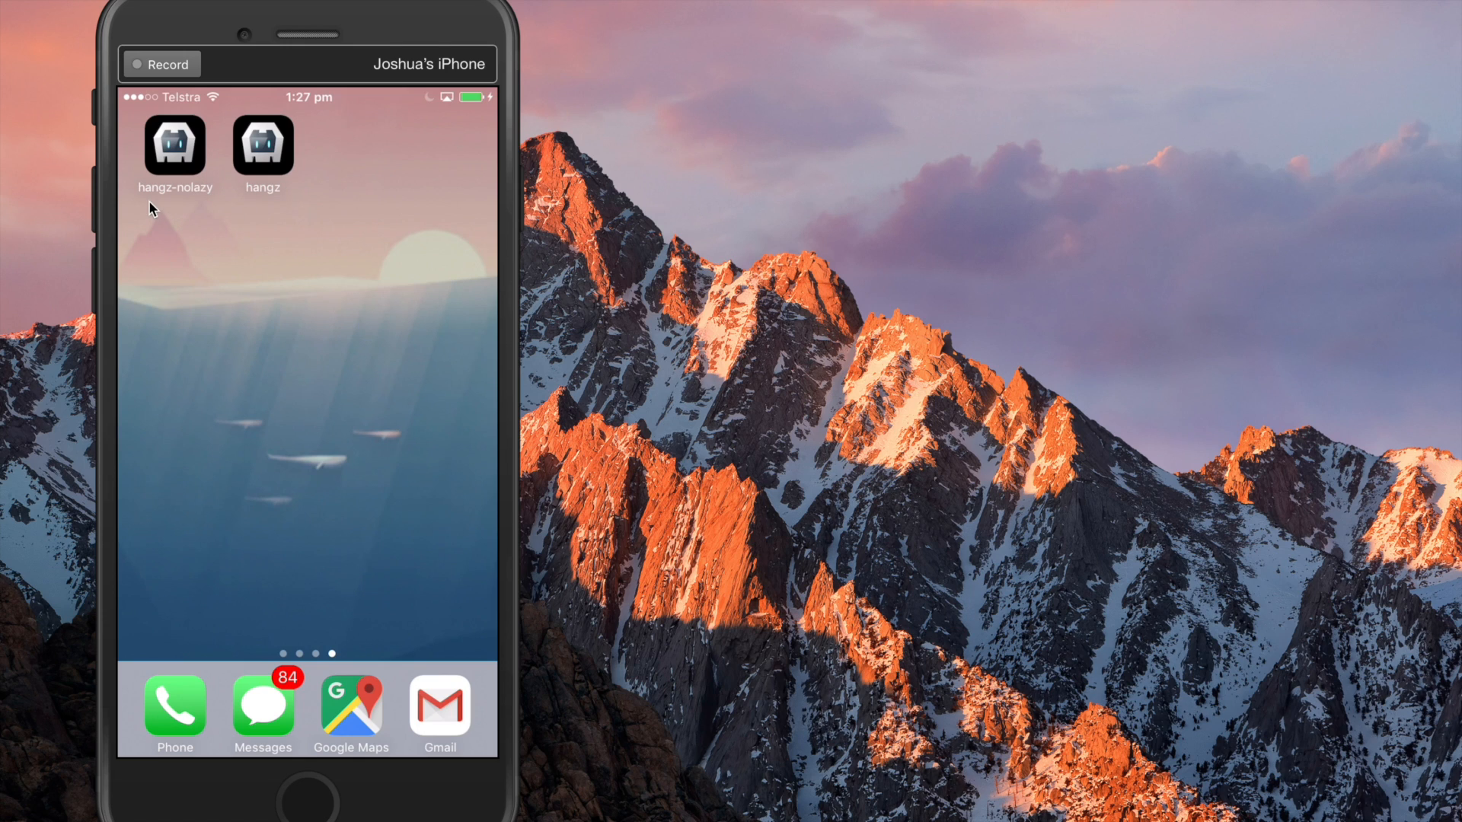
mouse_move(506, 182)
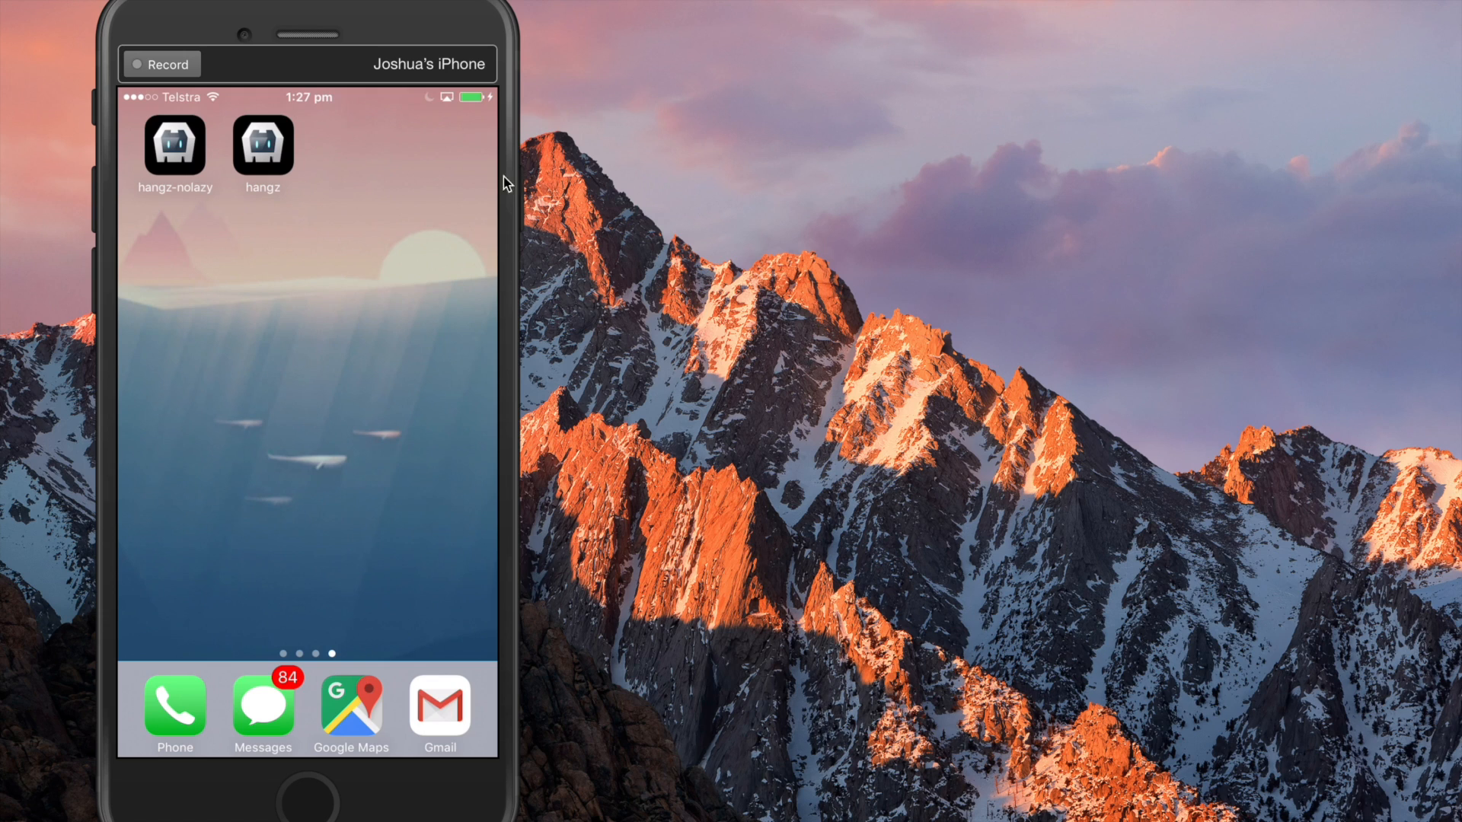
mouse_move(512, 184)
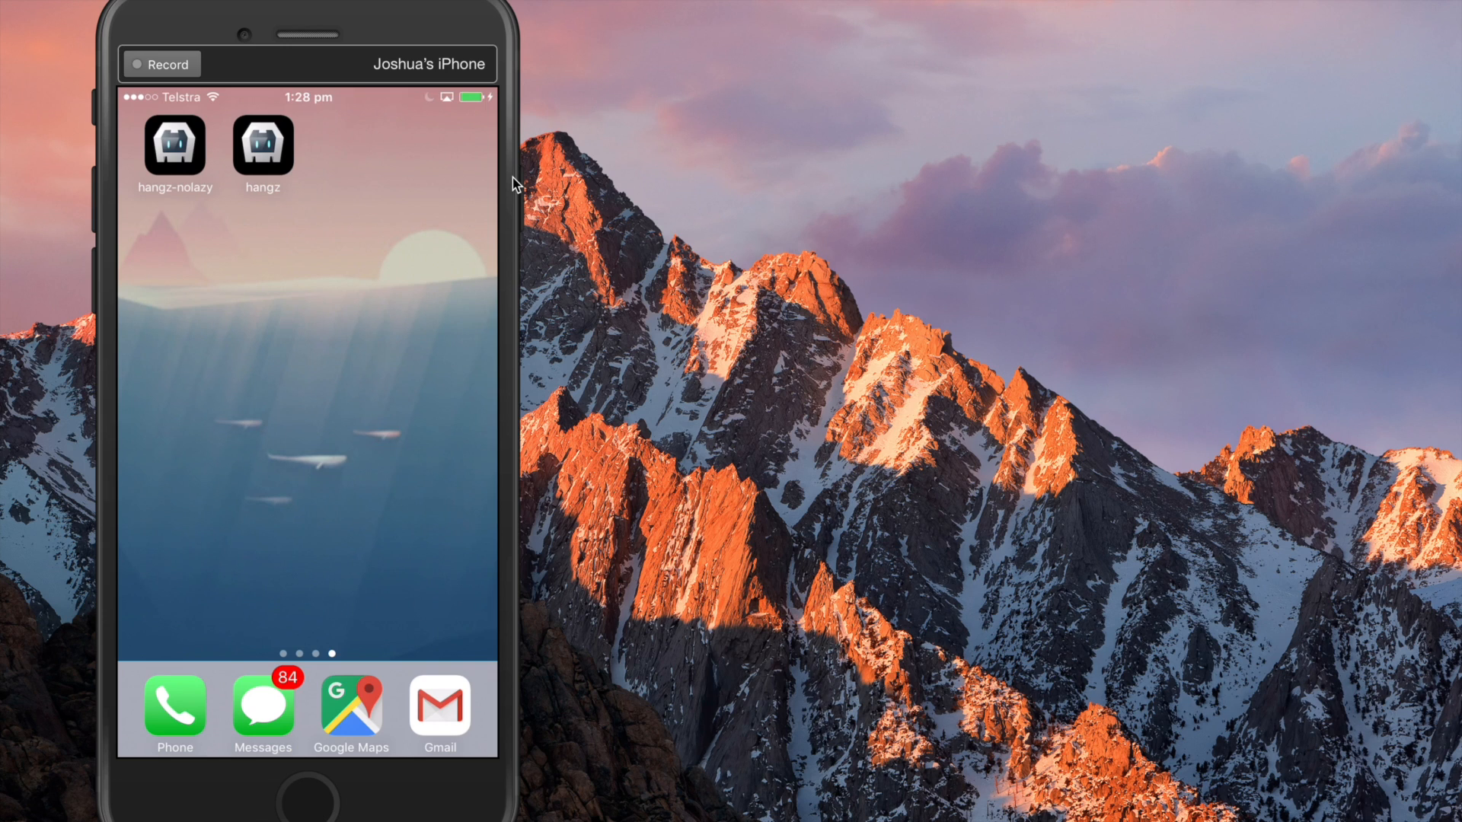
mouse_move(625, 249)
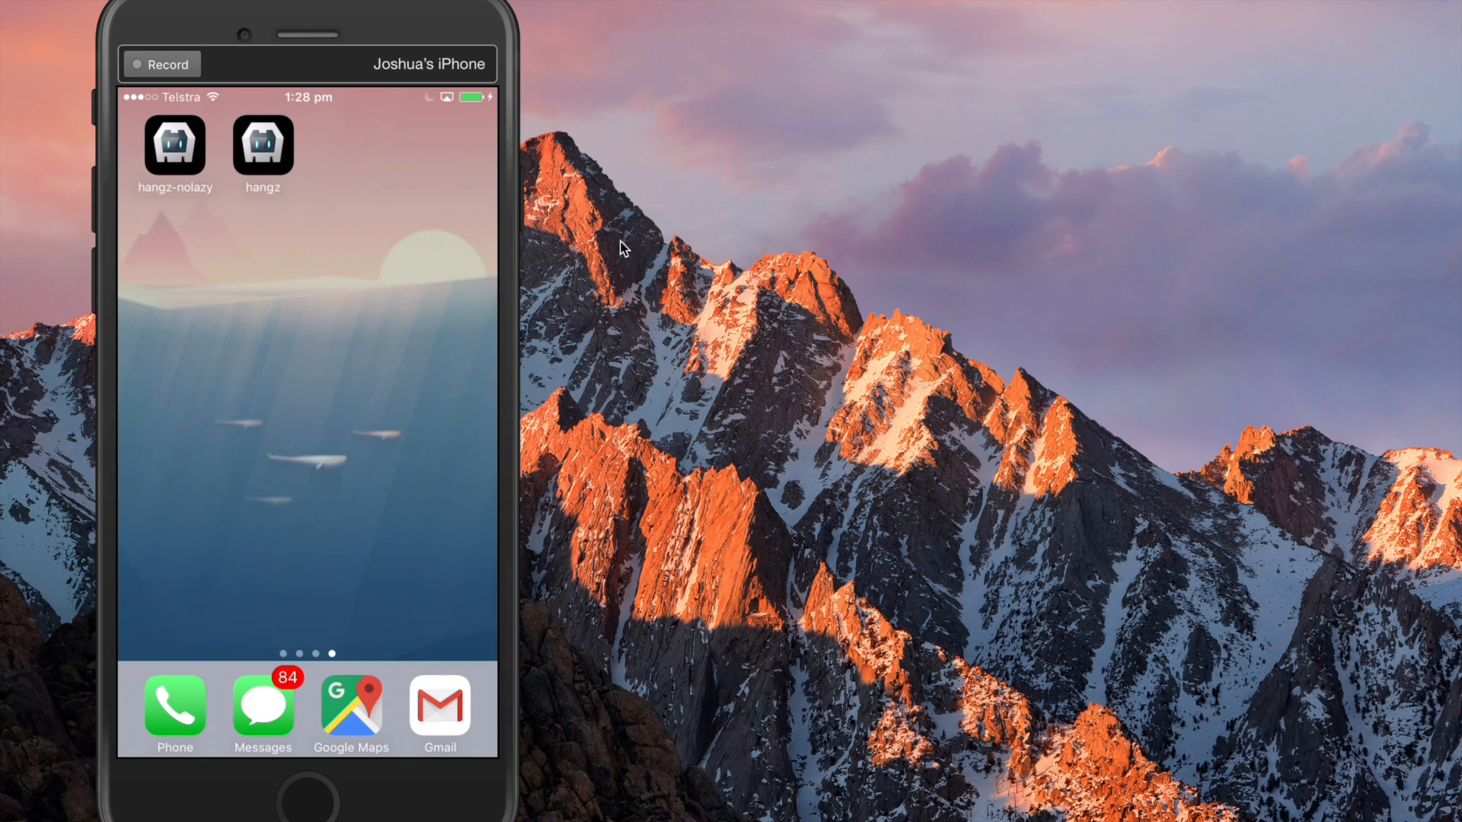
- Launch the hangz app from the iPhone home screen so its login screen appears
click(264, 145)
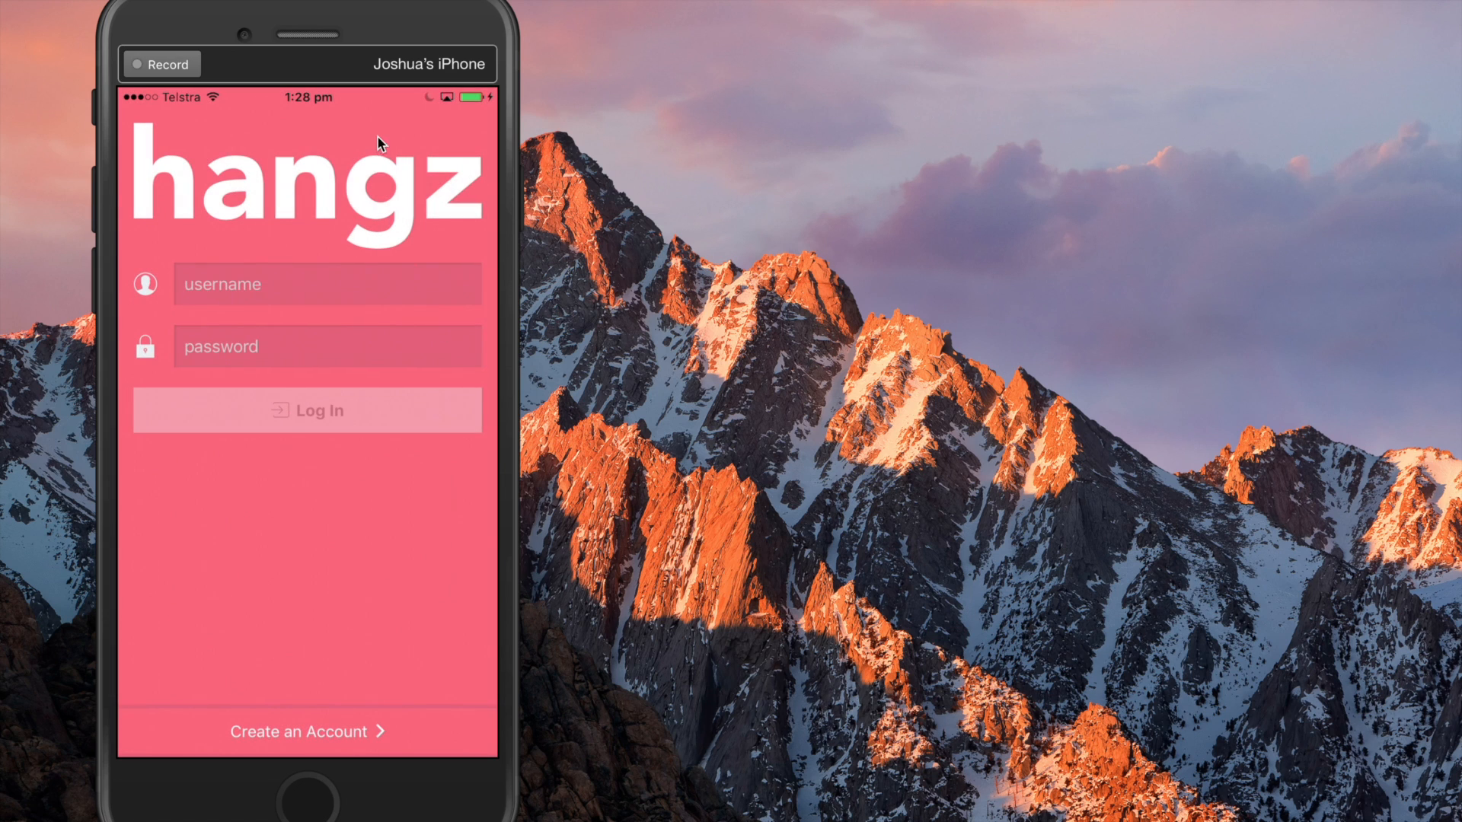
mouse_move(695, 285)
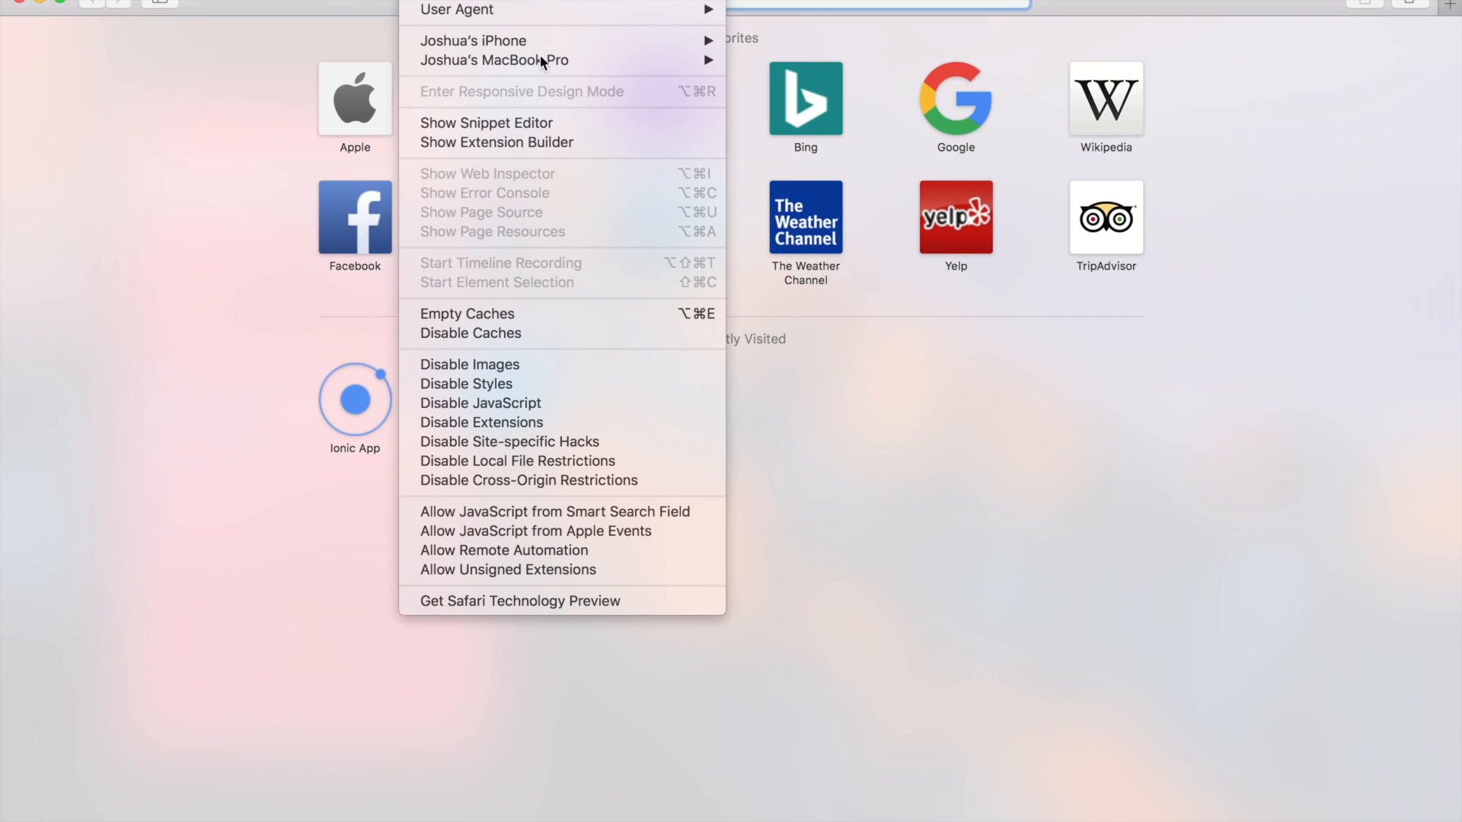
mouse_move(472, 39)
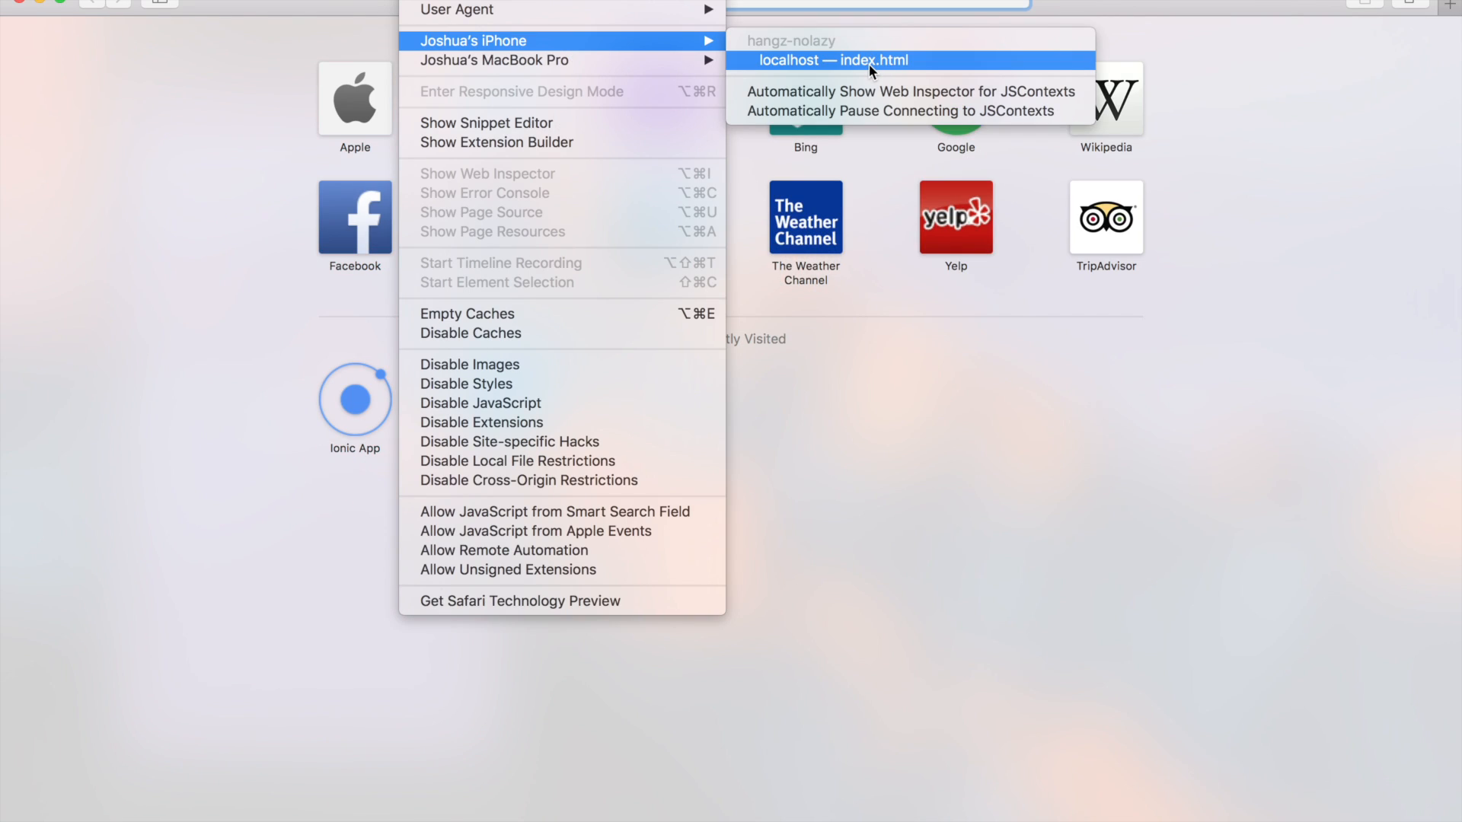
- Open Web Inspector on the hangz-nolazy app's localhost index.html via Develop > iPhone
click(828, 59)
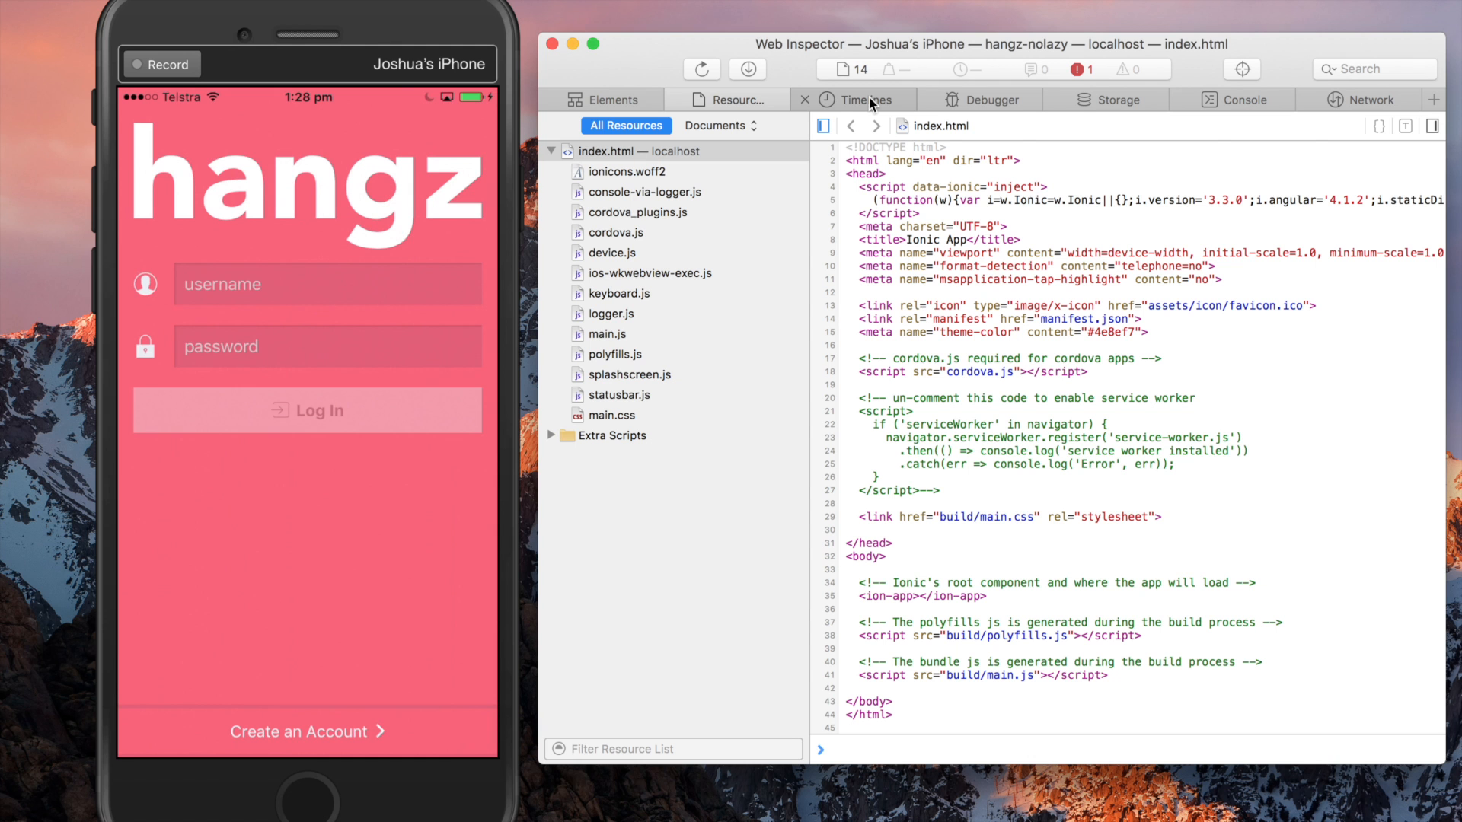
- Show the Timelines view with the Network Requests timeline selected, no requests yet
click(862, 101)
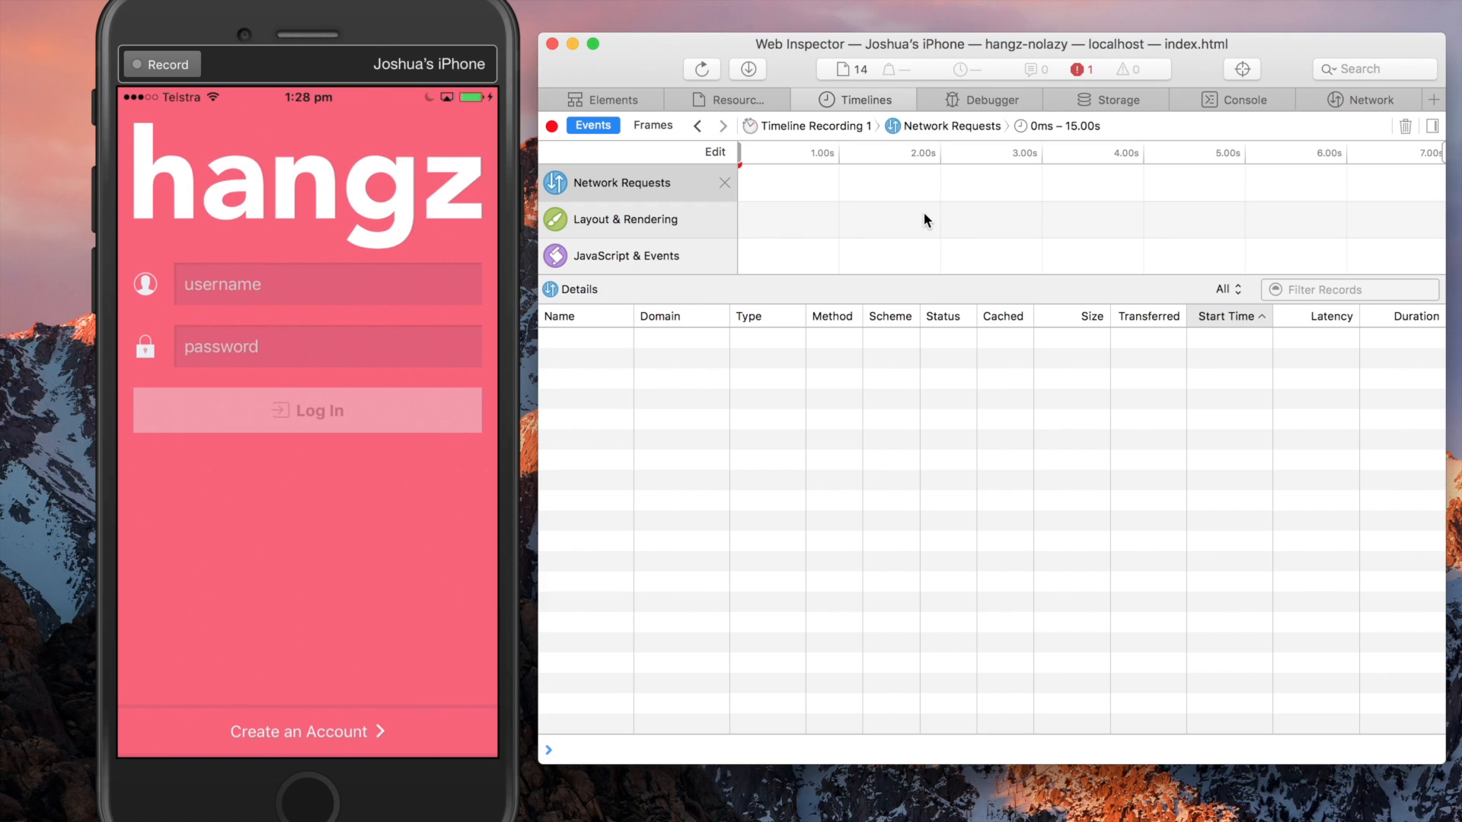
mouse_move(658, 184)
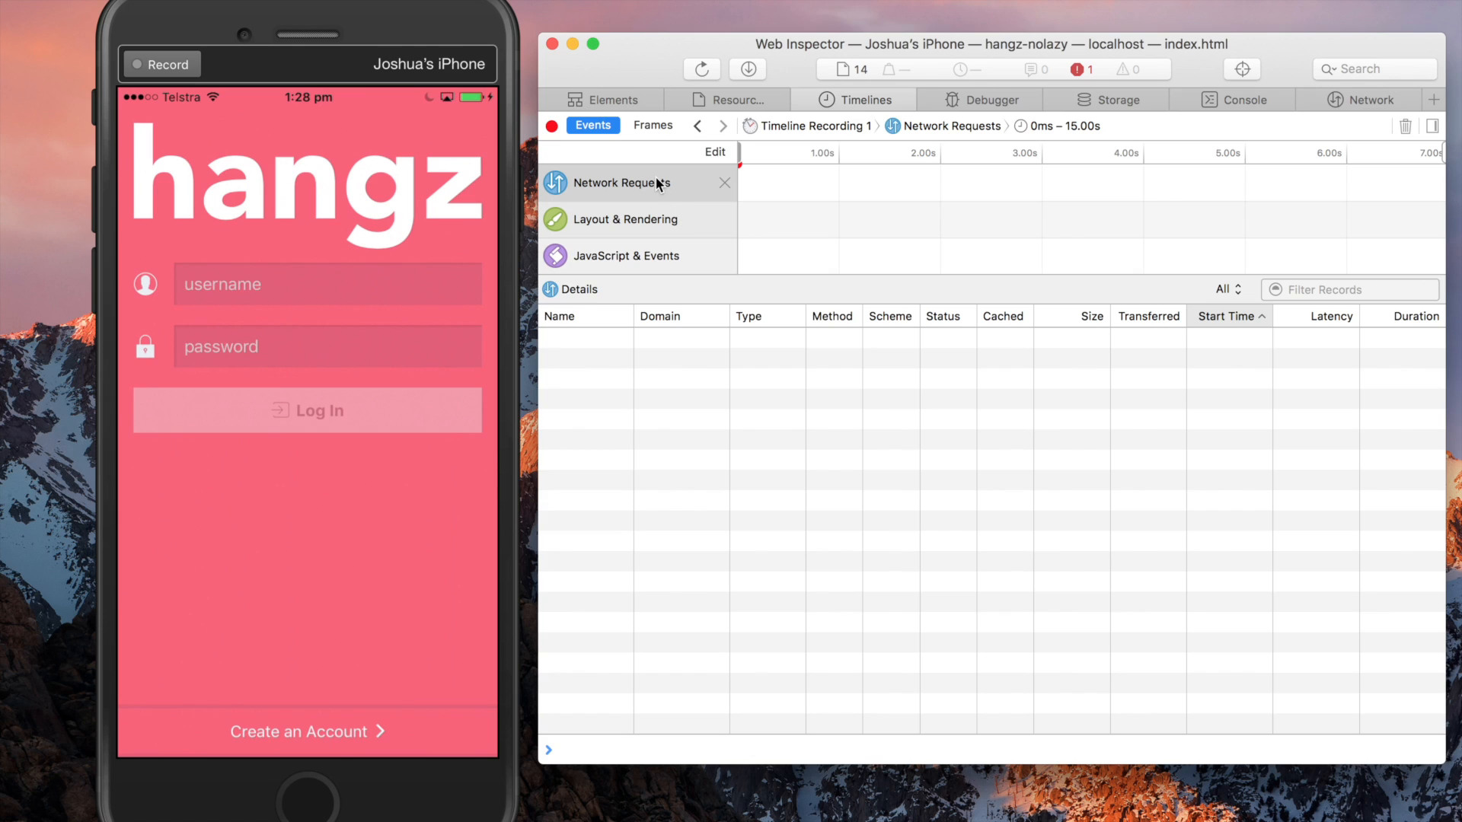
mouse_move(626, 224)
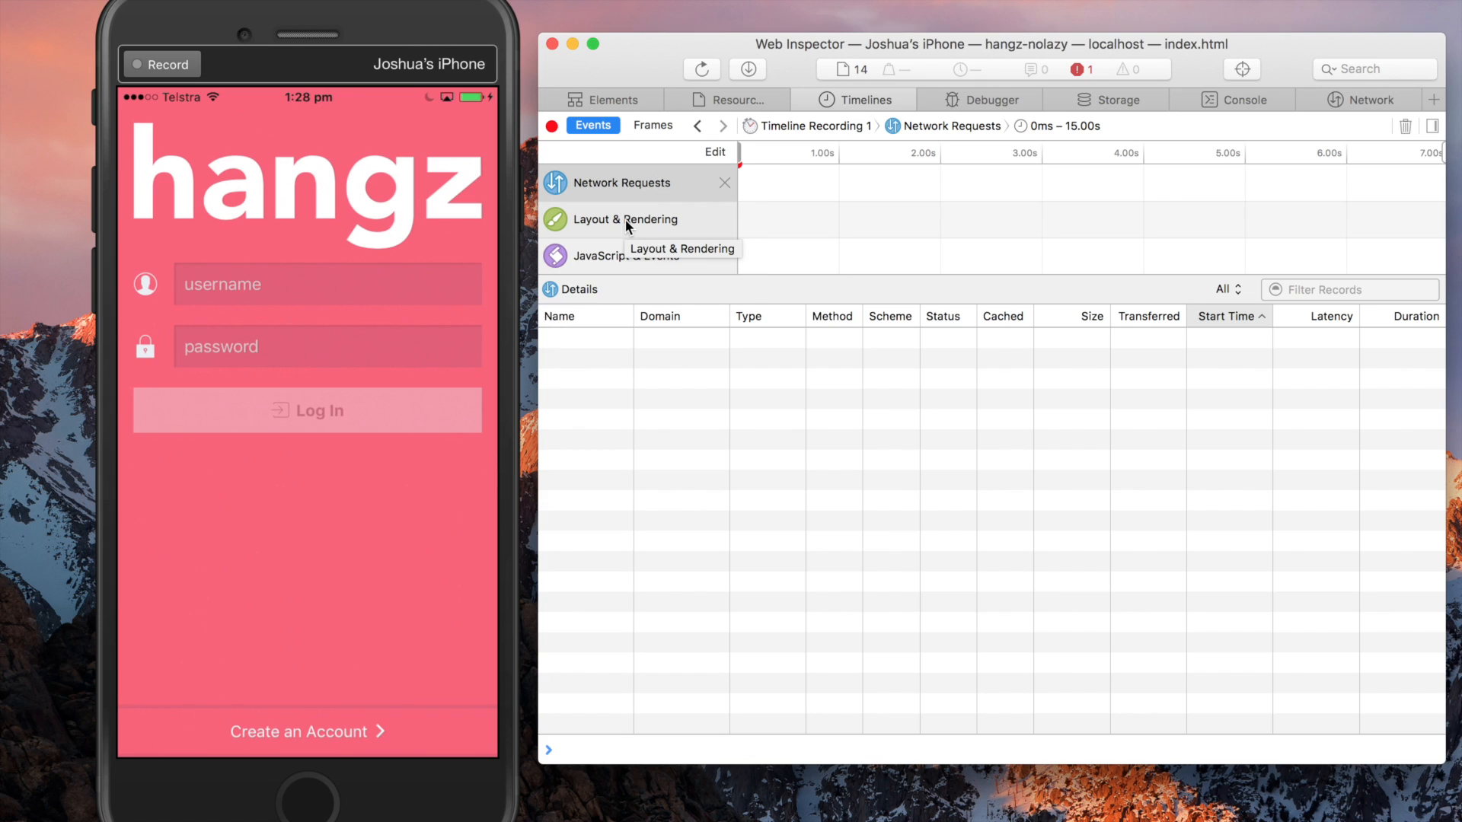
click(620, 183)
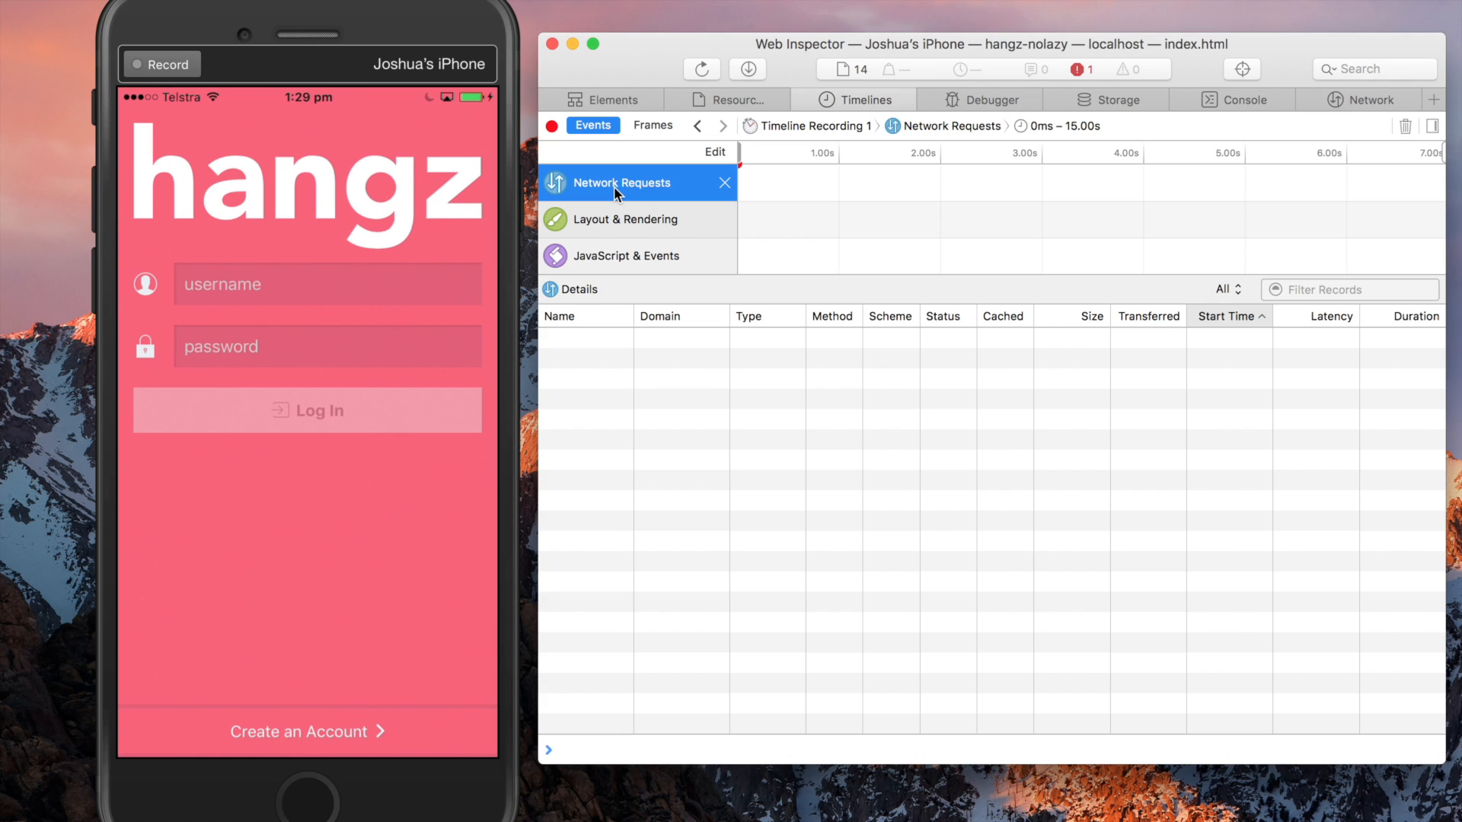
mouse_move(702, 69)
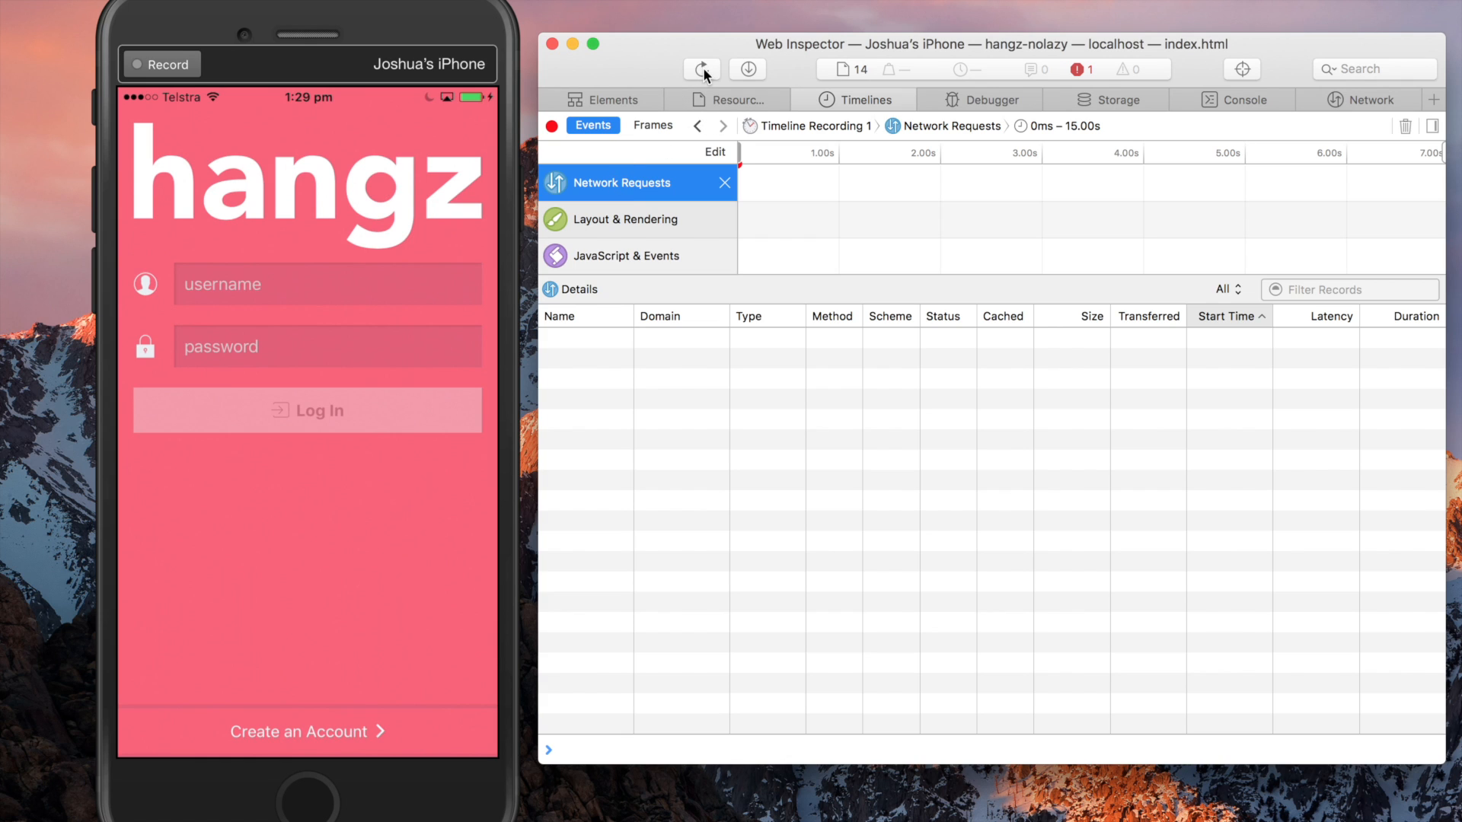
click(700, 68)
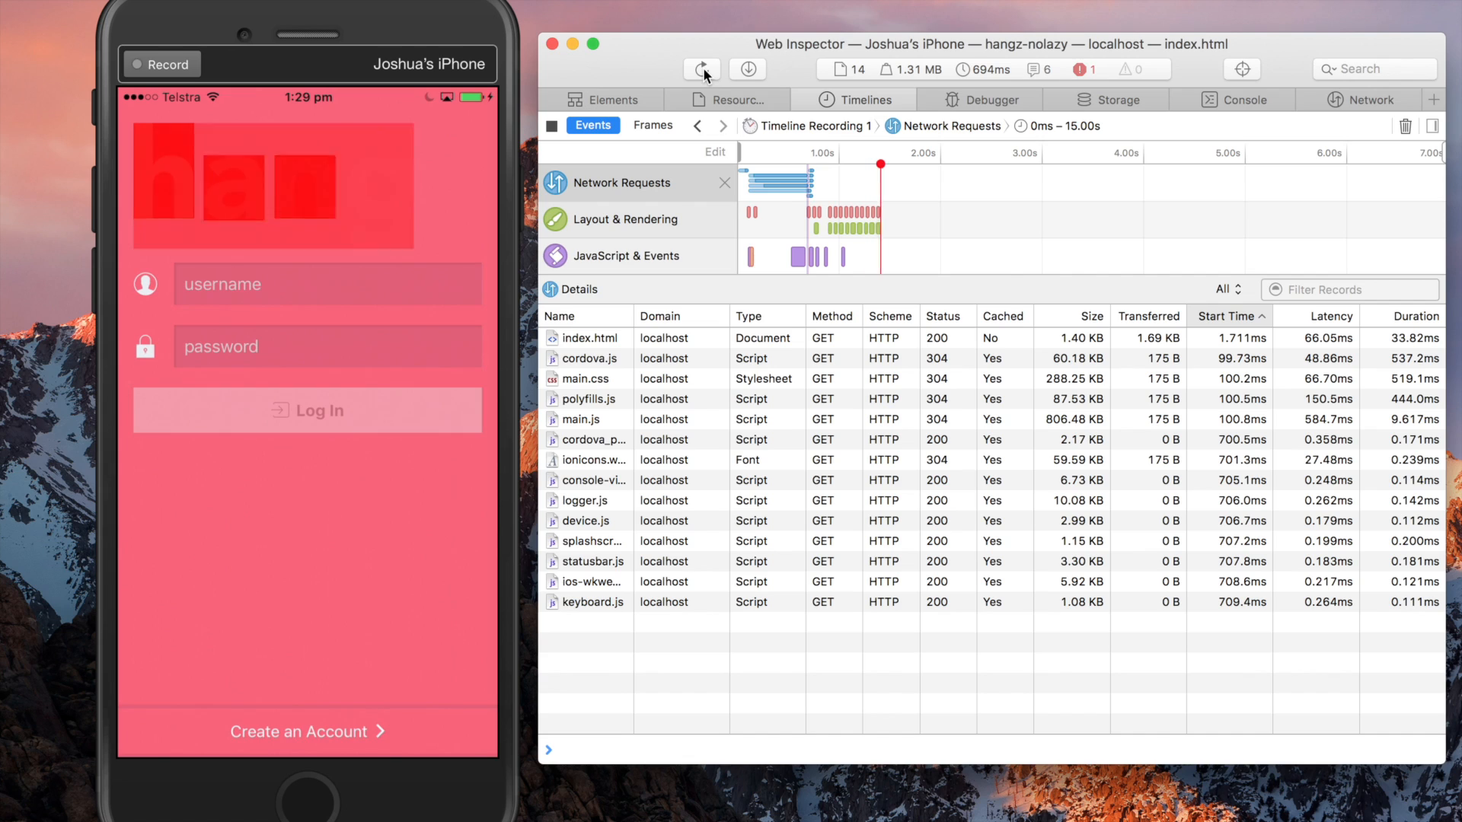
click(701, 68)
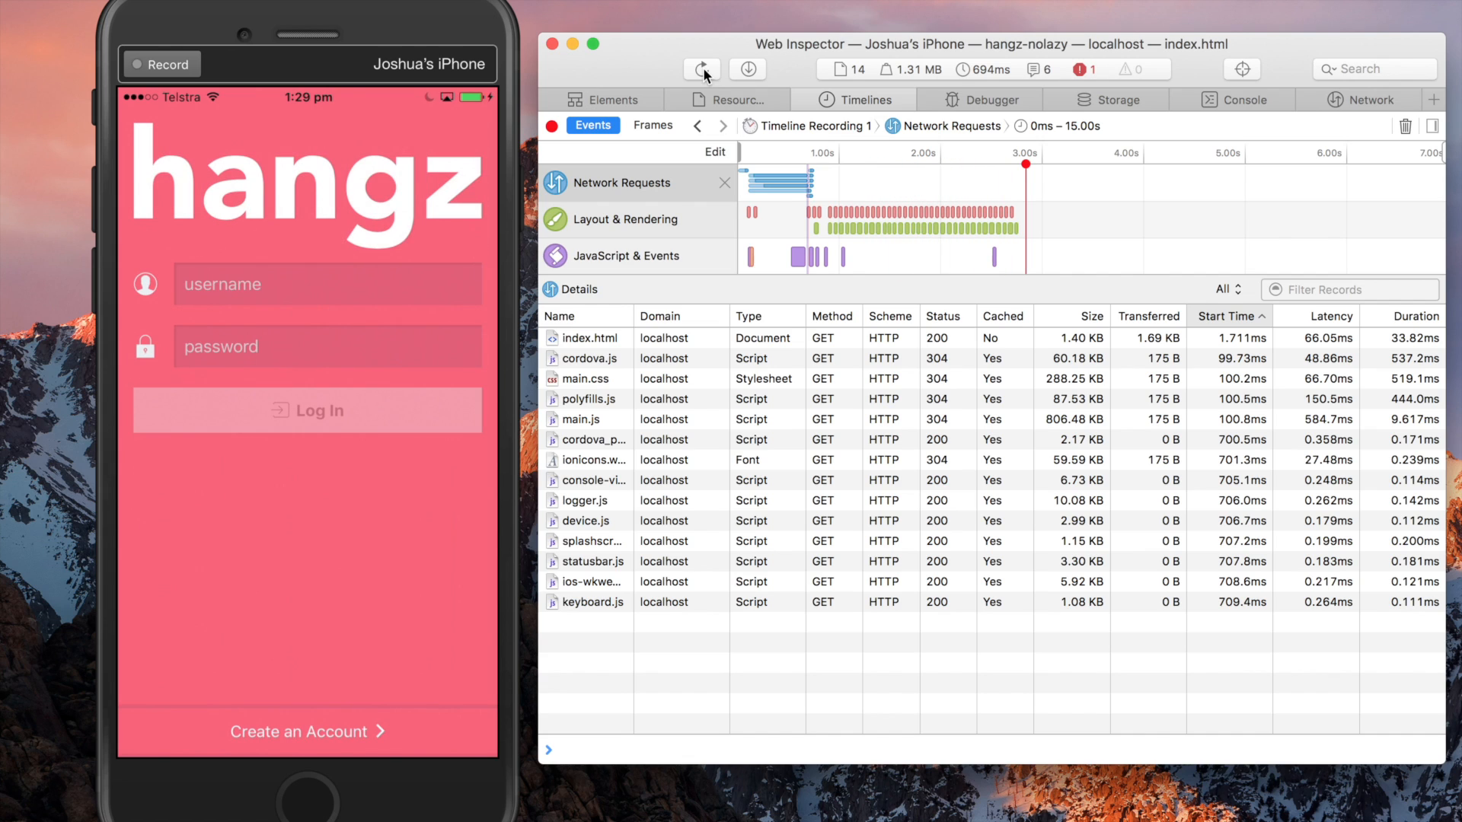
mouse_move(800, 242)
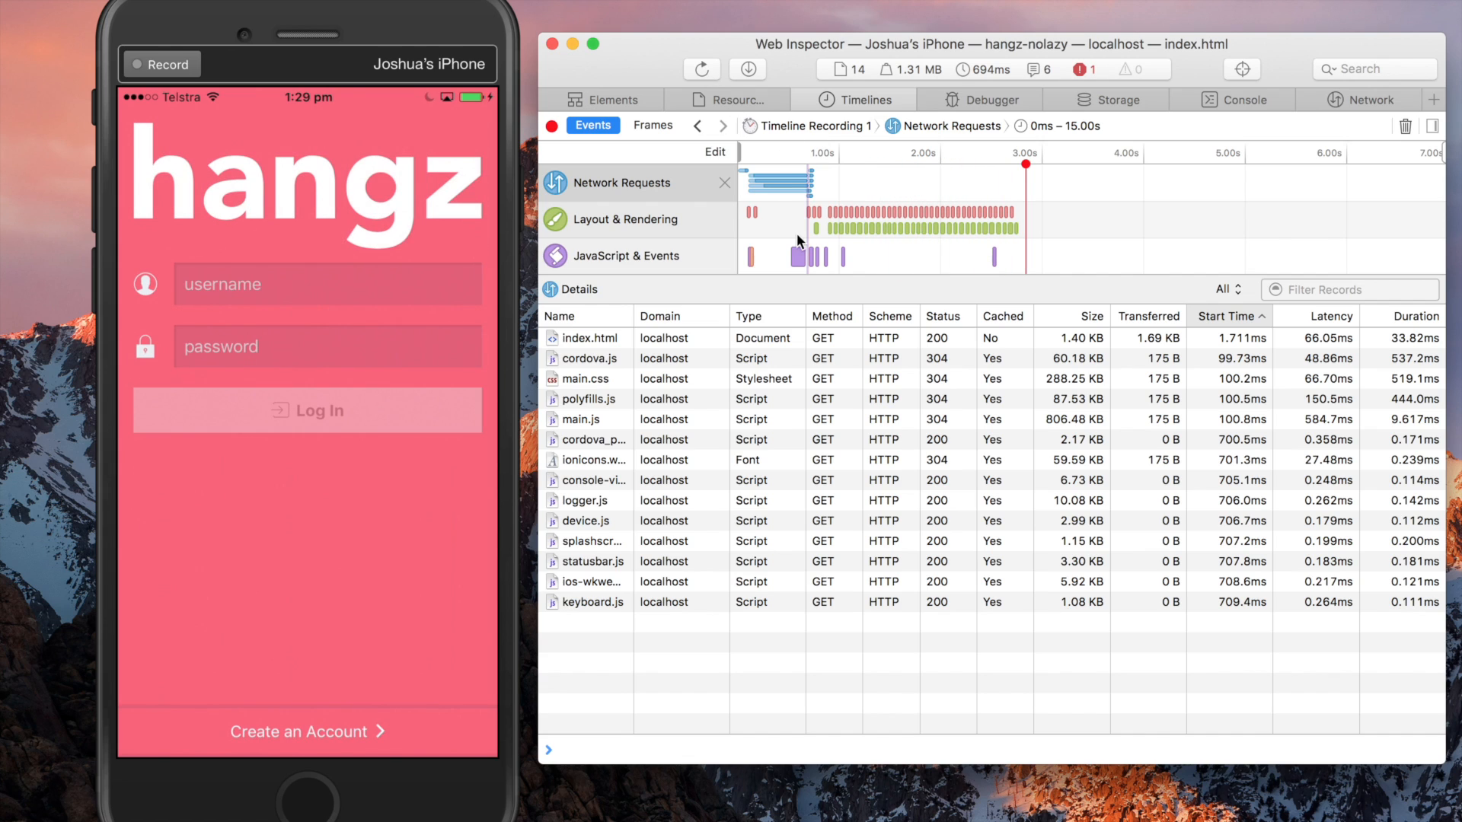
mouse_move(760, 181)
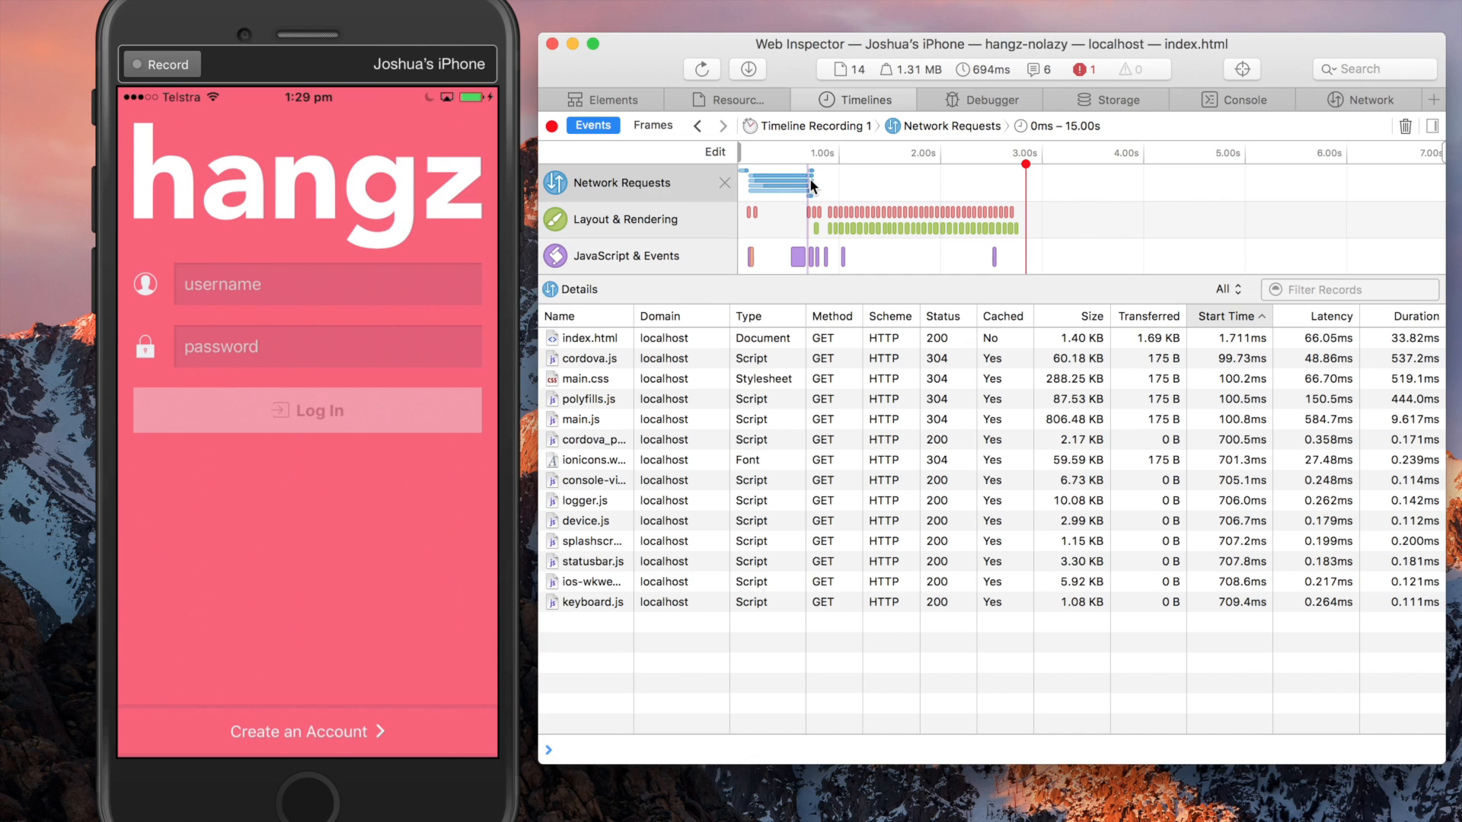
mouse_move(891, 228)
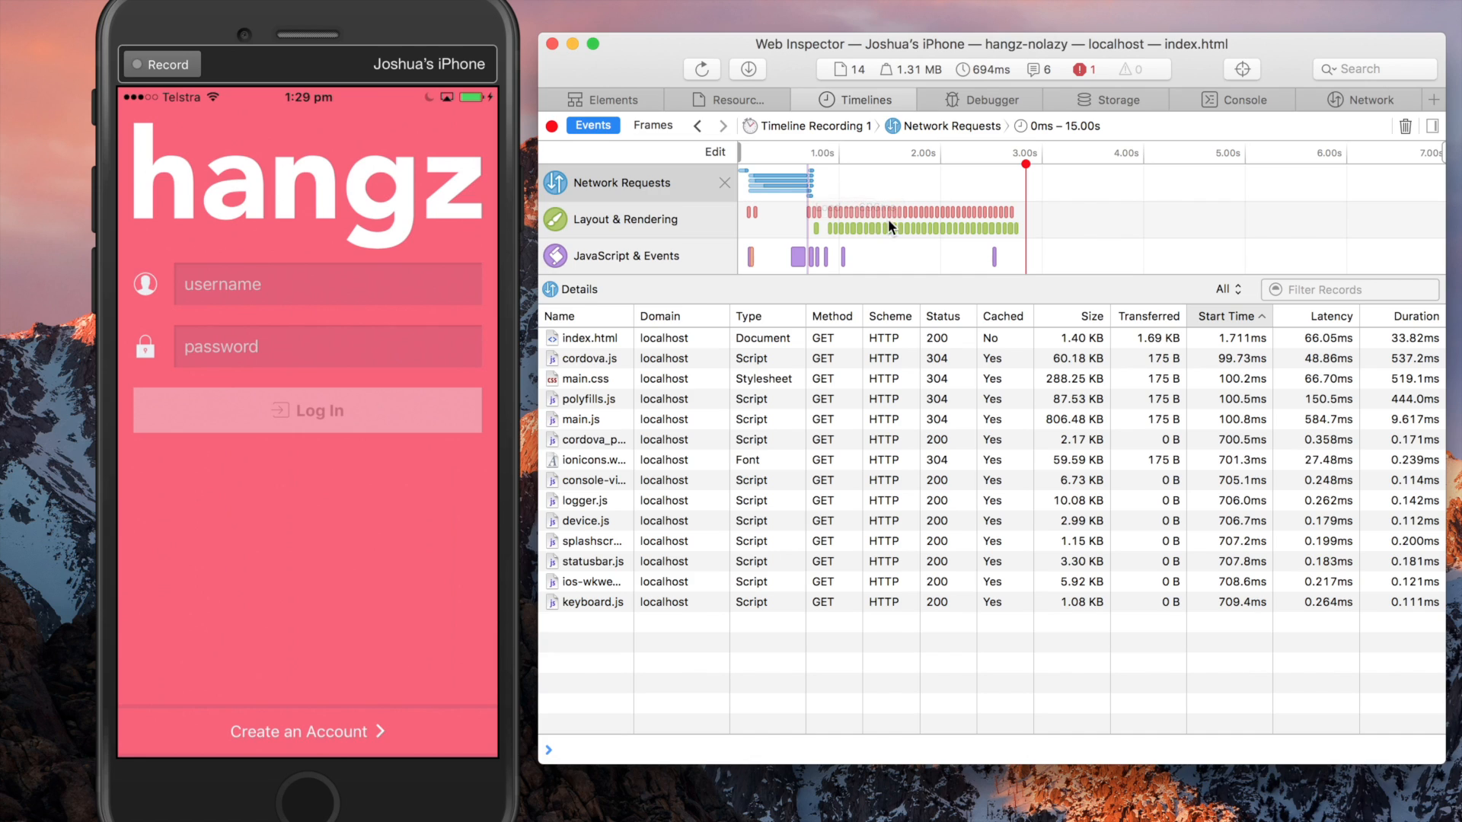
mouse_move(405, 226)
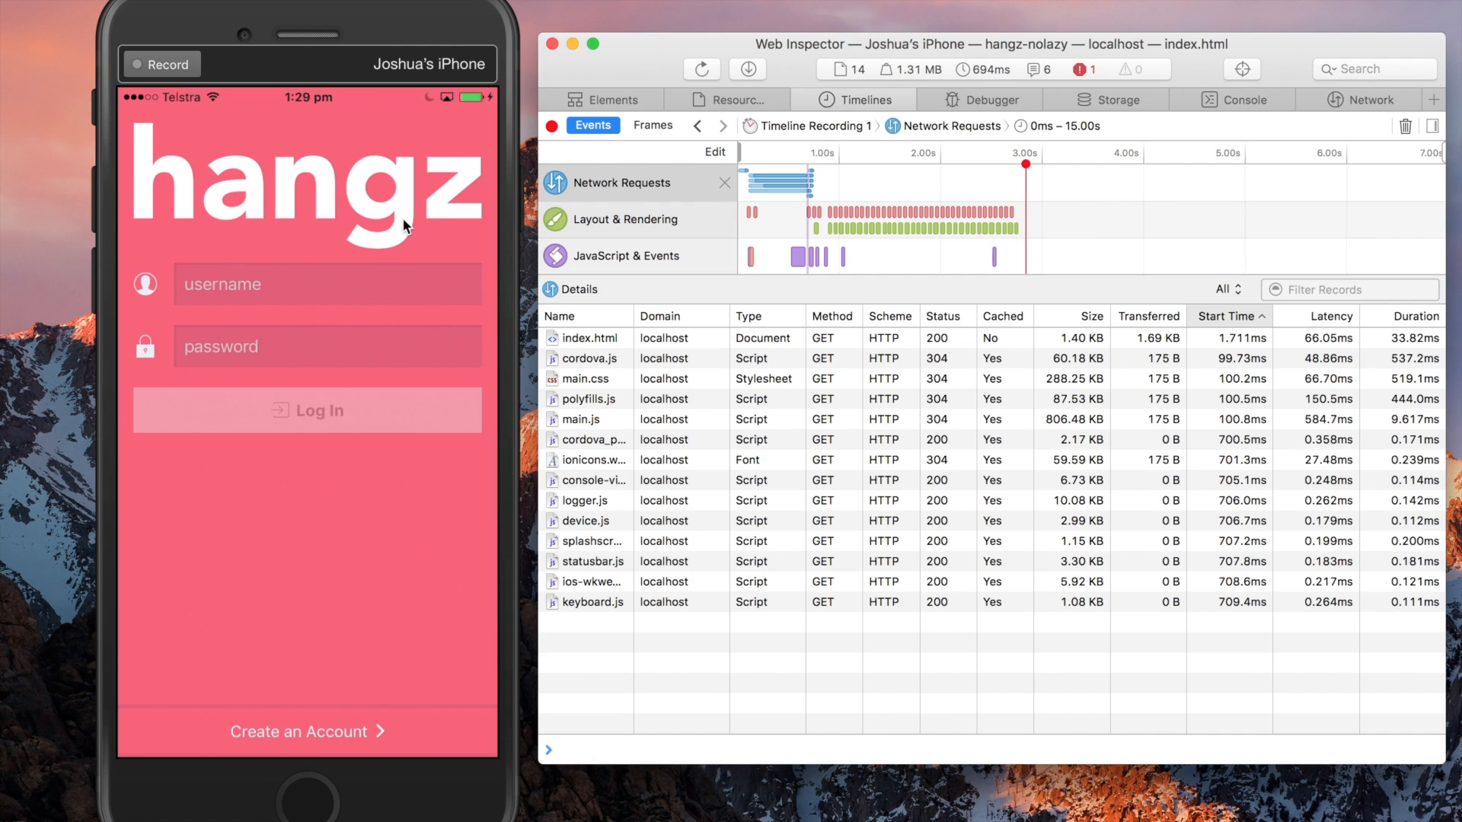
mouse_move(1031, 208)
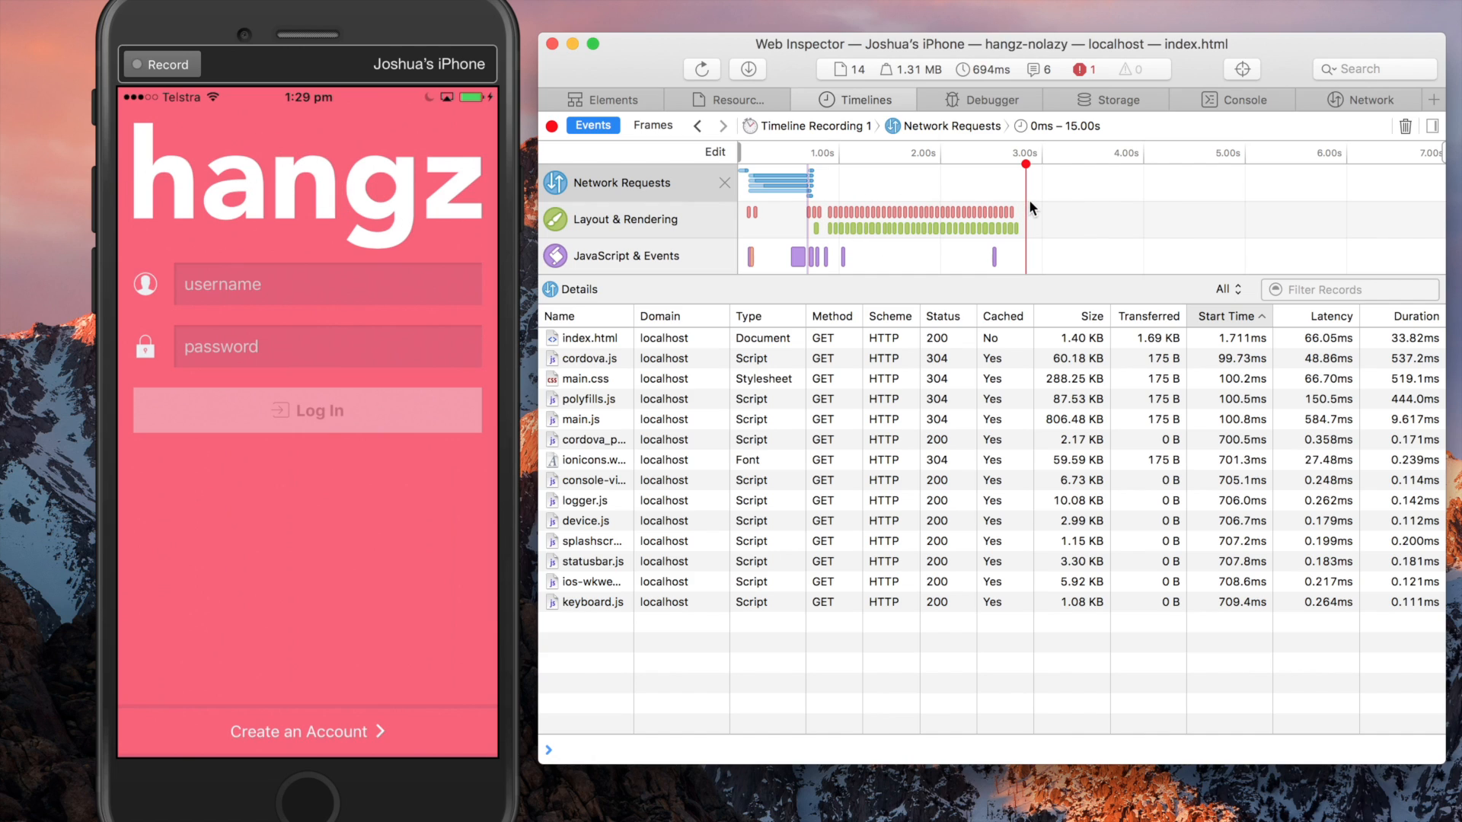
mouse_move(742, 158)
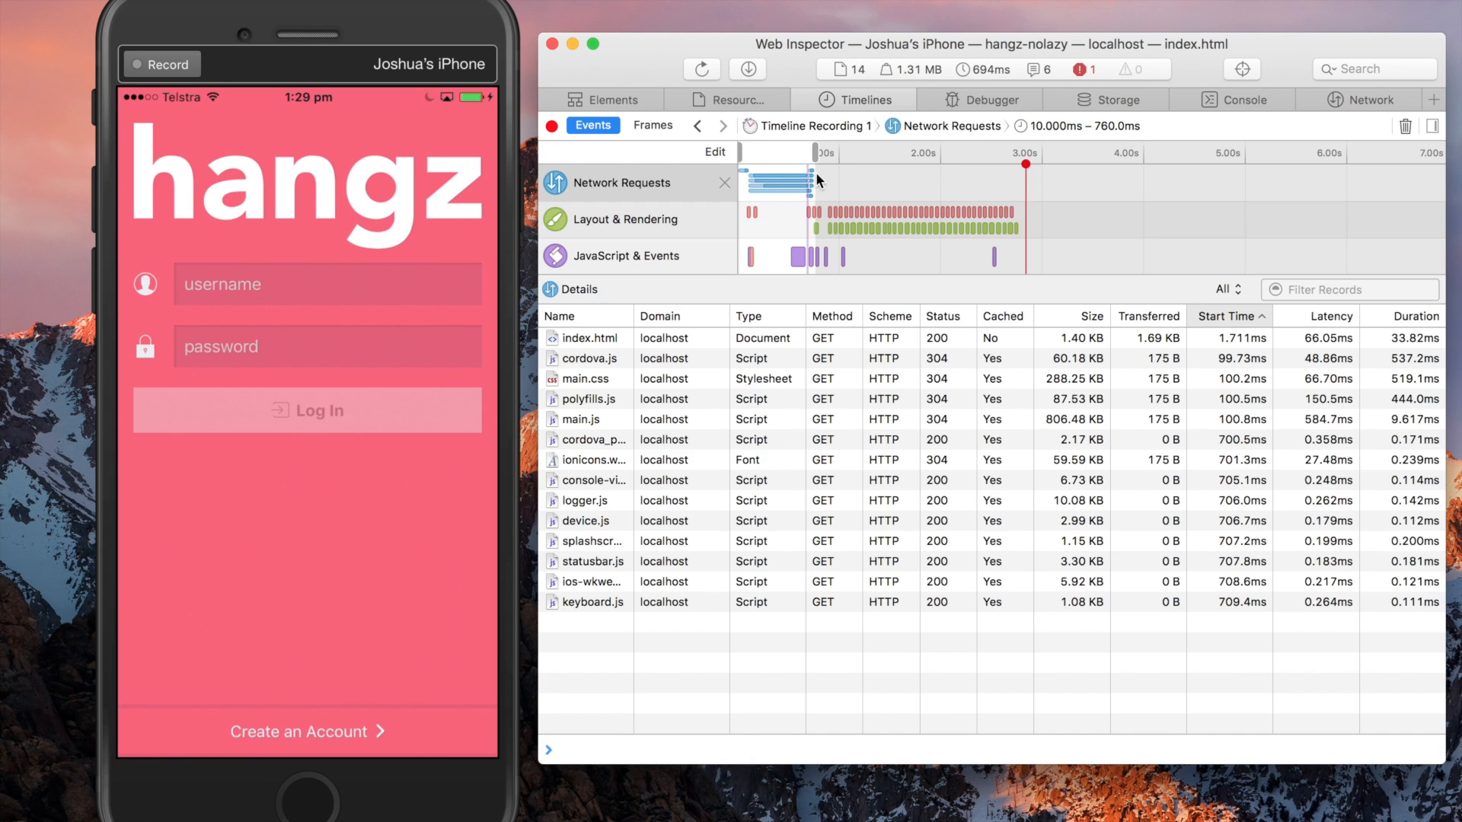
mouse_move(566, 412)
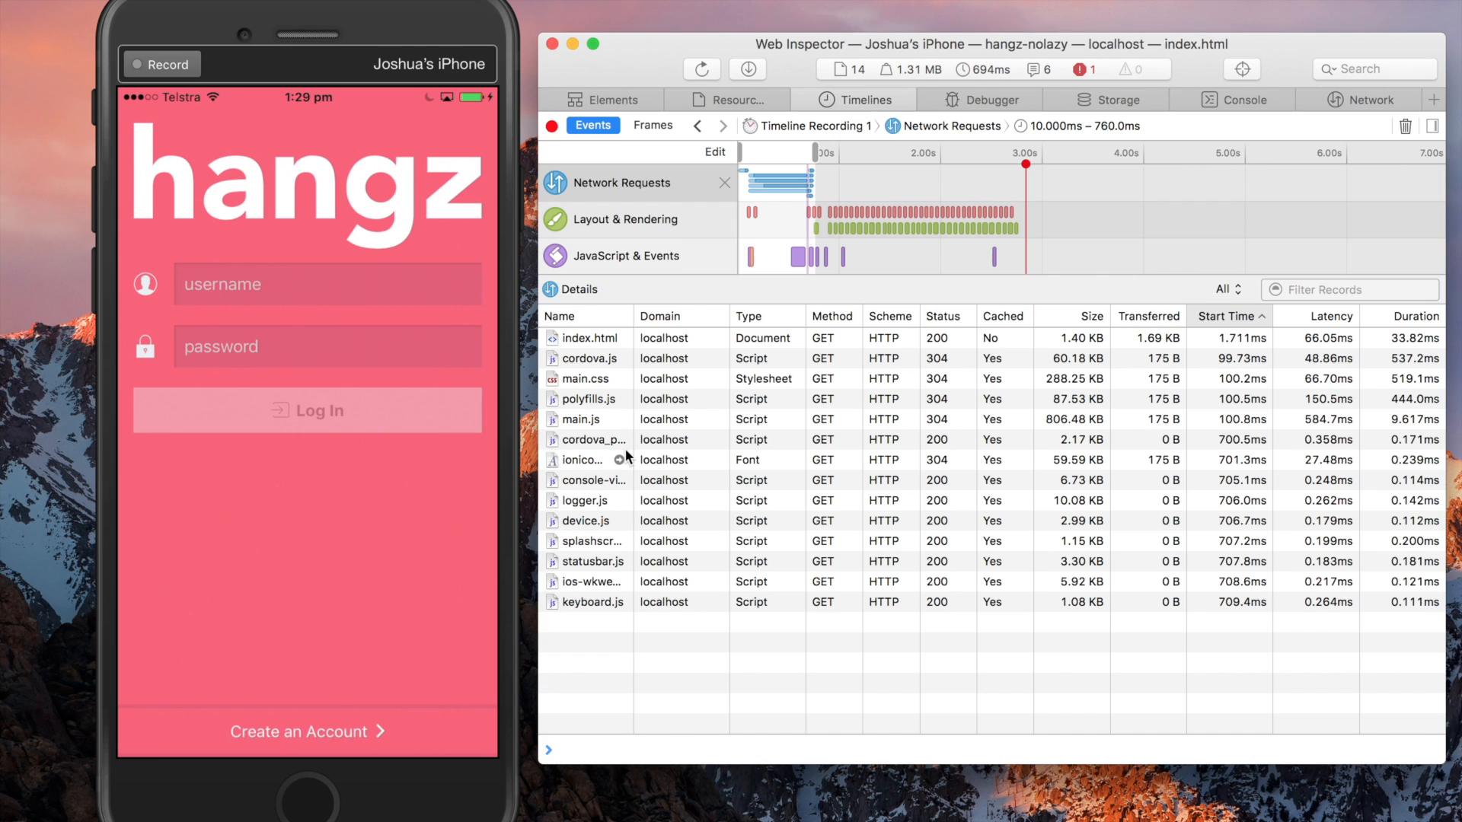
mouse_move(580, 418)
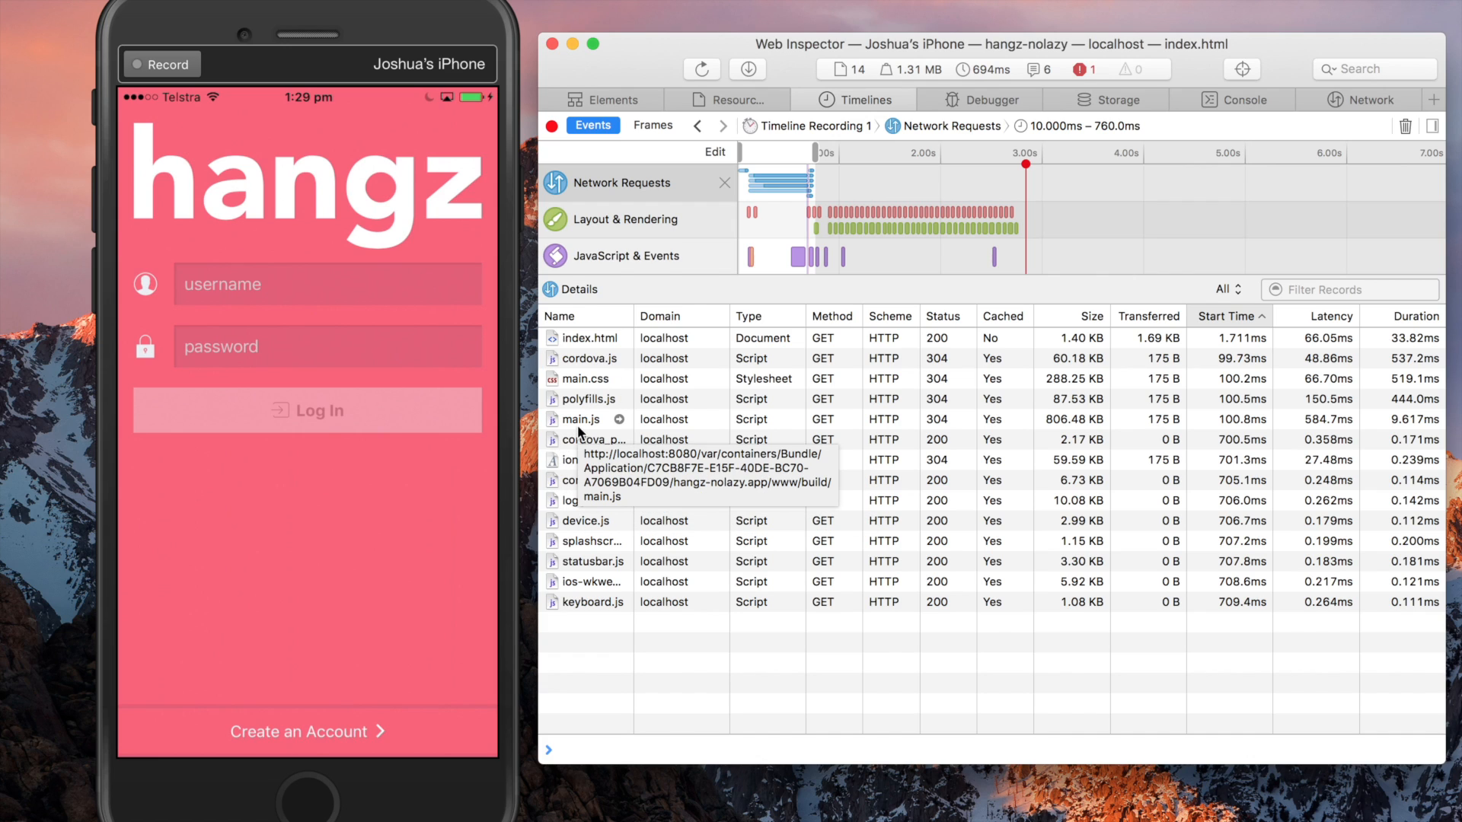
mouse_move(781, 459)
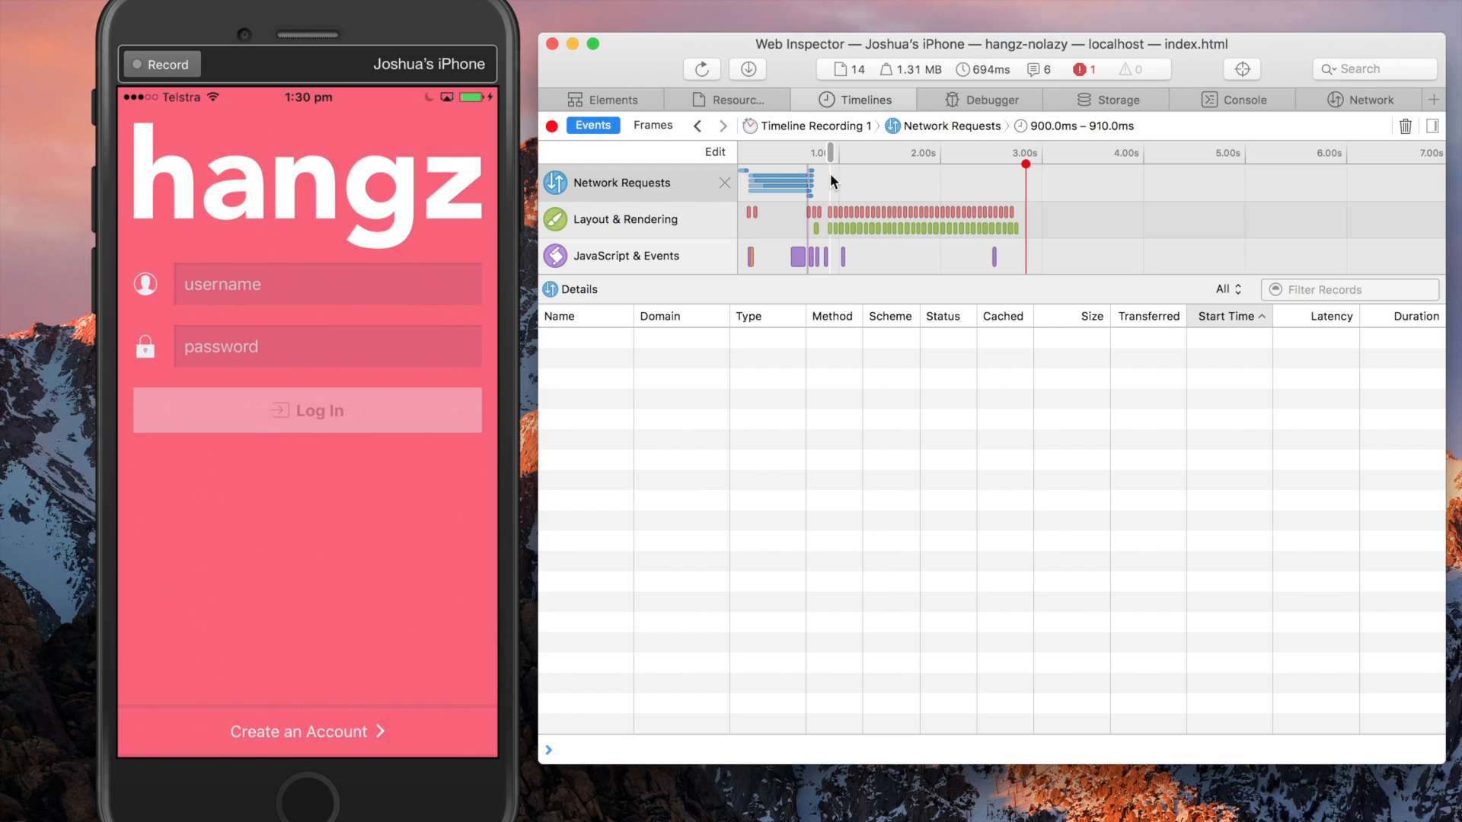
mouse_move(589, 156)
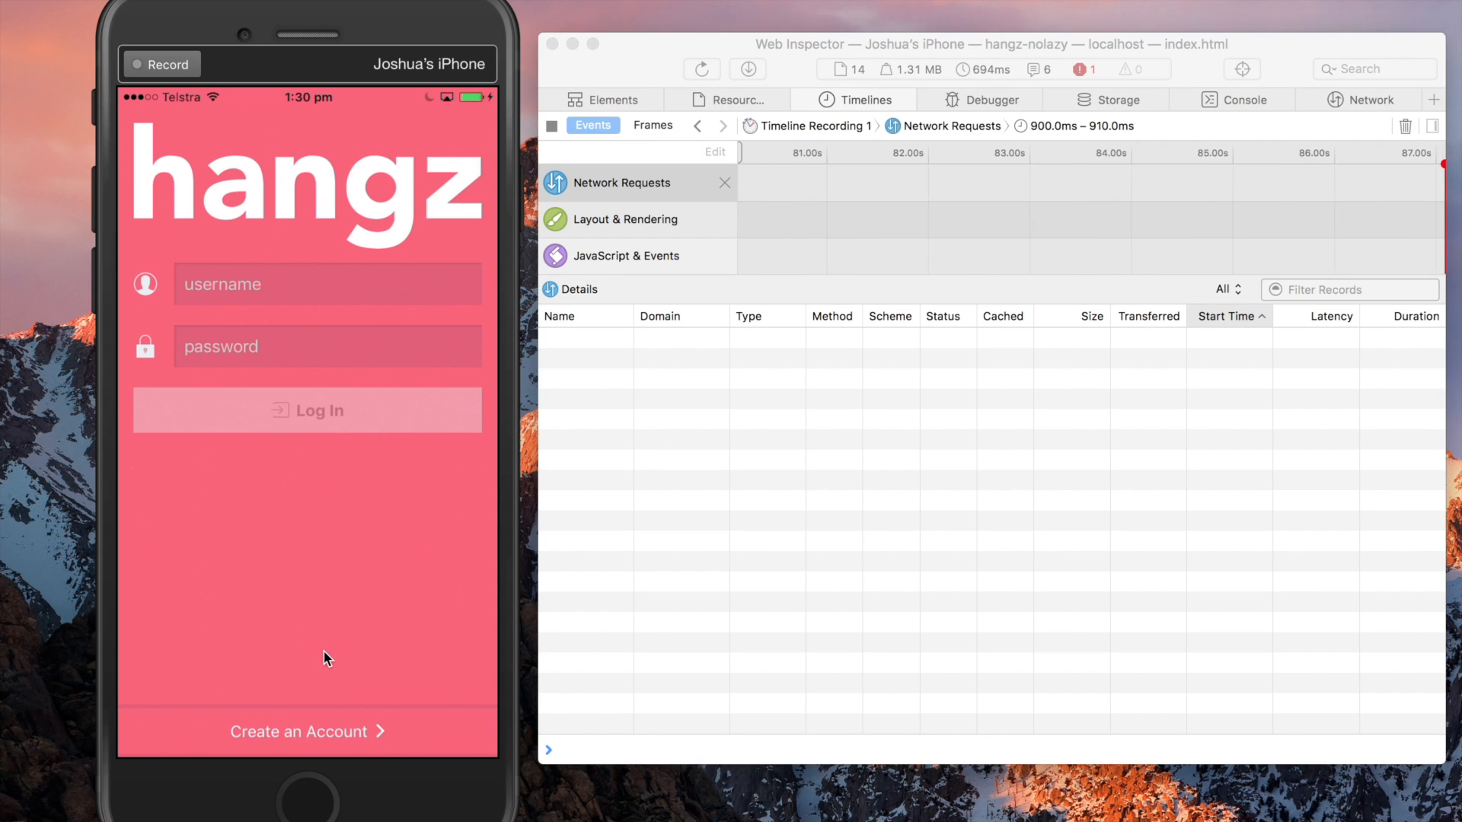
- Visit Create Account and return to login while recording, seeing no new network requests
click(307, 731)
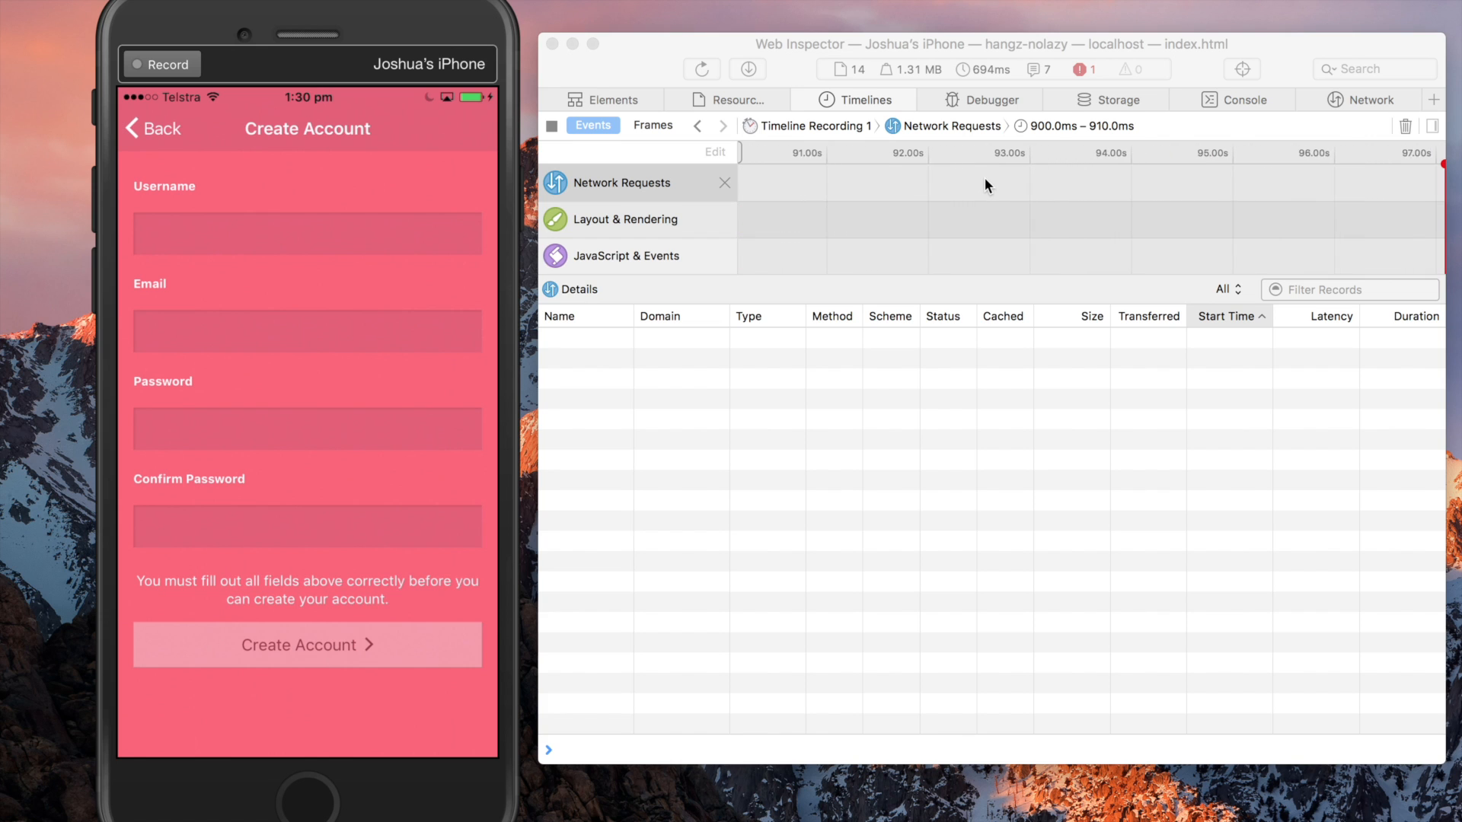
scroll(right, 3)
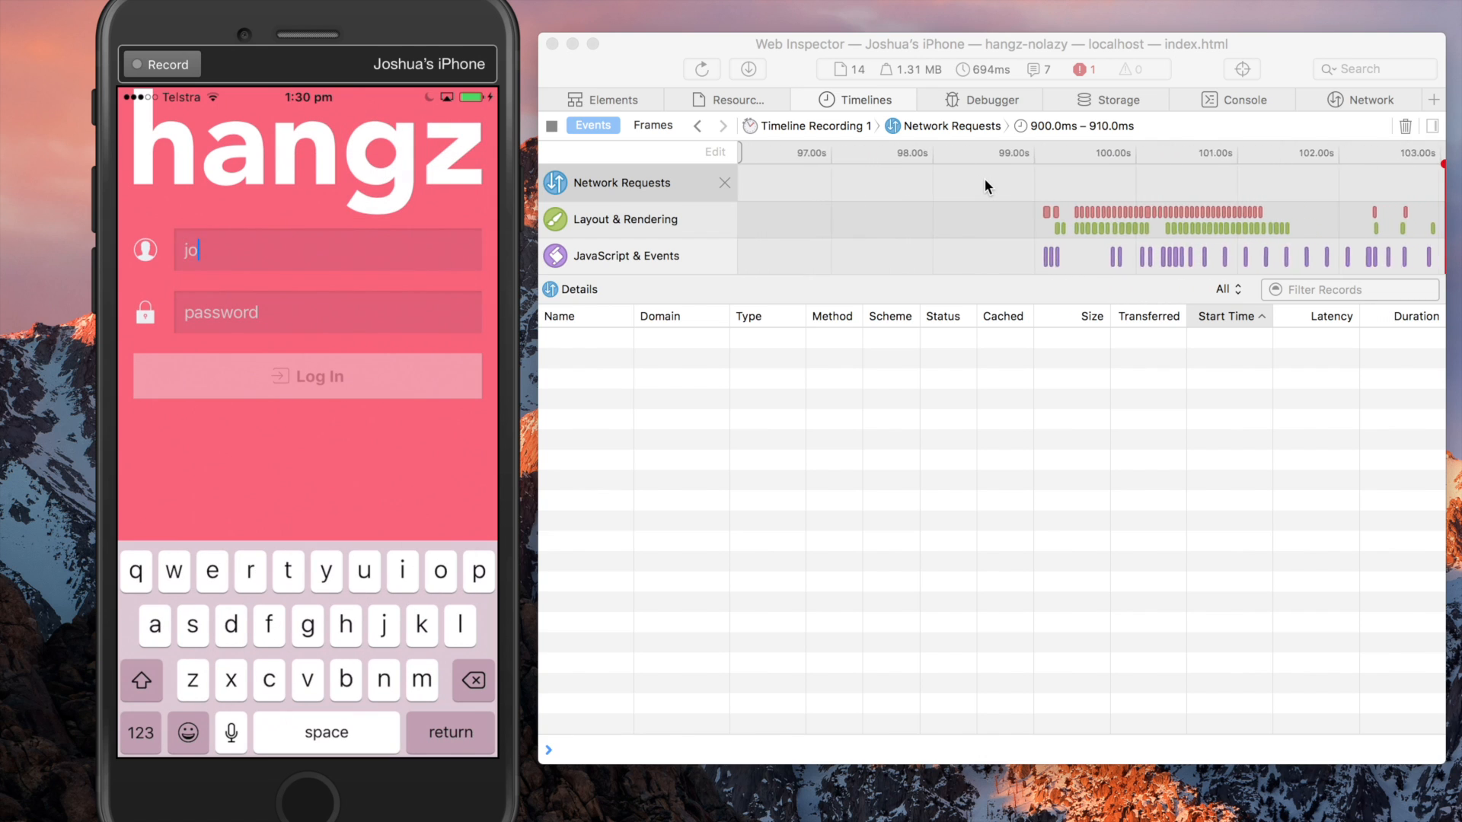
- Sign in on the iPhone so Web Inspector logs the login POST and XHR sync requests
click(306, 376)
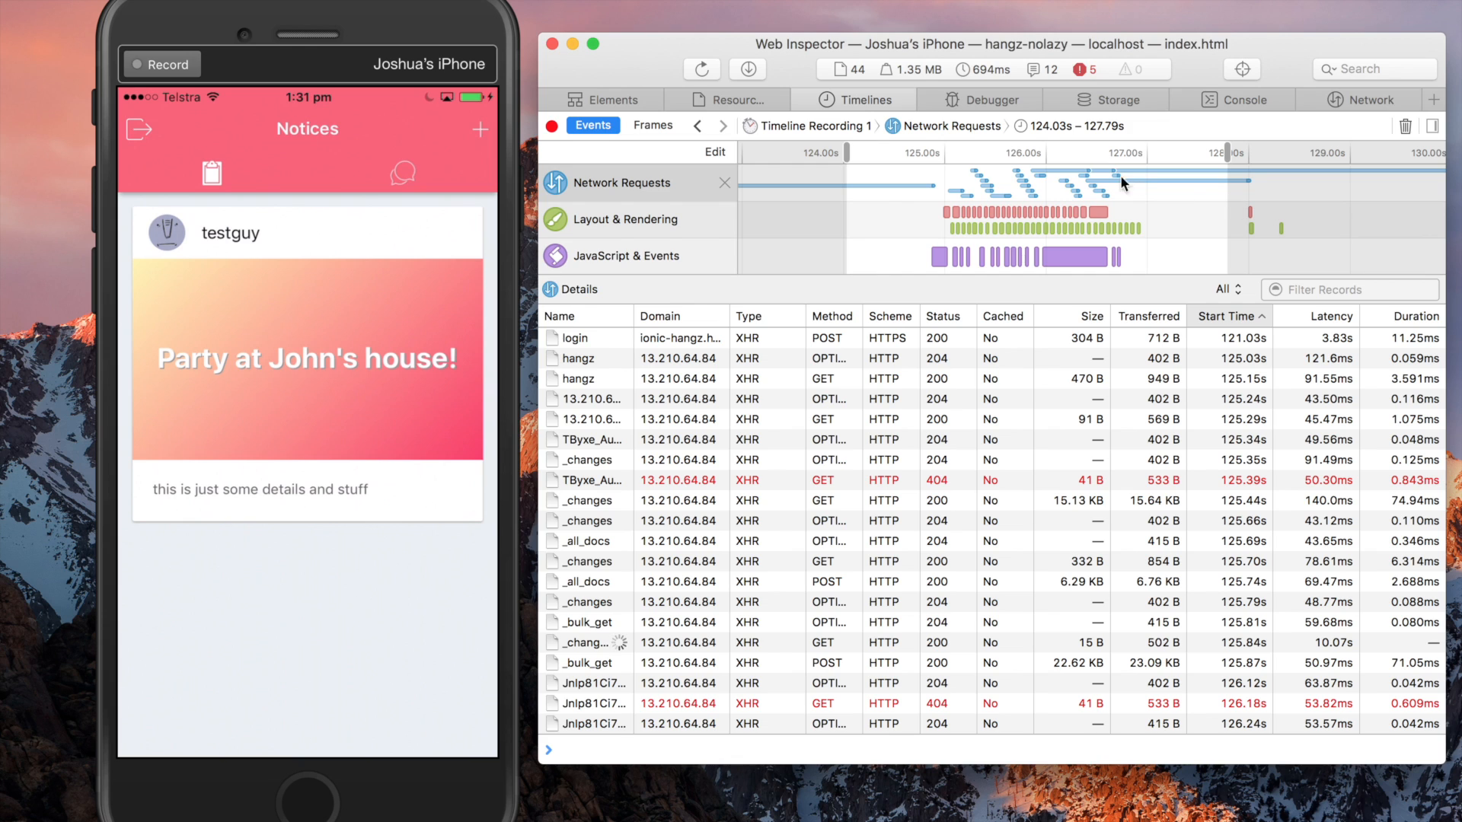
mouse_move(633, 412)
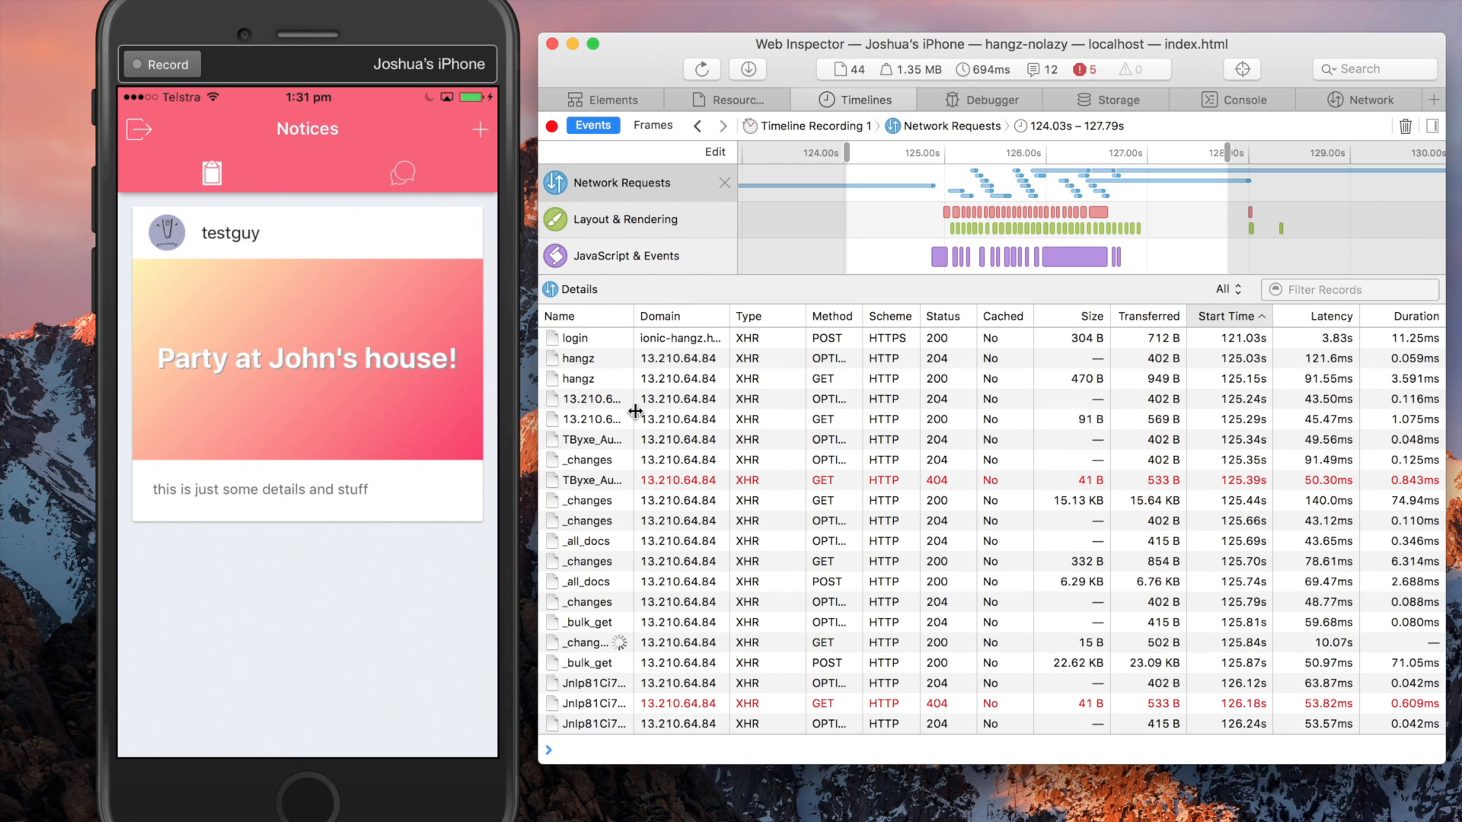
scroll(down, 3)
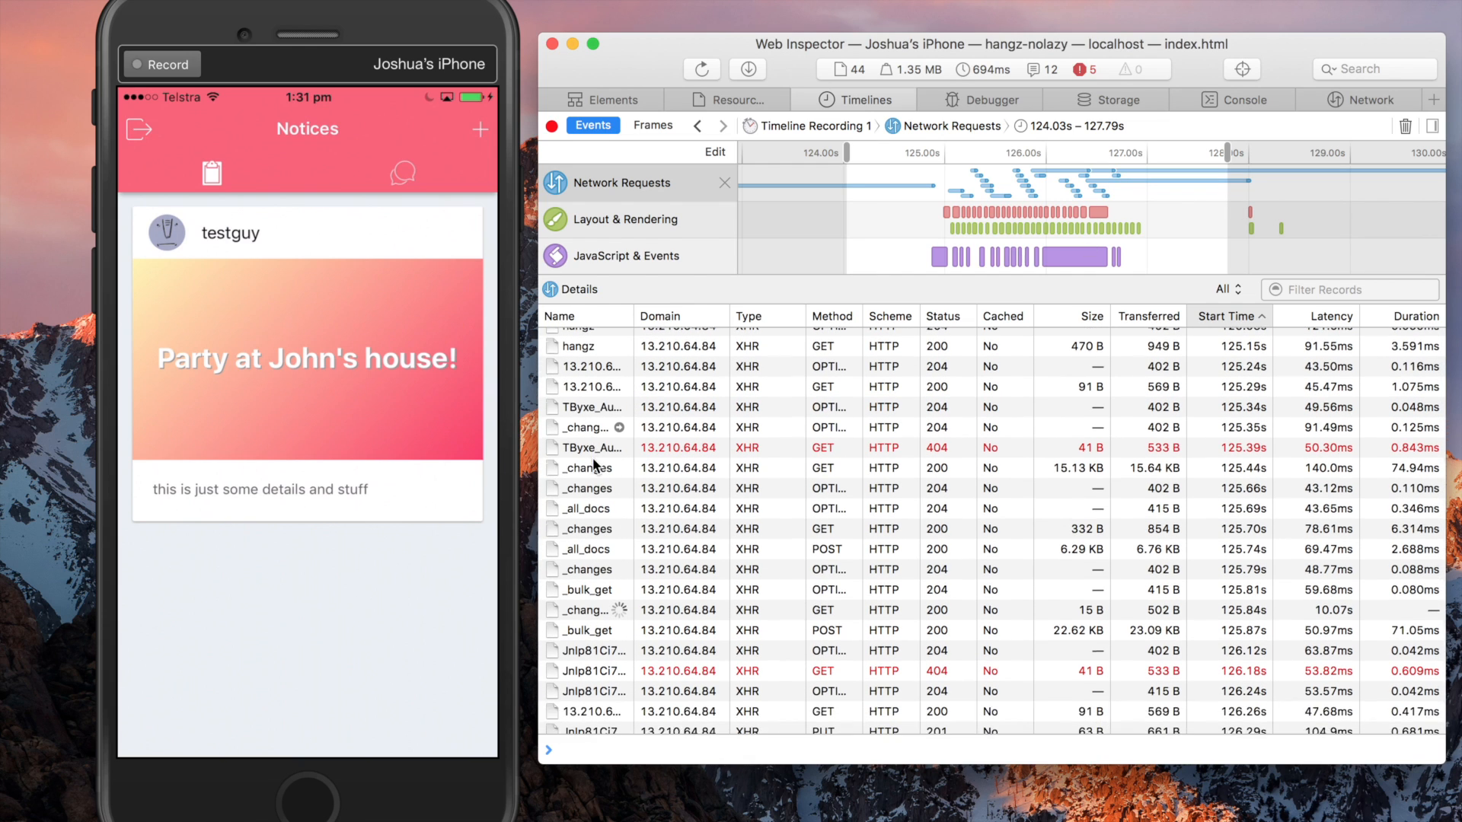
scroll(down, 3)
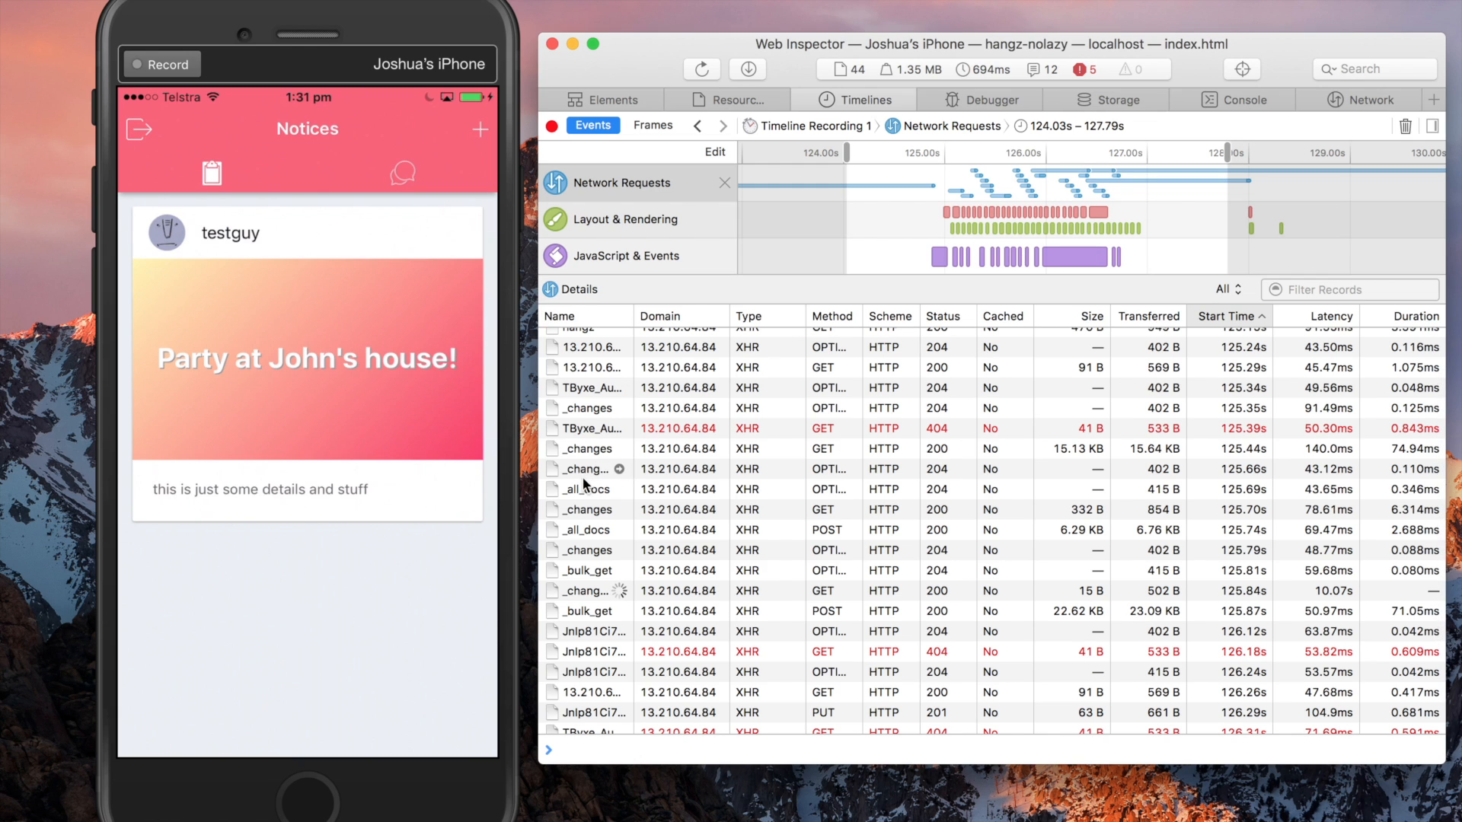
scroll(down, 3)
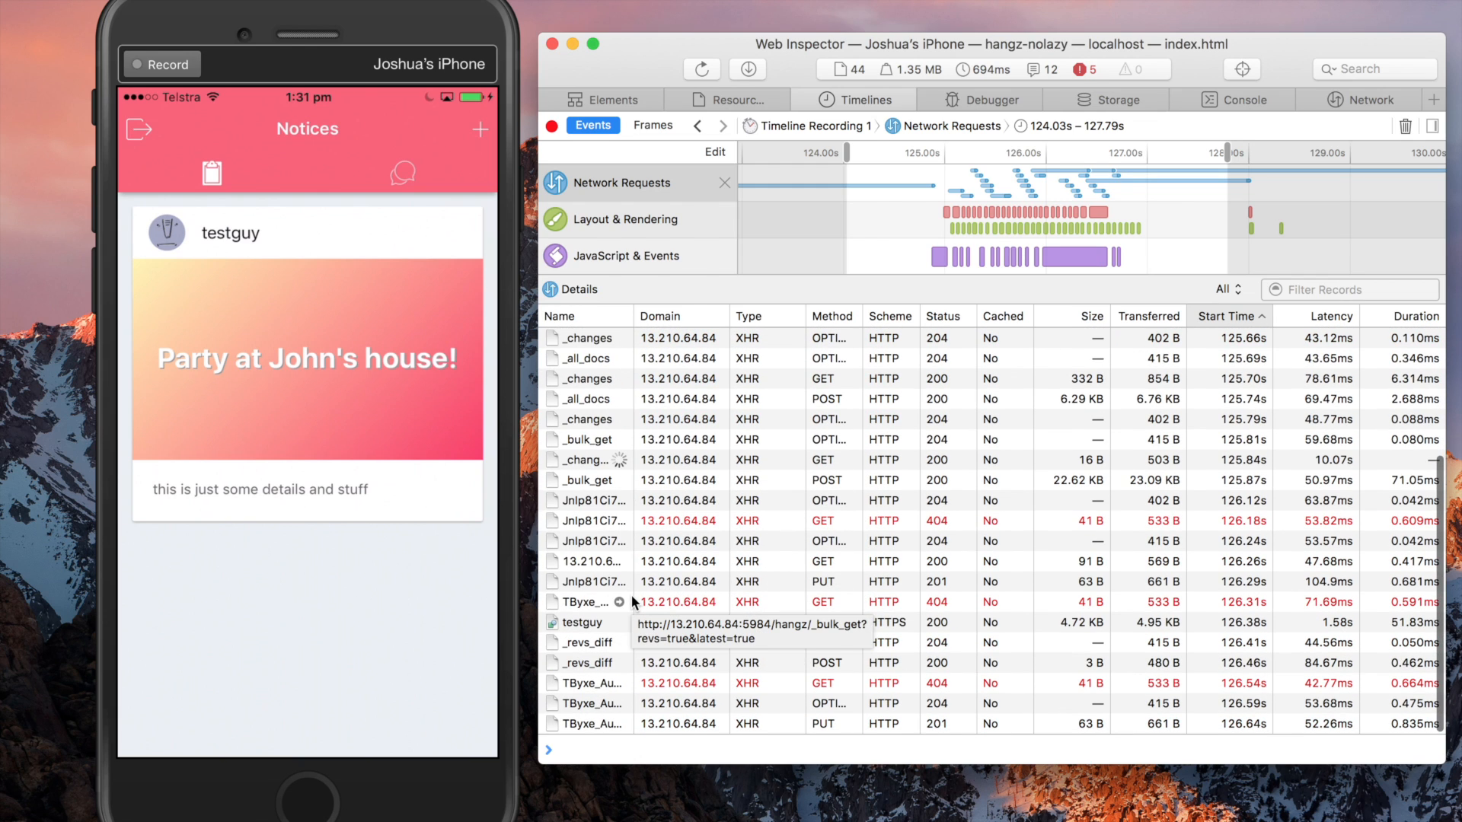
scroll(up, 3)
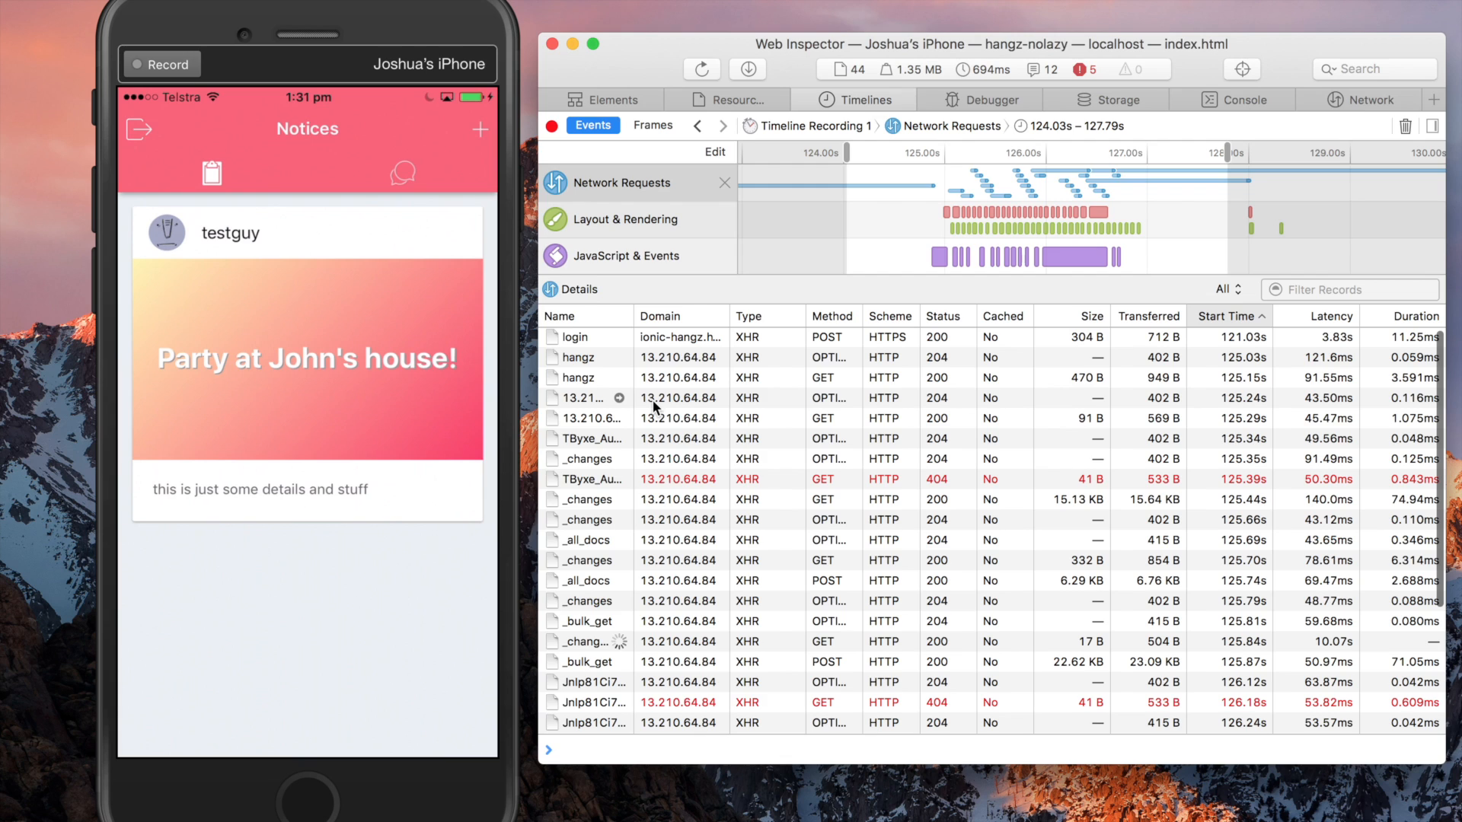
scroll(down, 3)
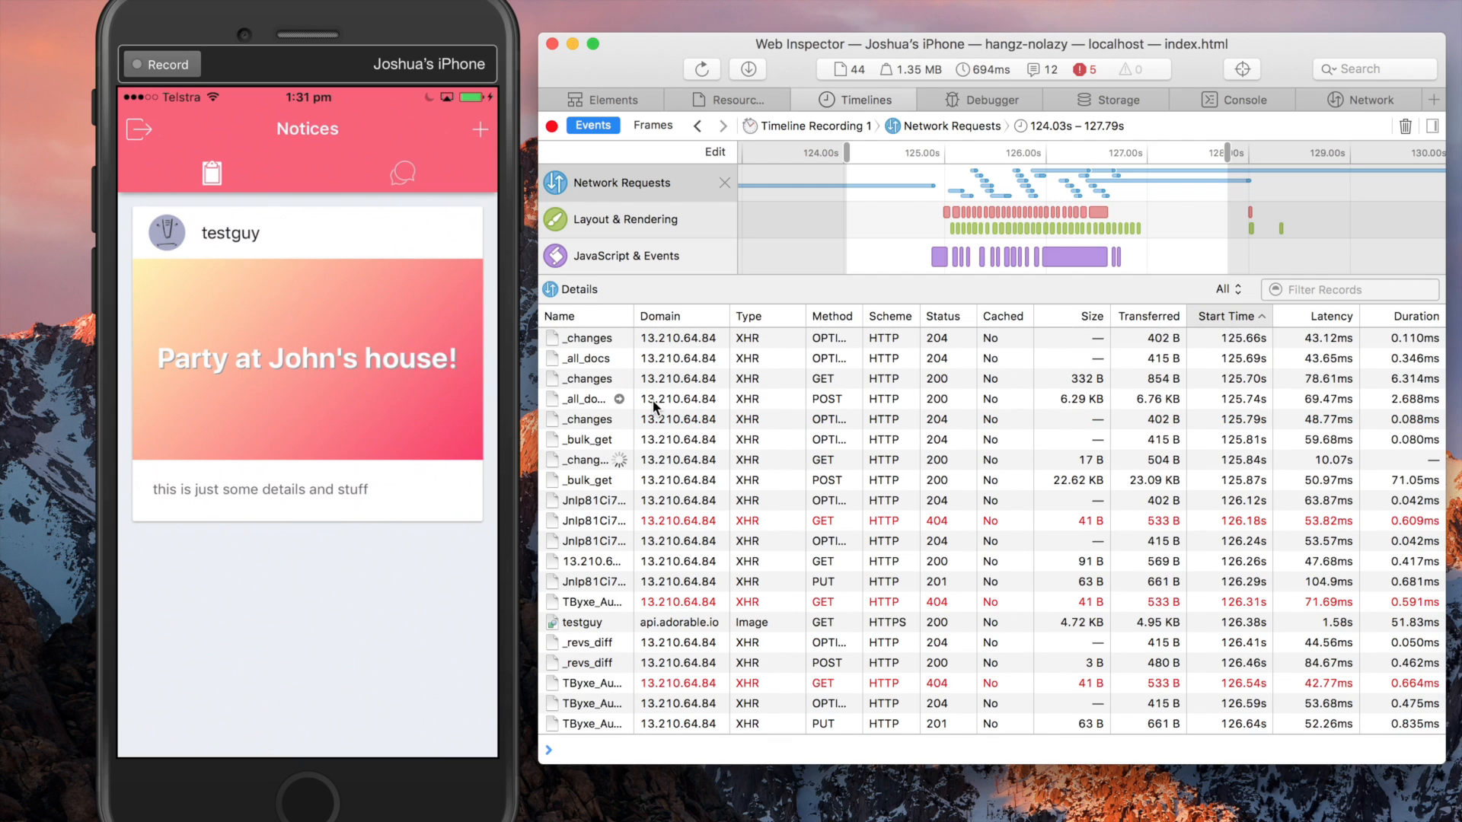
mouse_move(172, 243)
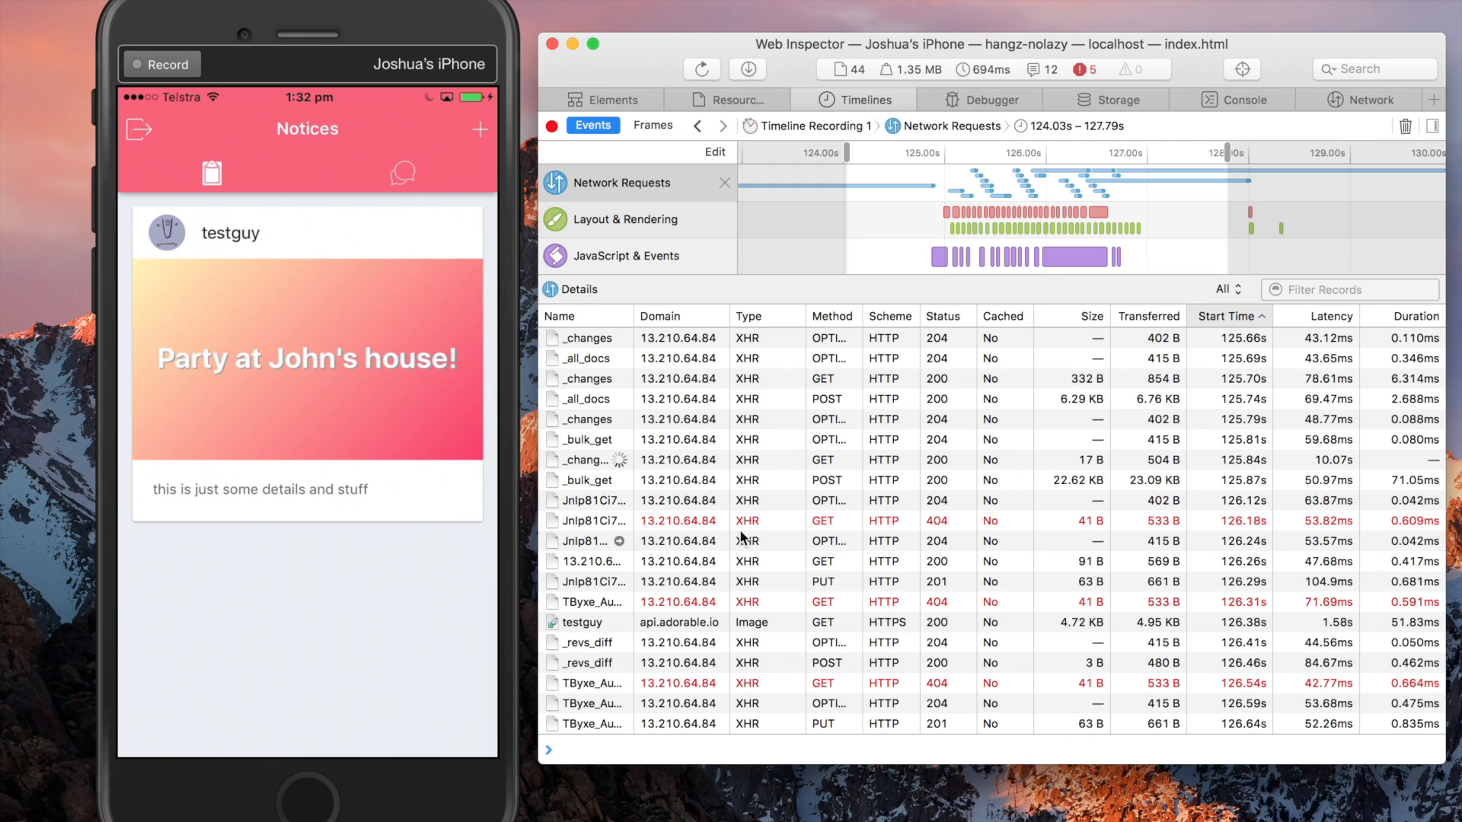
scroll(up, 3)
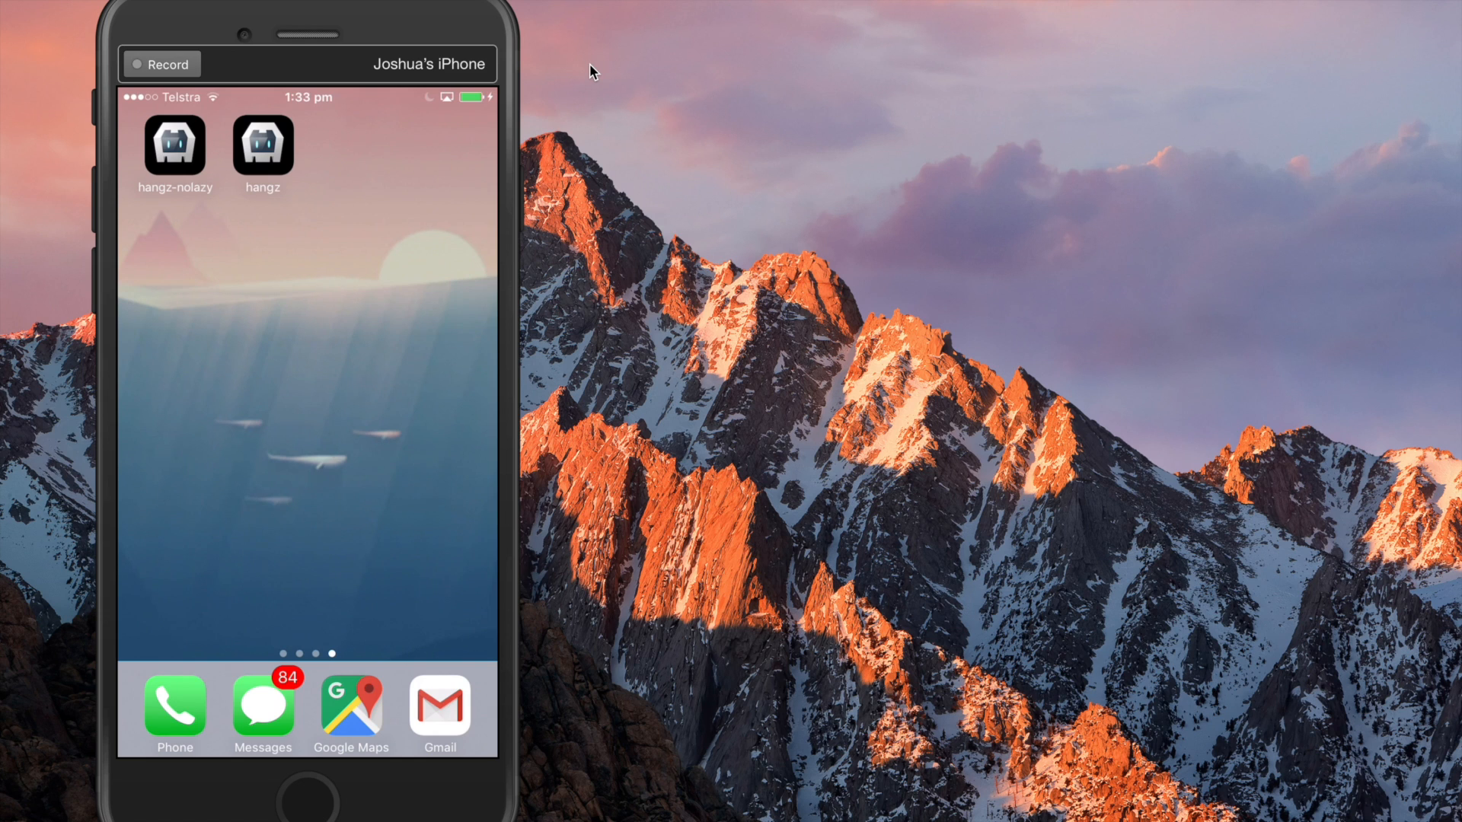
- Launch the lazy-loading hangz app on the iPhone and bring up Safari via Spotlight
click(262, 146)
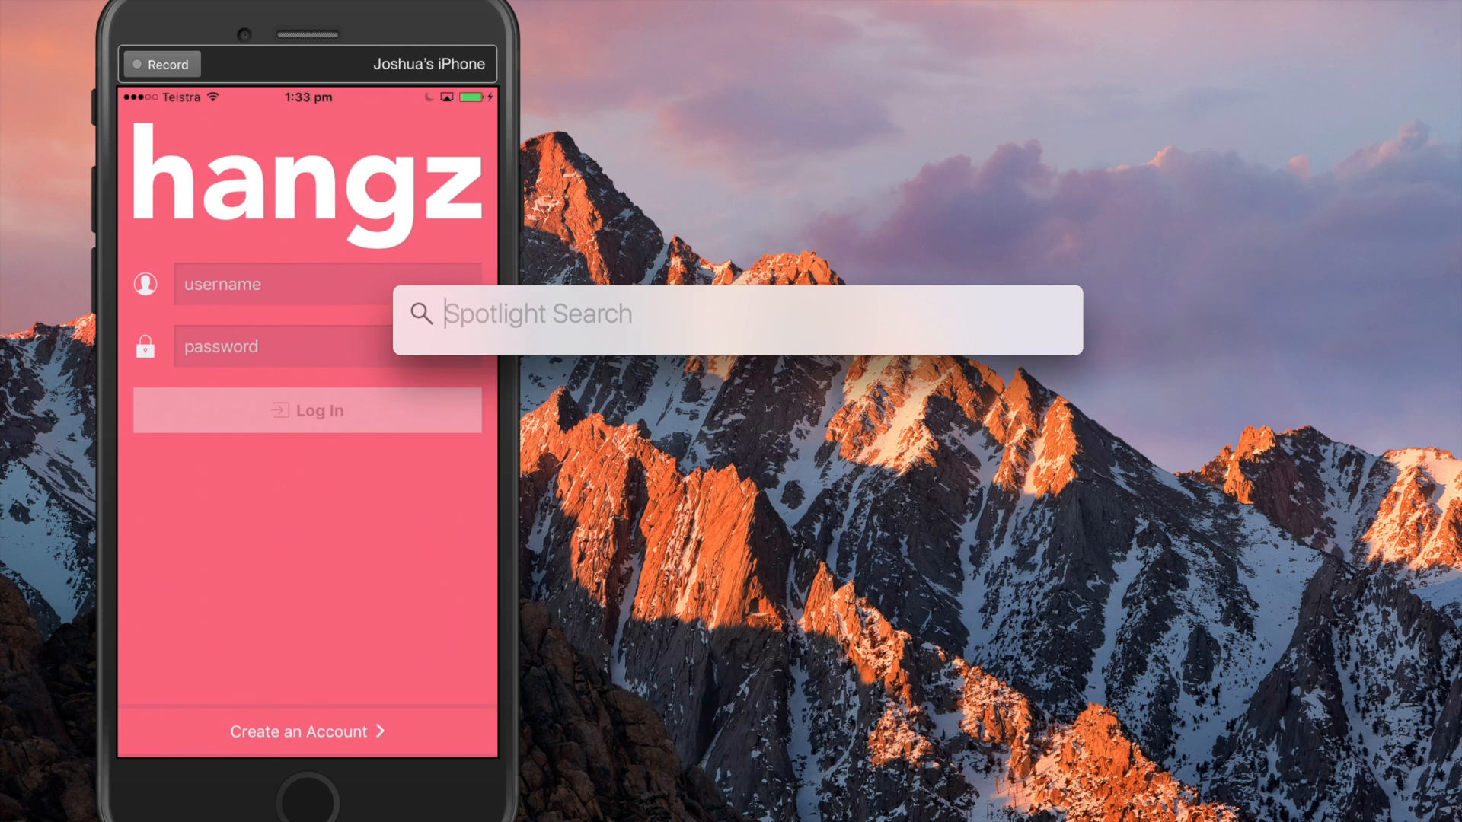
text(safari)
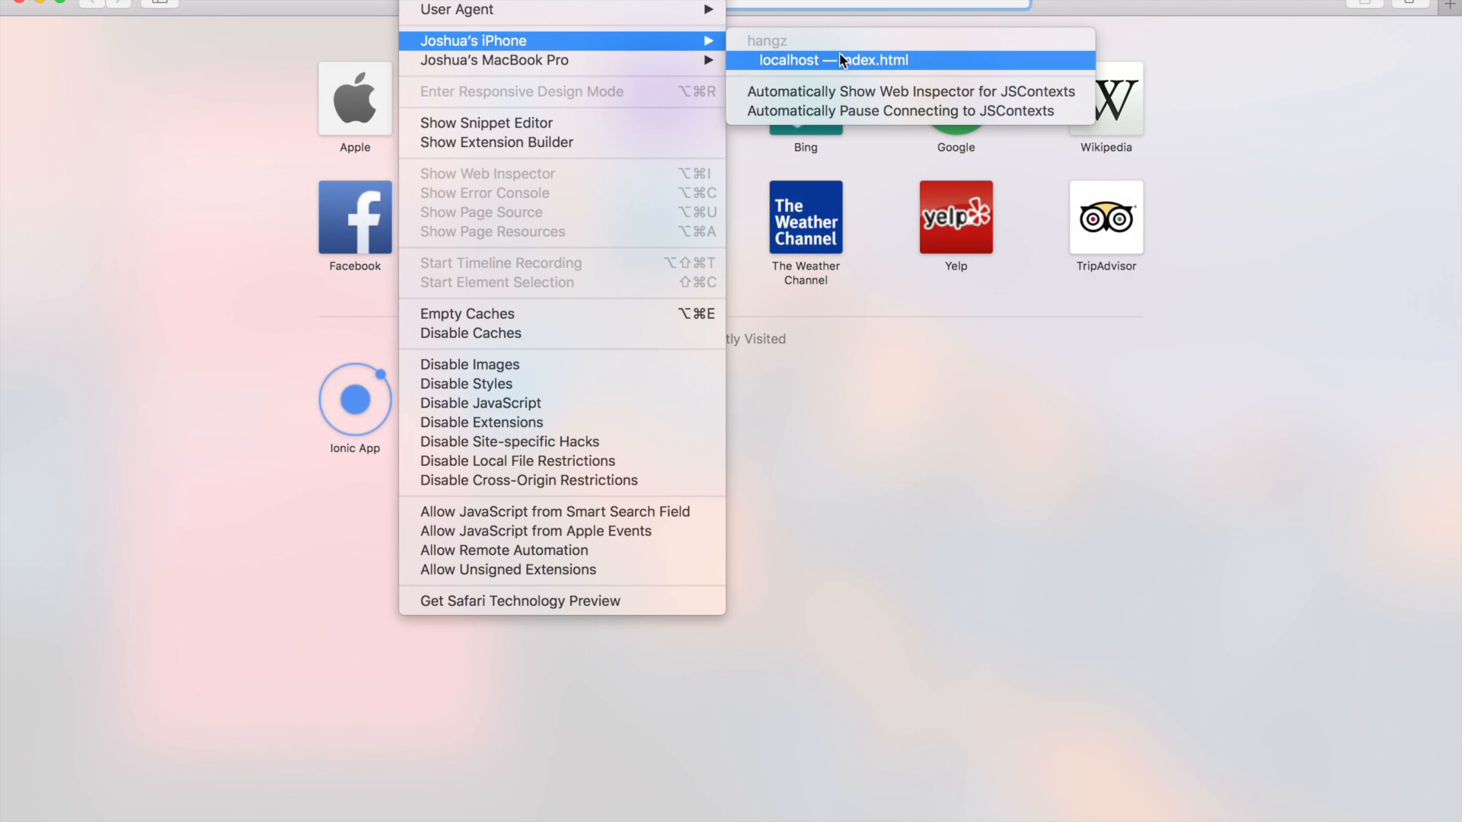
- Inspect the hangz index.html and reload it, logging 15 requests including the 4.main.js chunk
click(832, 61)
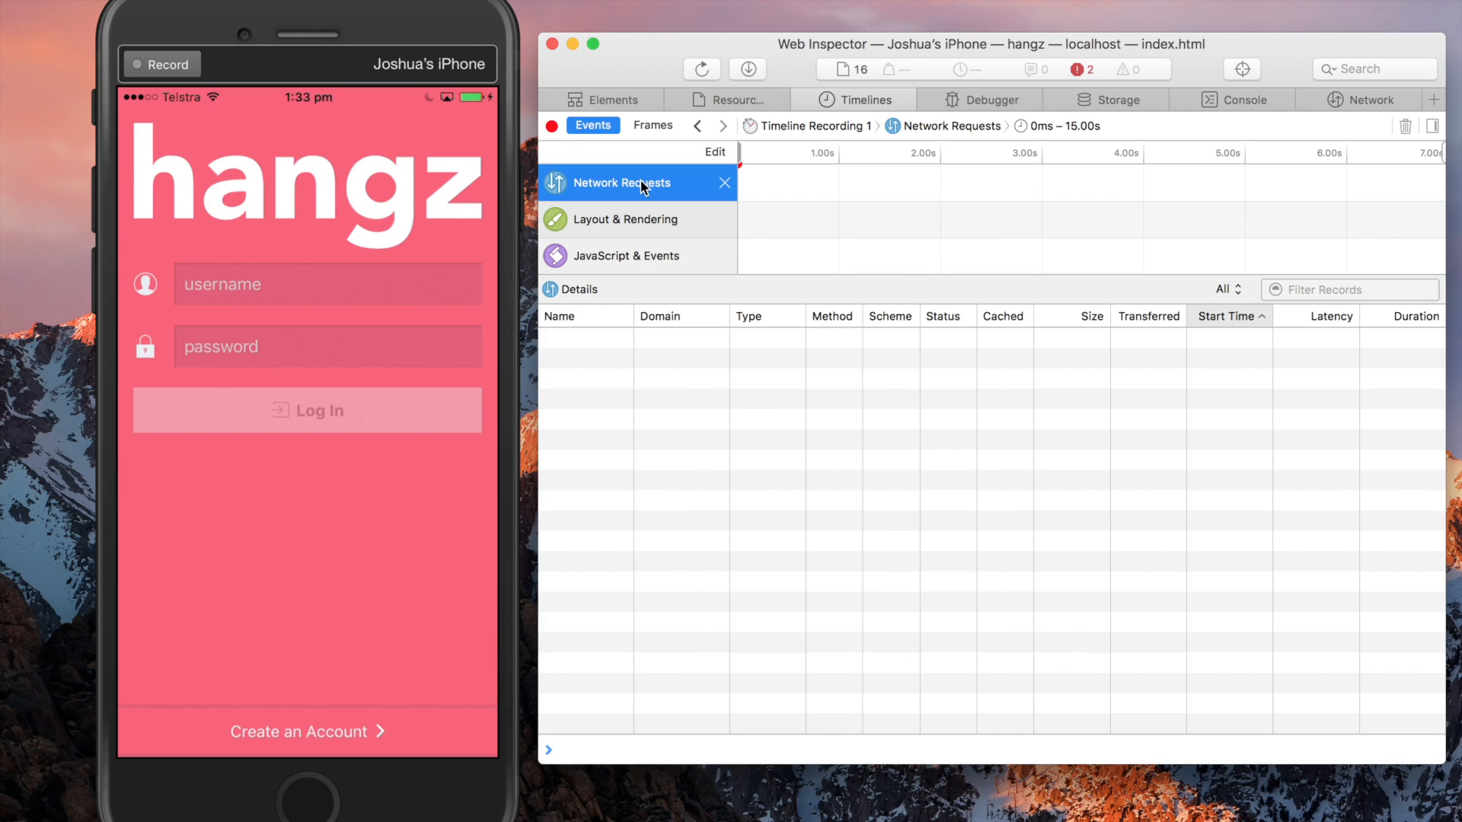
mouse_move(705, 69)
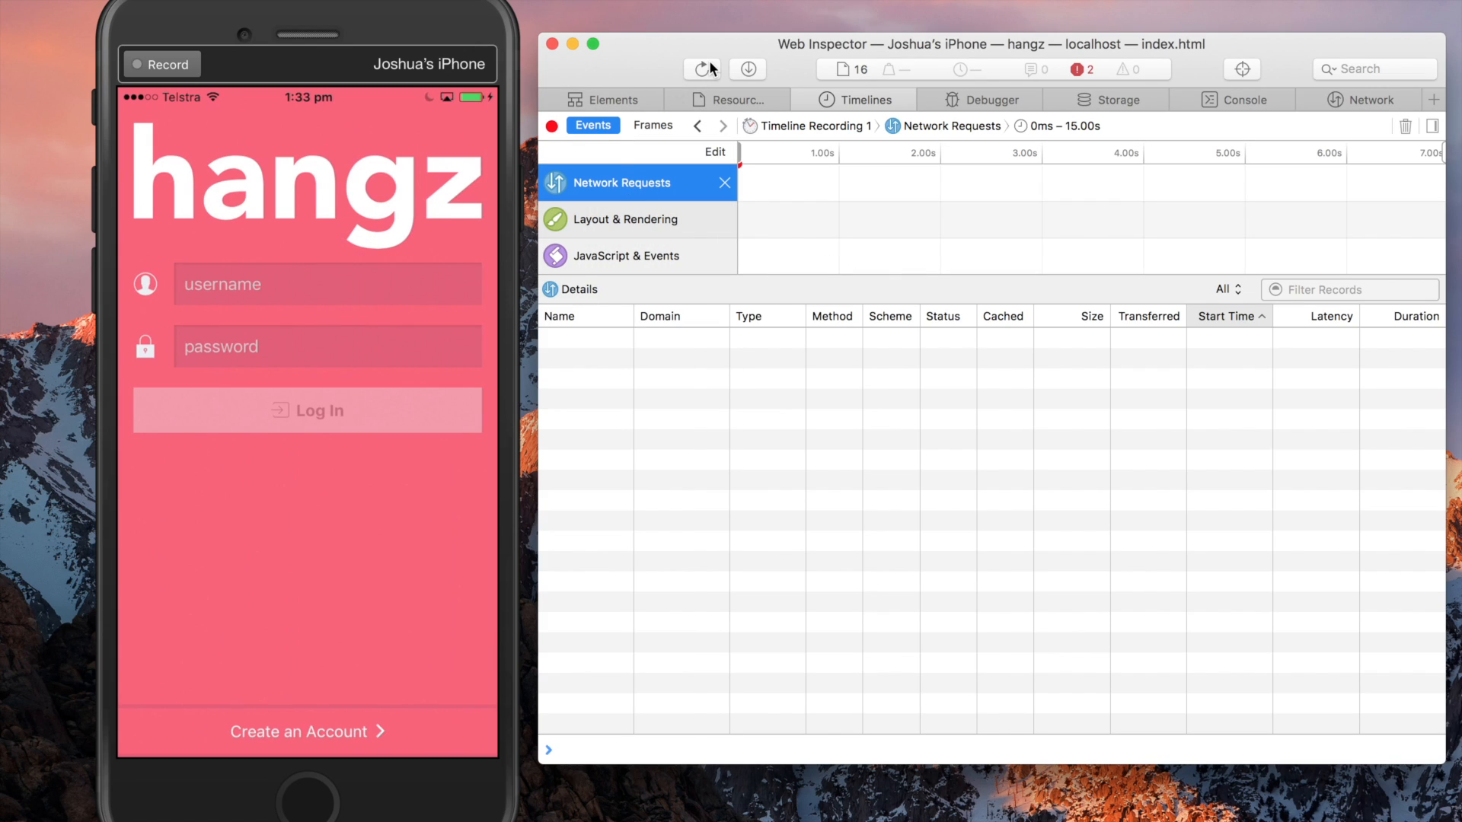
click(700, 69)
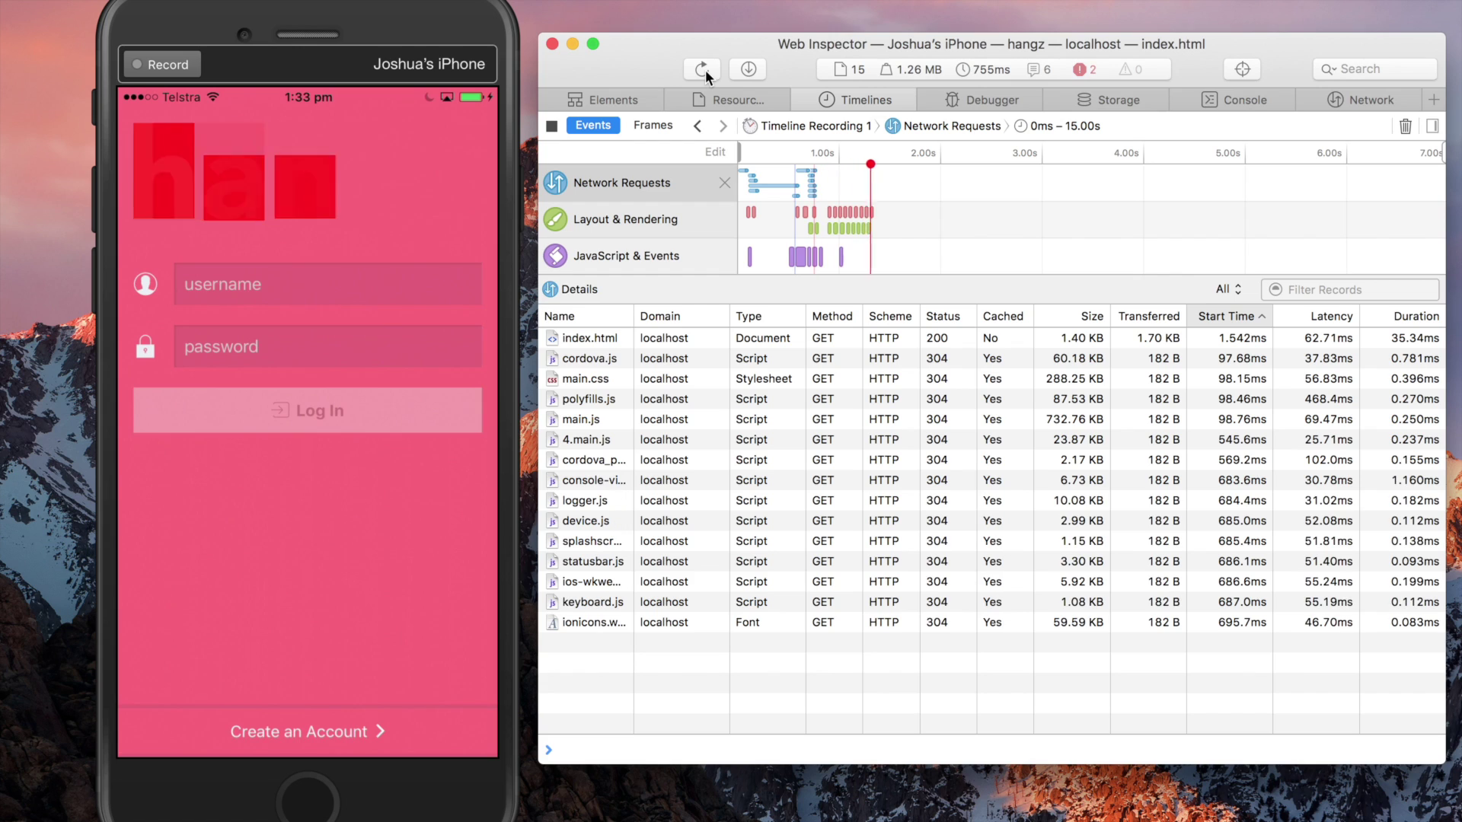
click(700, 68)
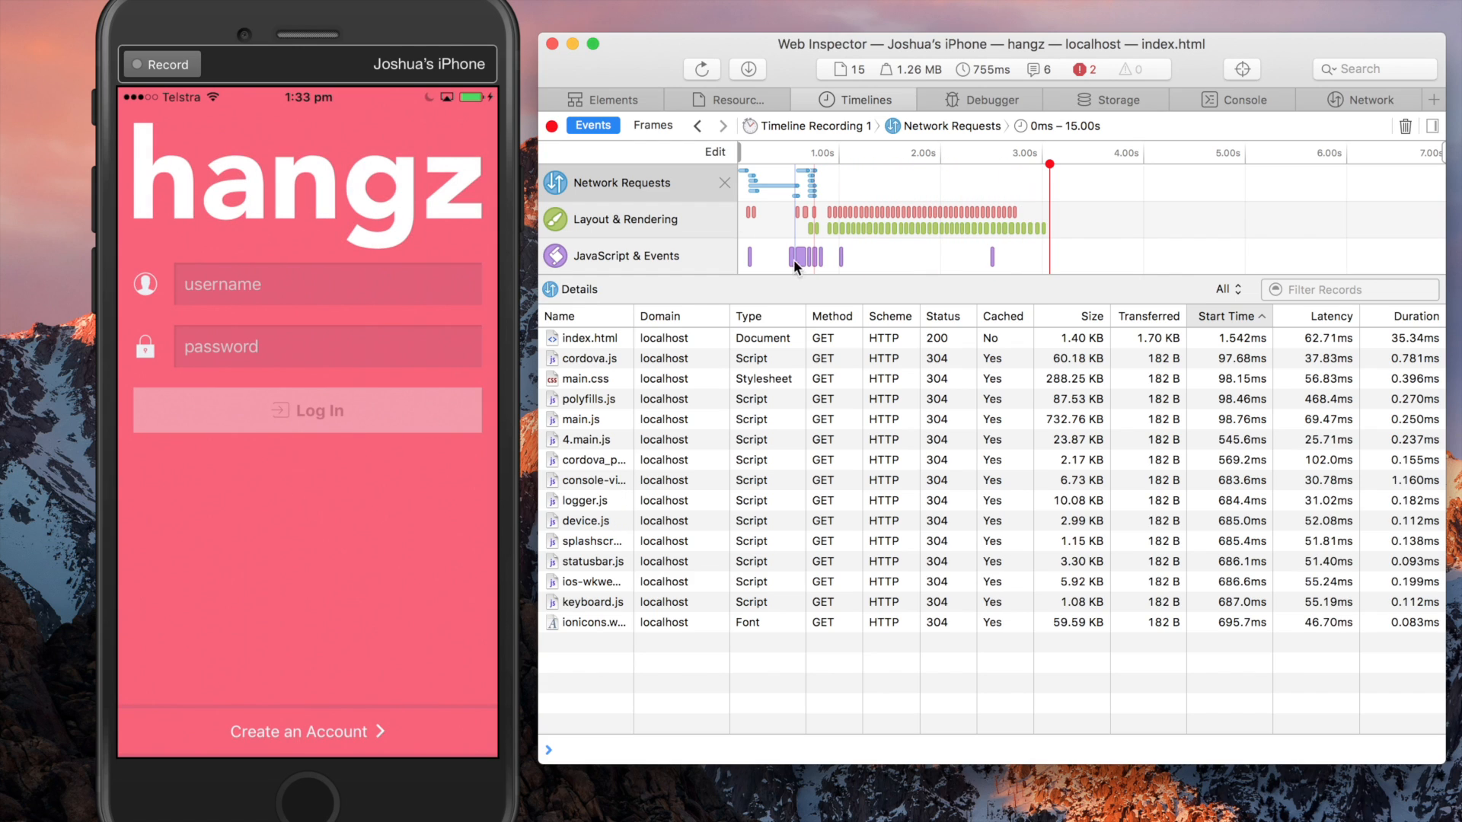
mouse_move(757, 566)
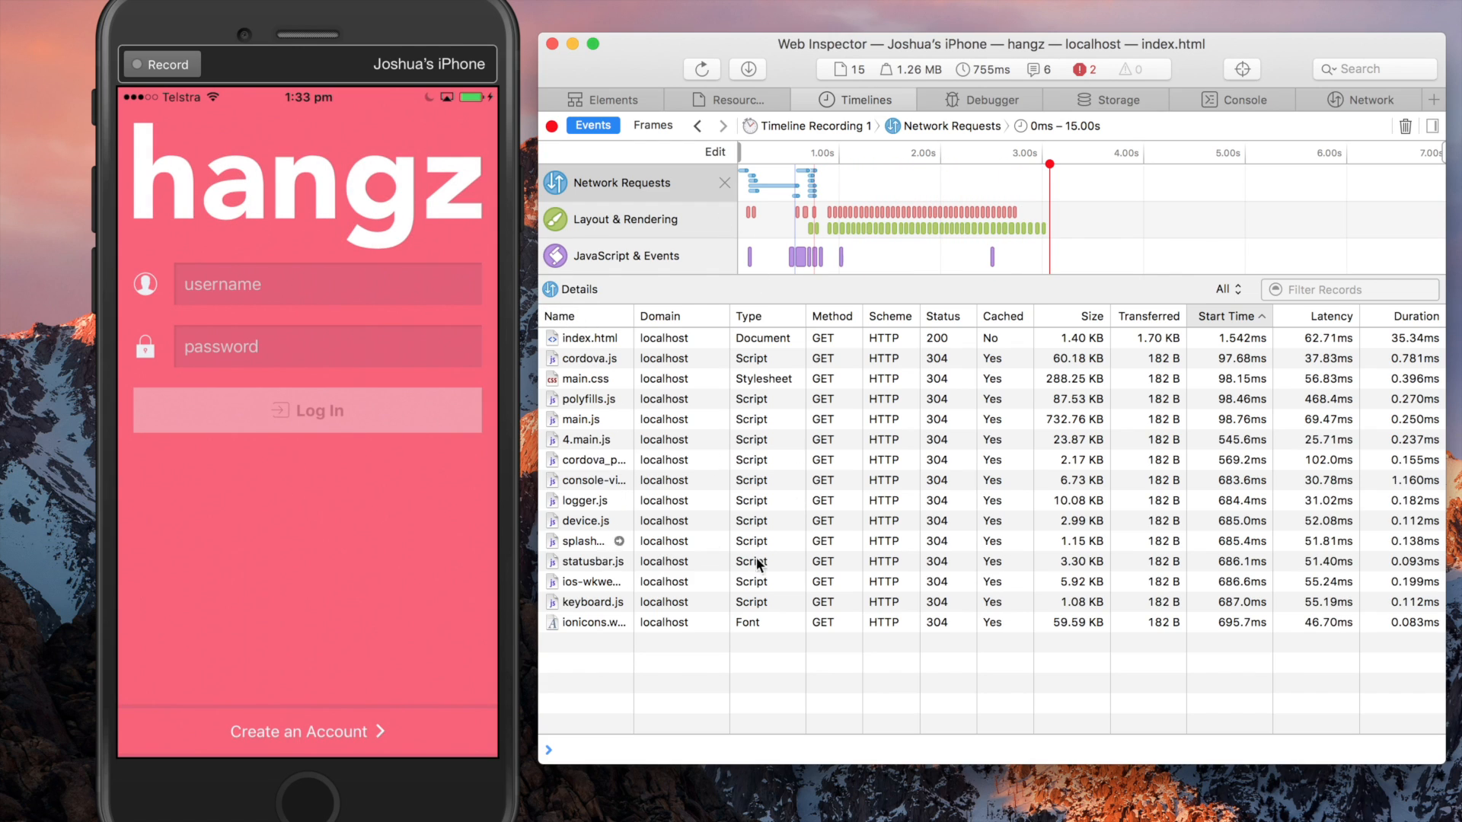
mouse_move(807, 600)
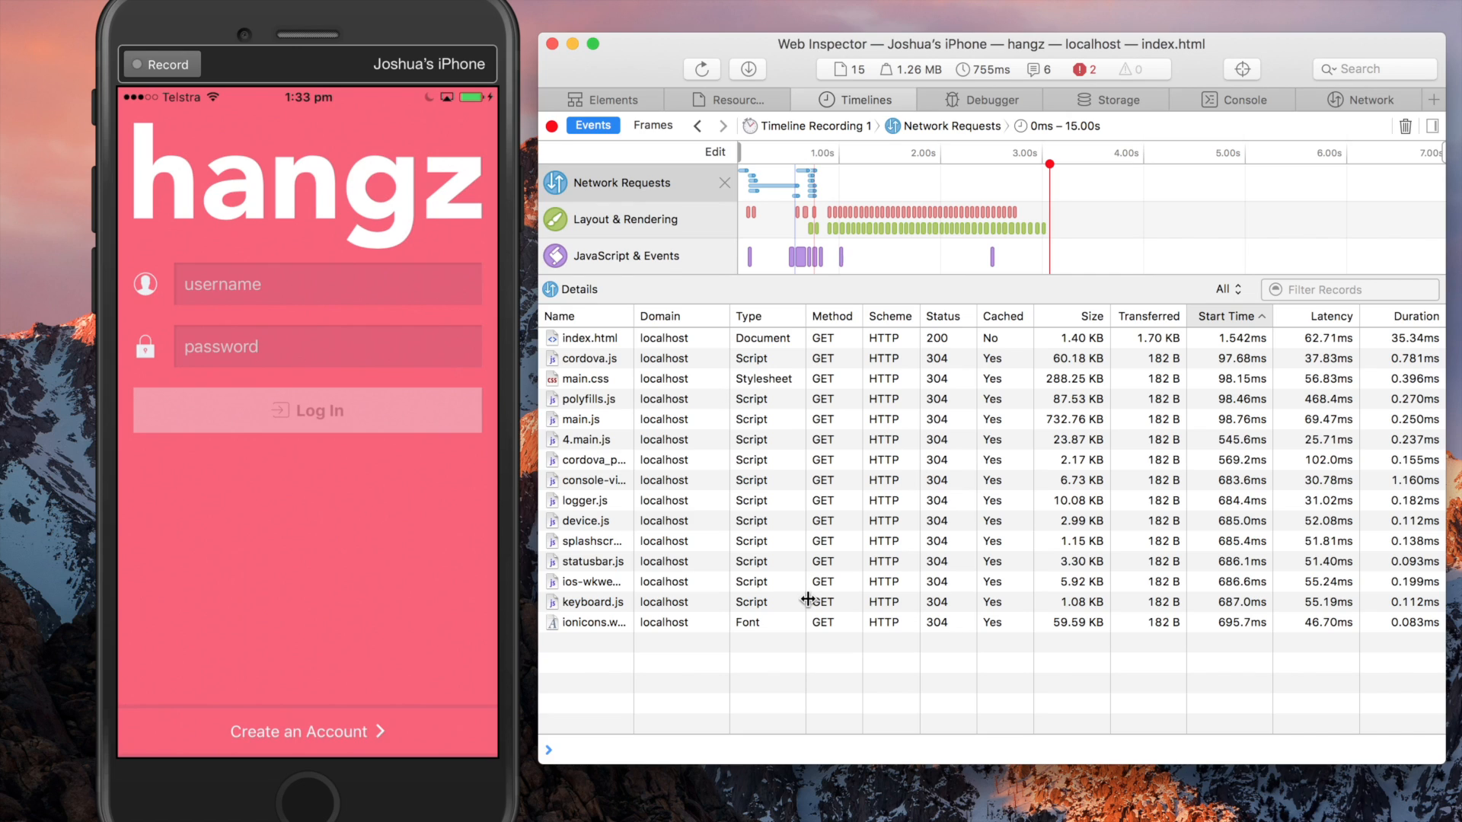
mouse_move(593, 424)
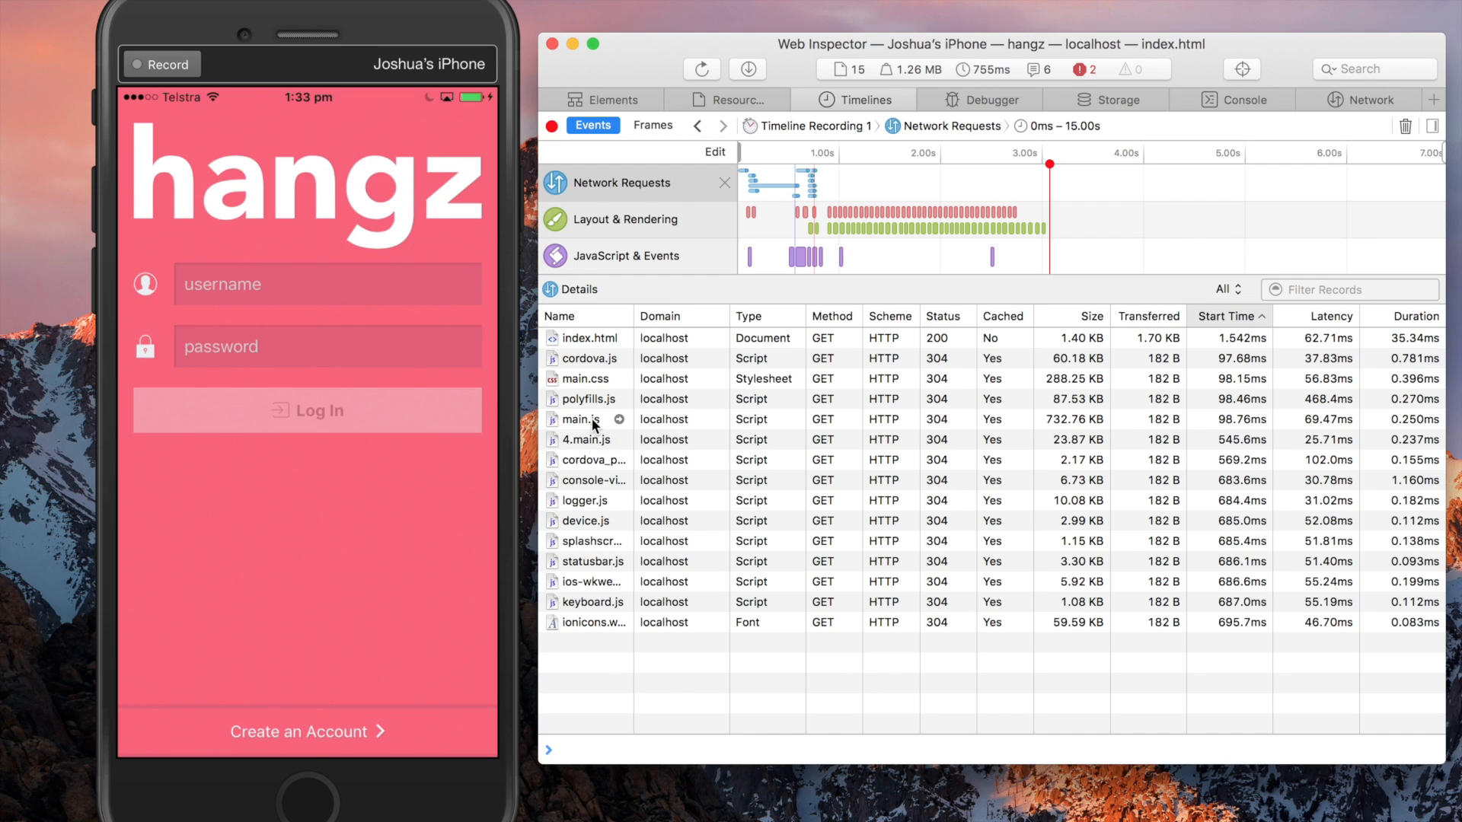
mouse_move(1069, 427)
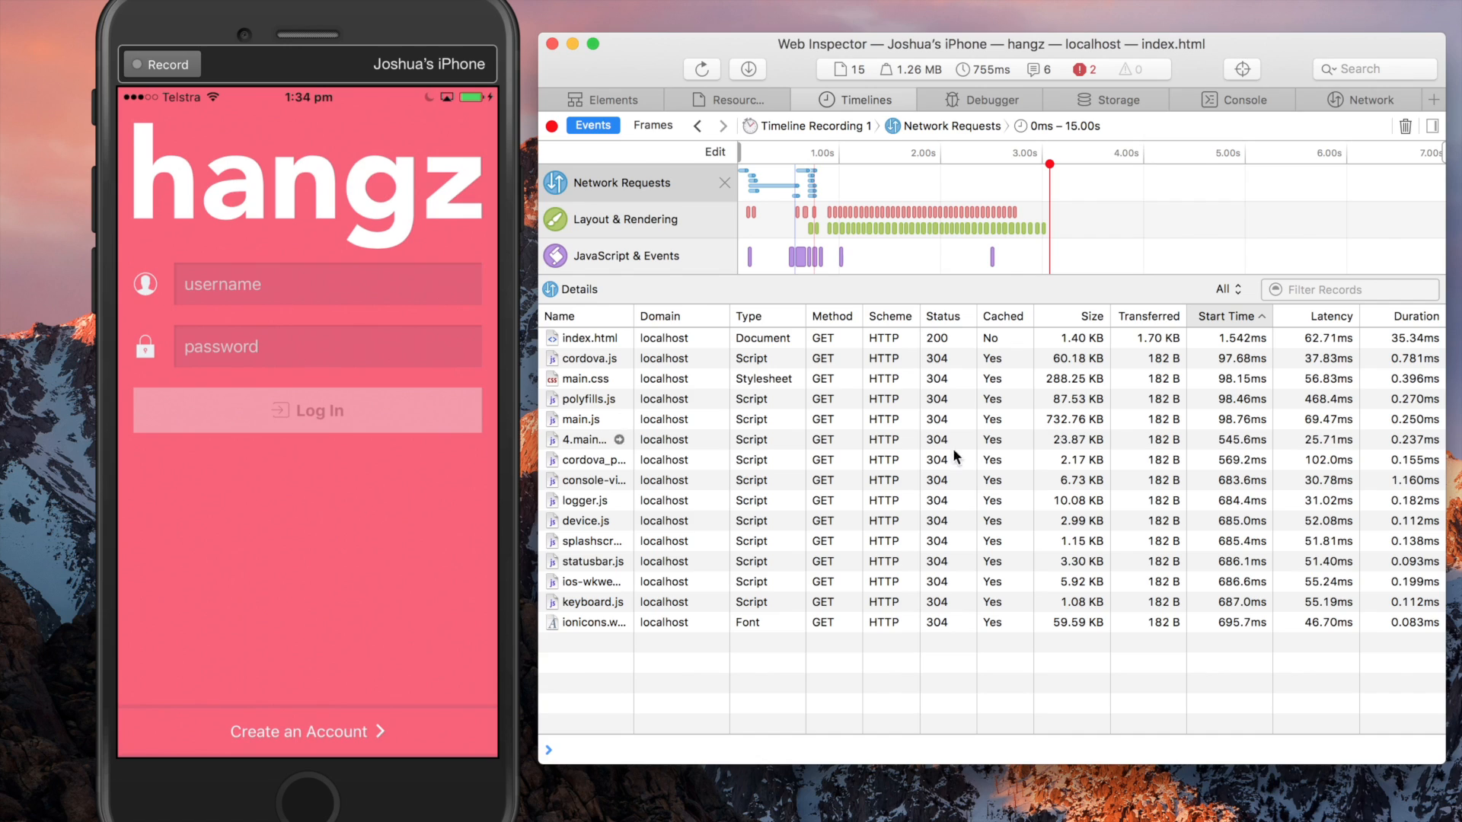
mouse_move(590, 448)
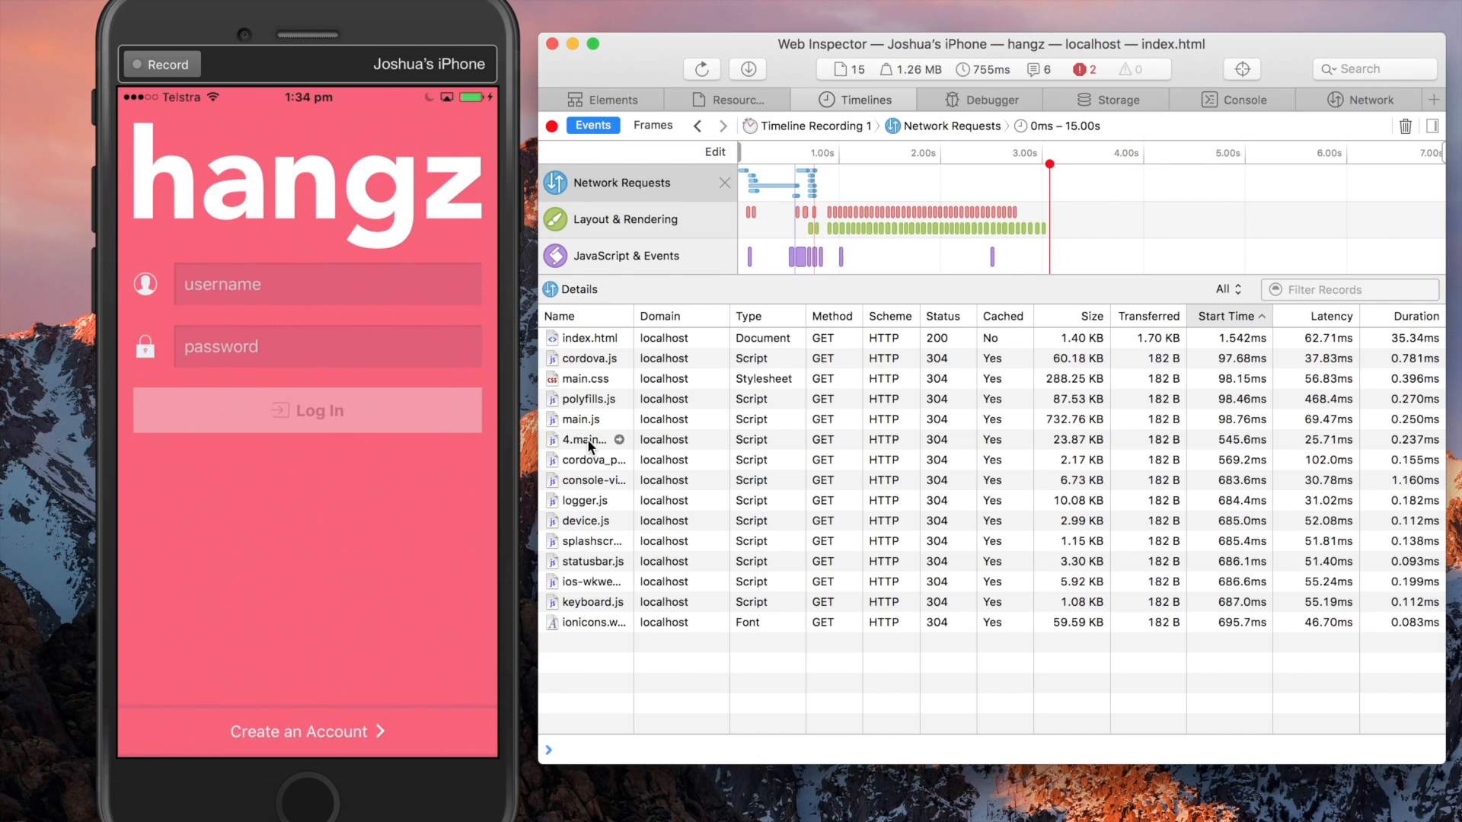
mouse_move(584, 439)
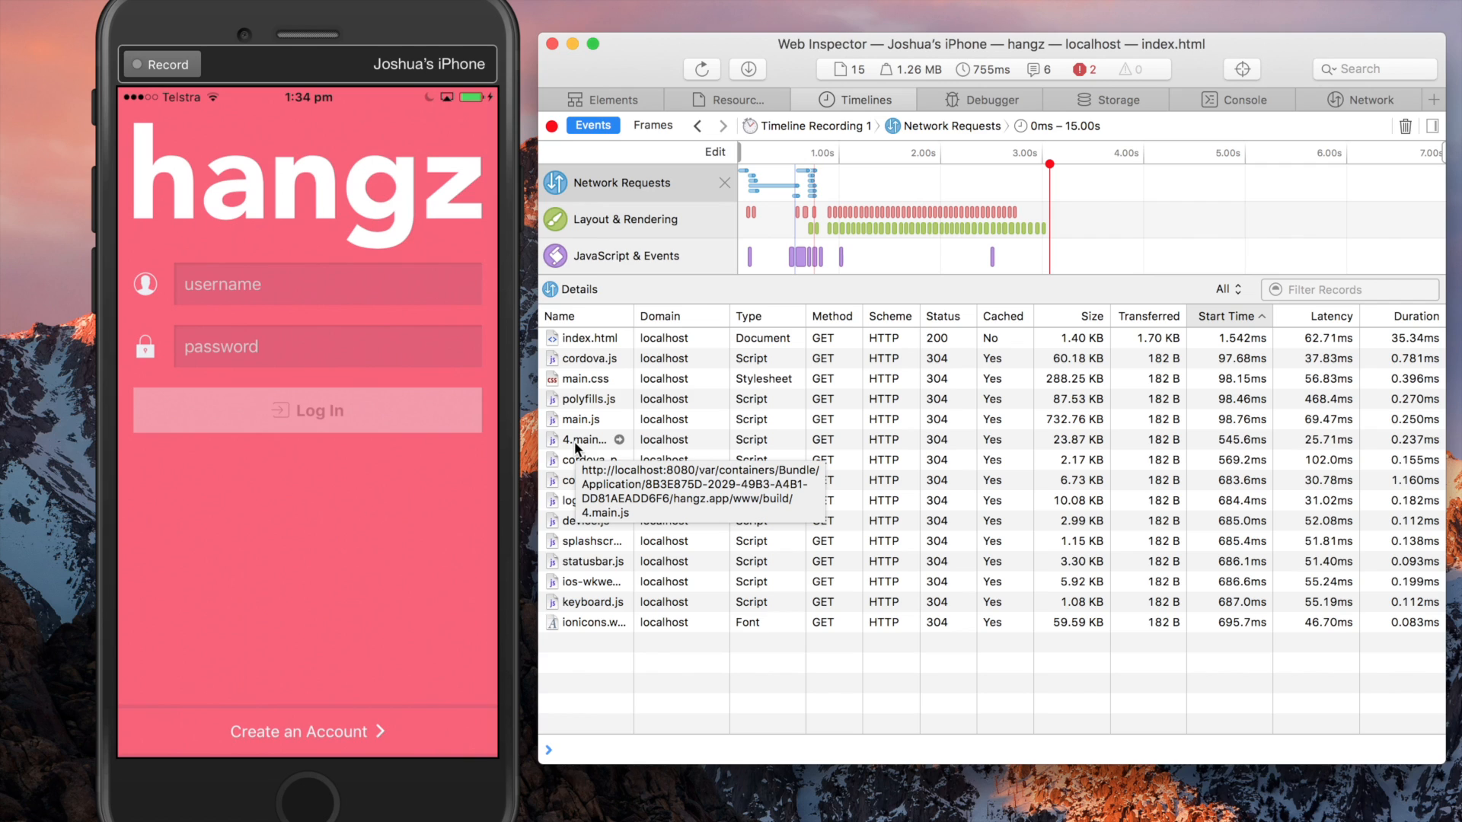
click(585, 438)
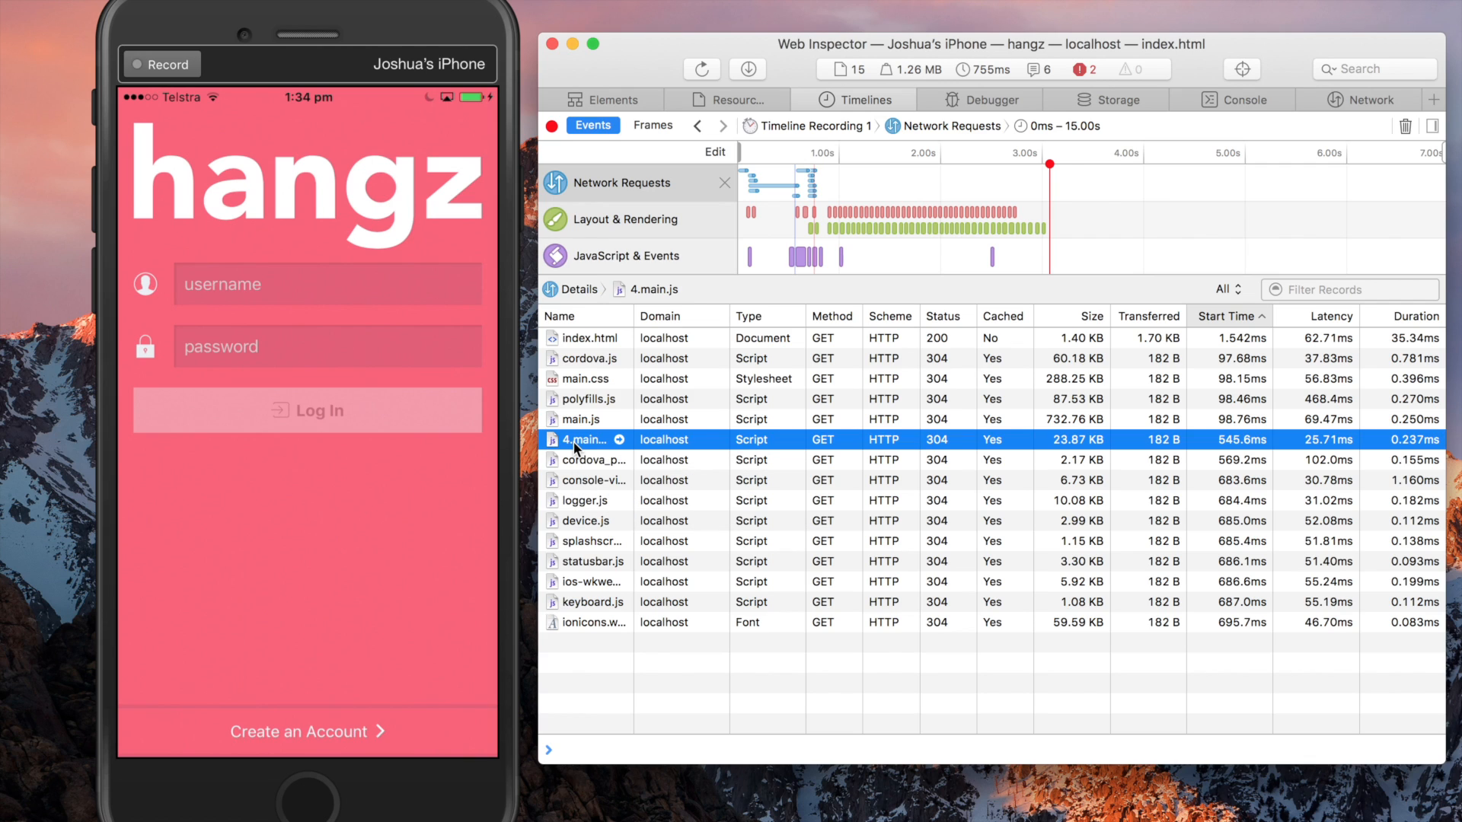
mouse_move(612, 455)
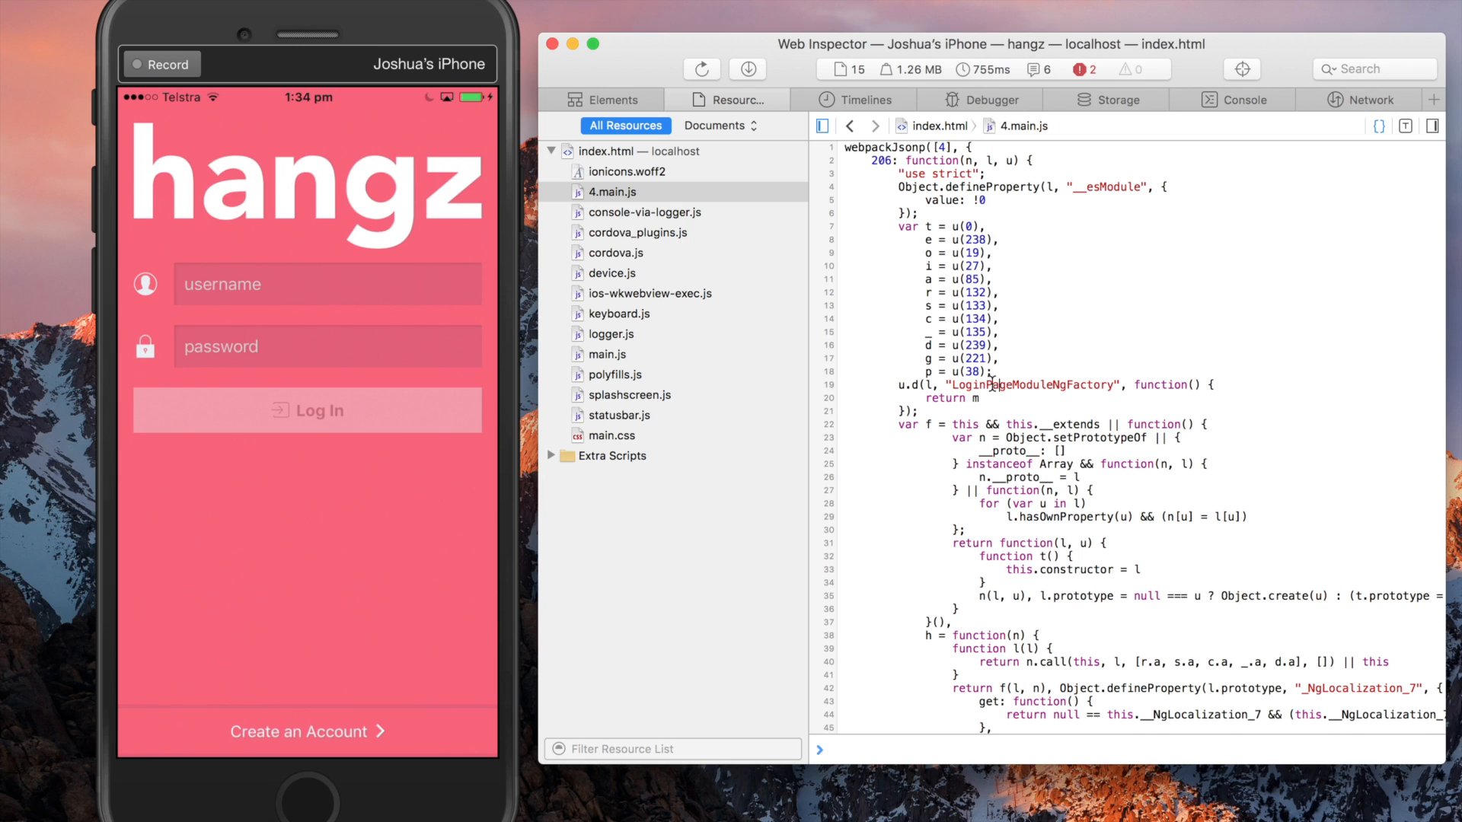
mouse_move(1011, 364)
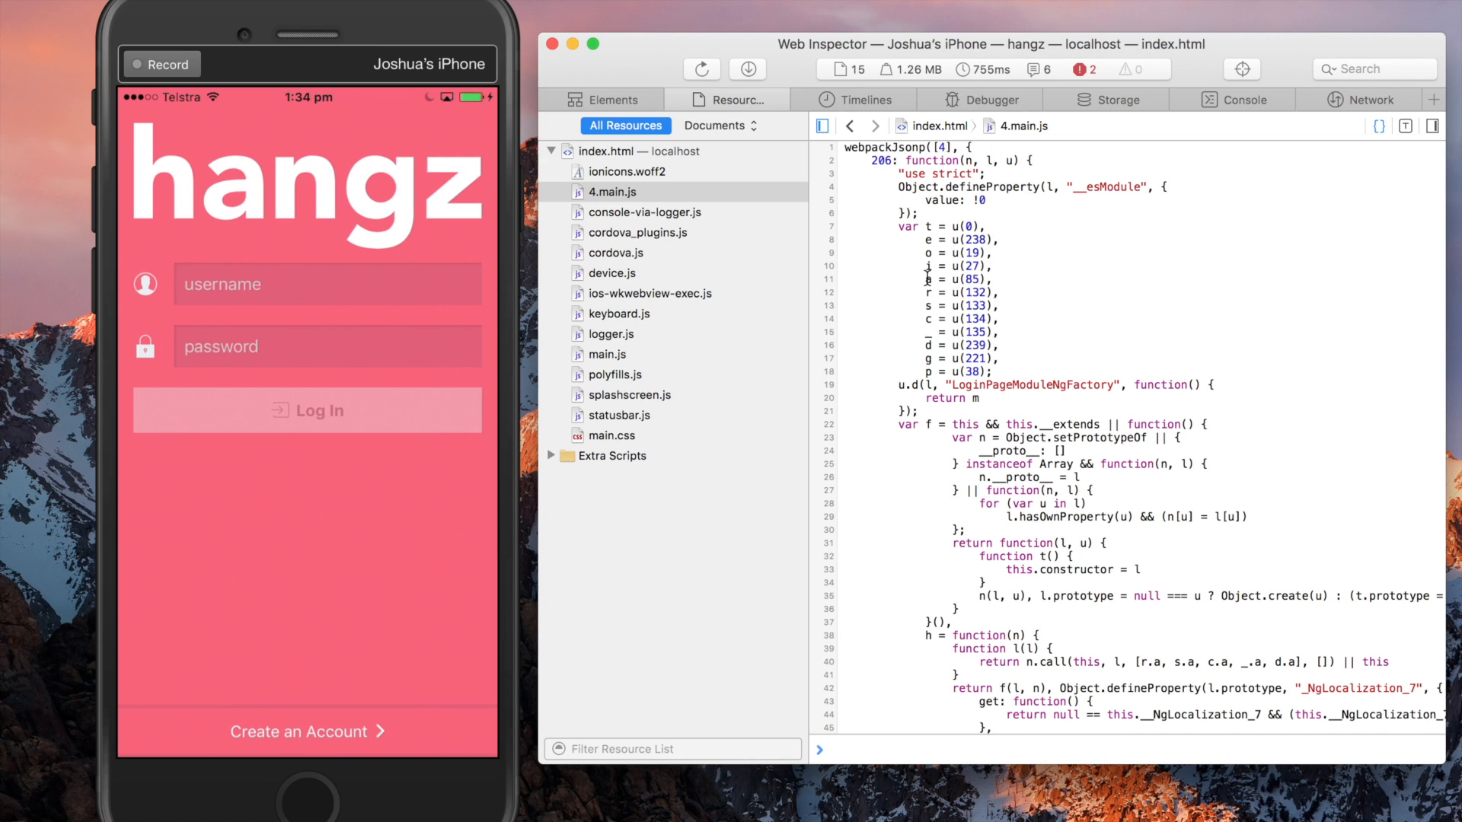
click(865, 99)
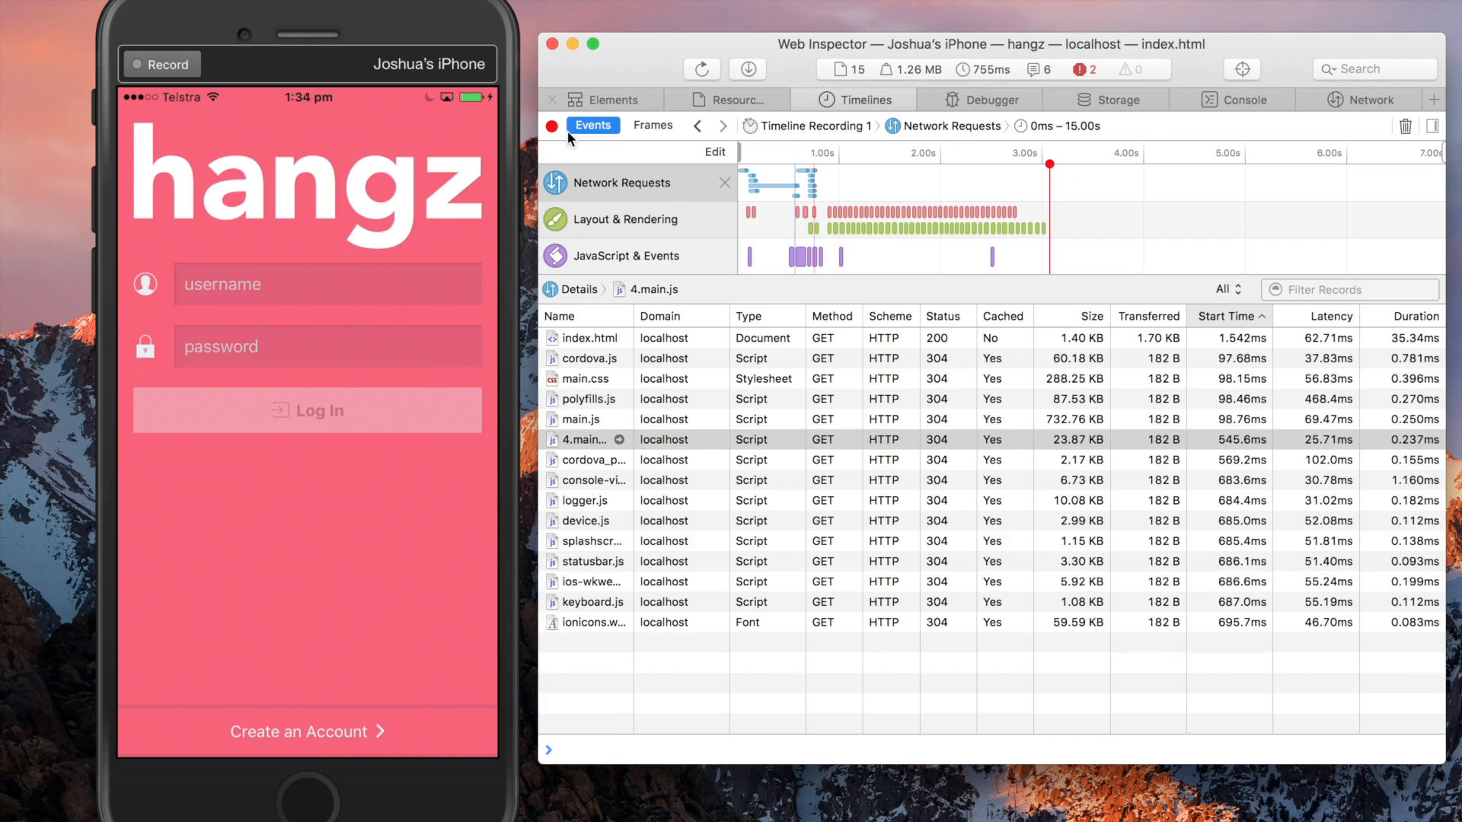
- Record a new timeline while opening Create Account, capturing 0.main.js with RegisterPageModuleNgFactory
click(551, 126)
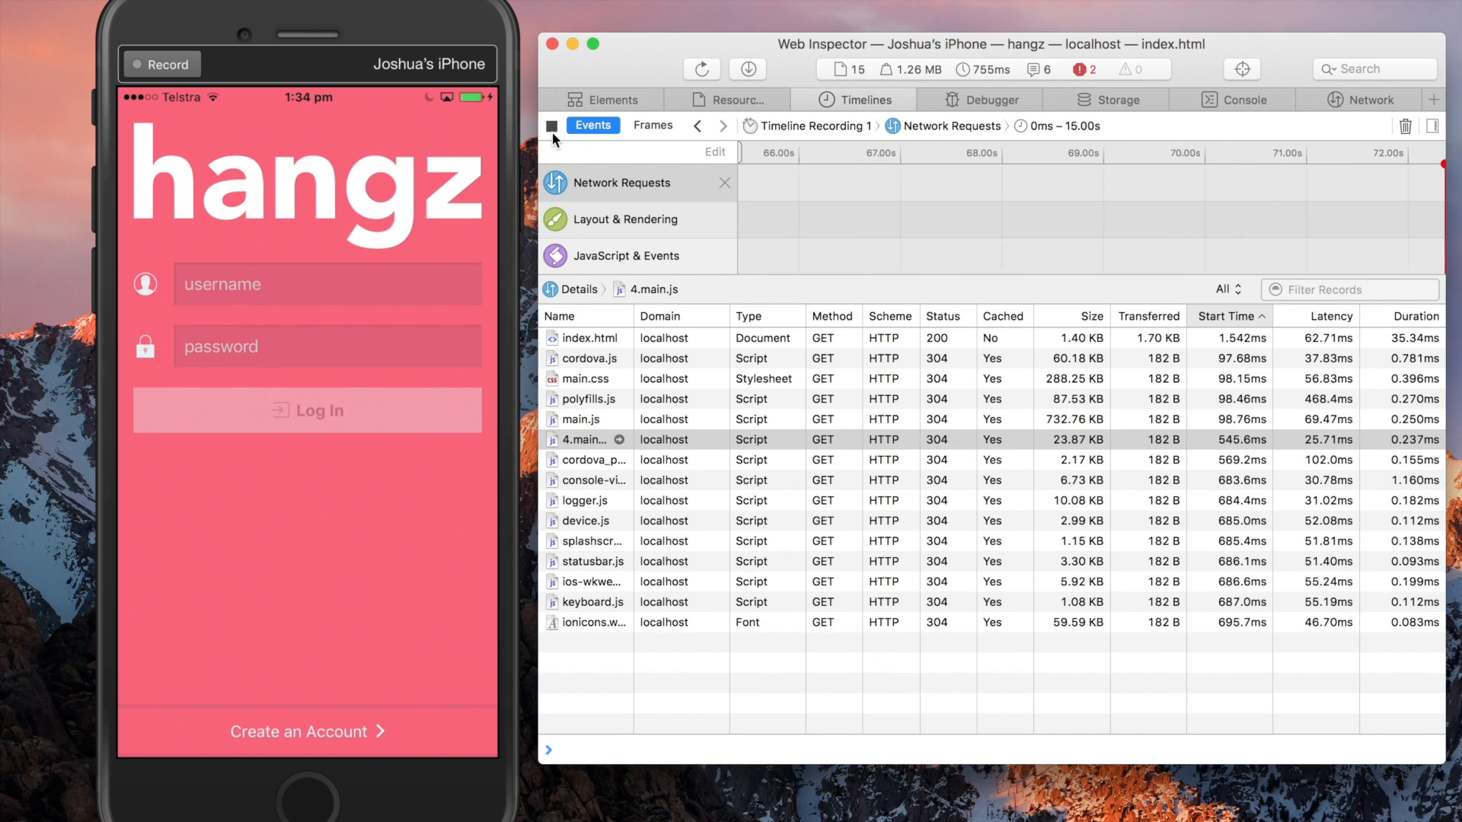
click(306, 732)
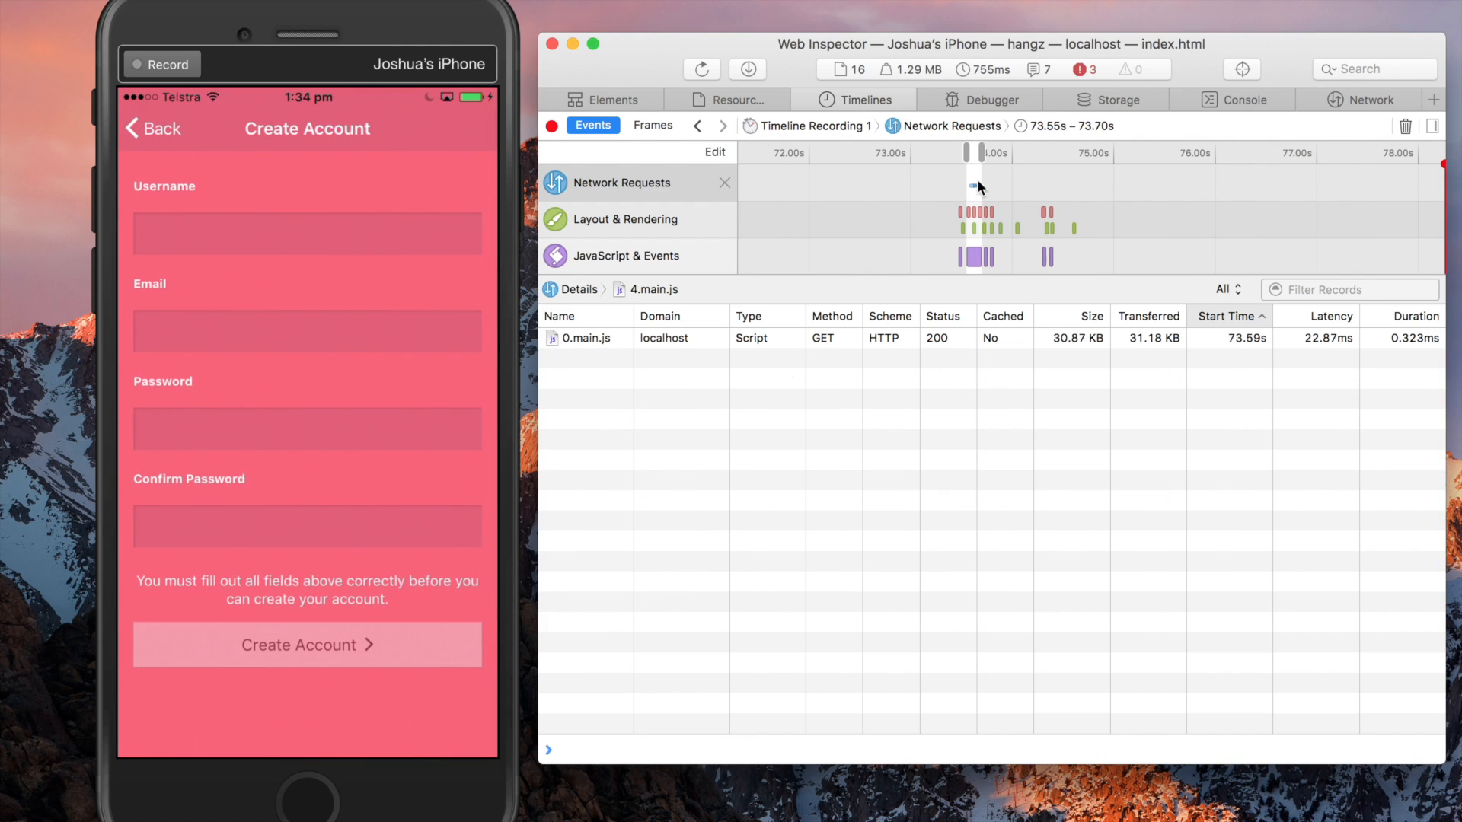
mouse_move(559, 330)
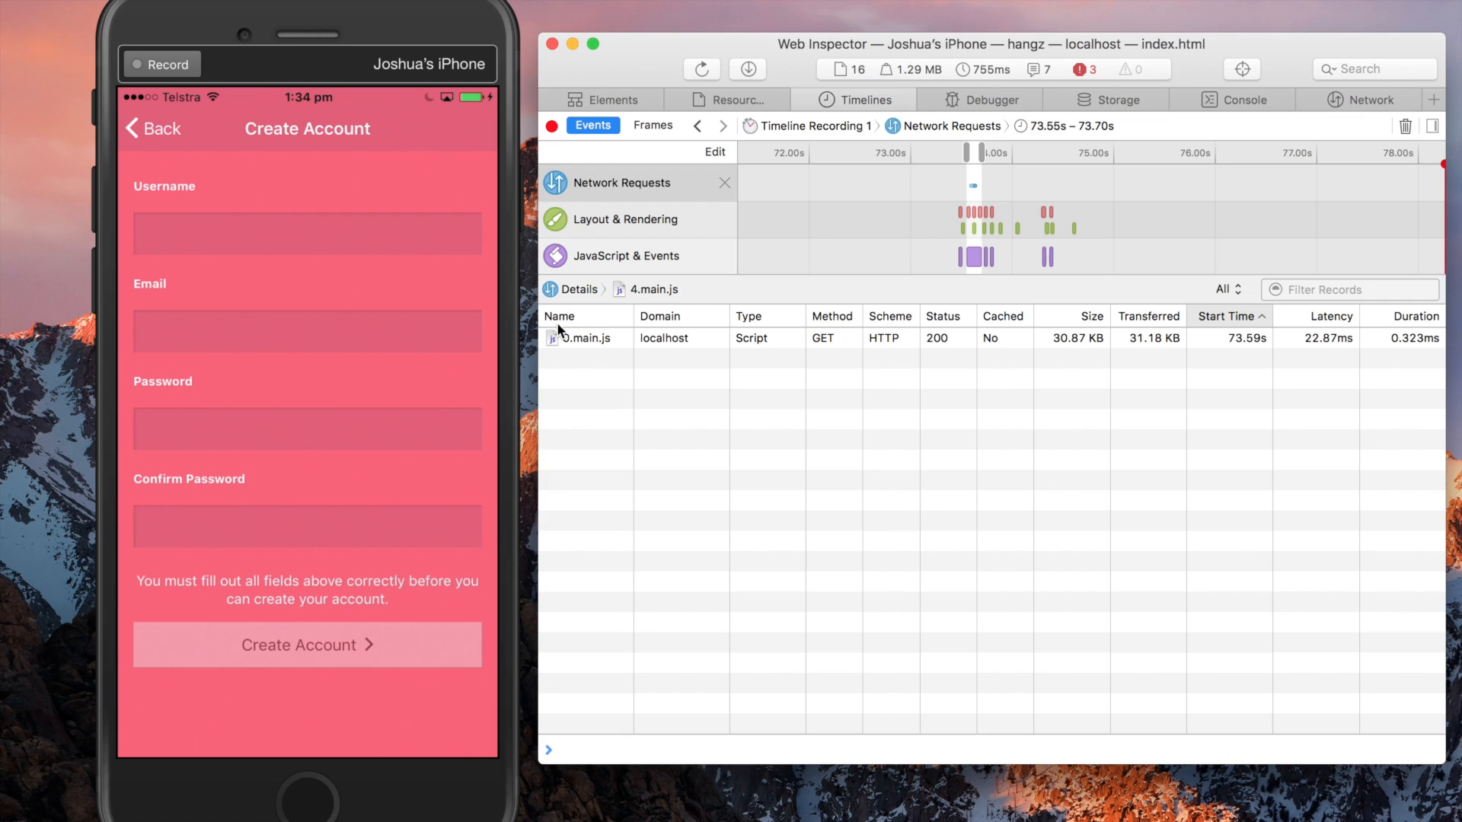
mouse_move(579, 338)
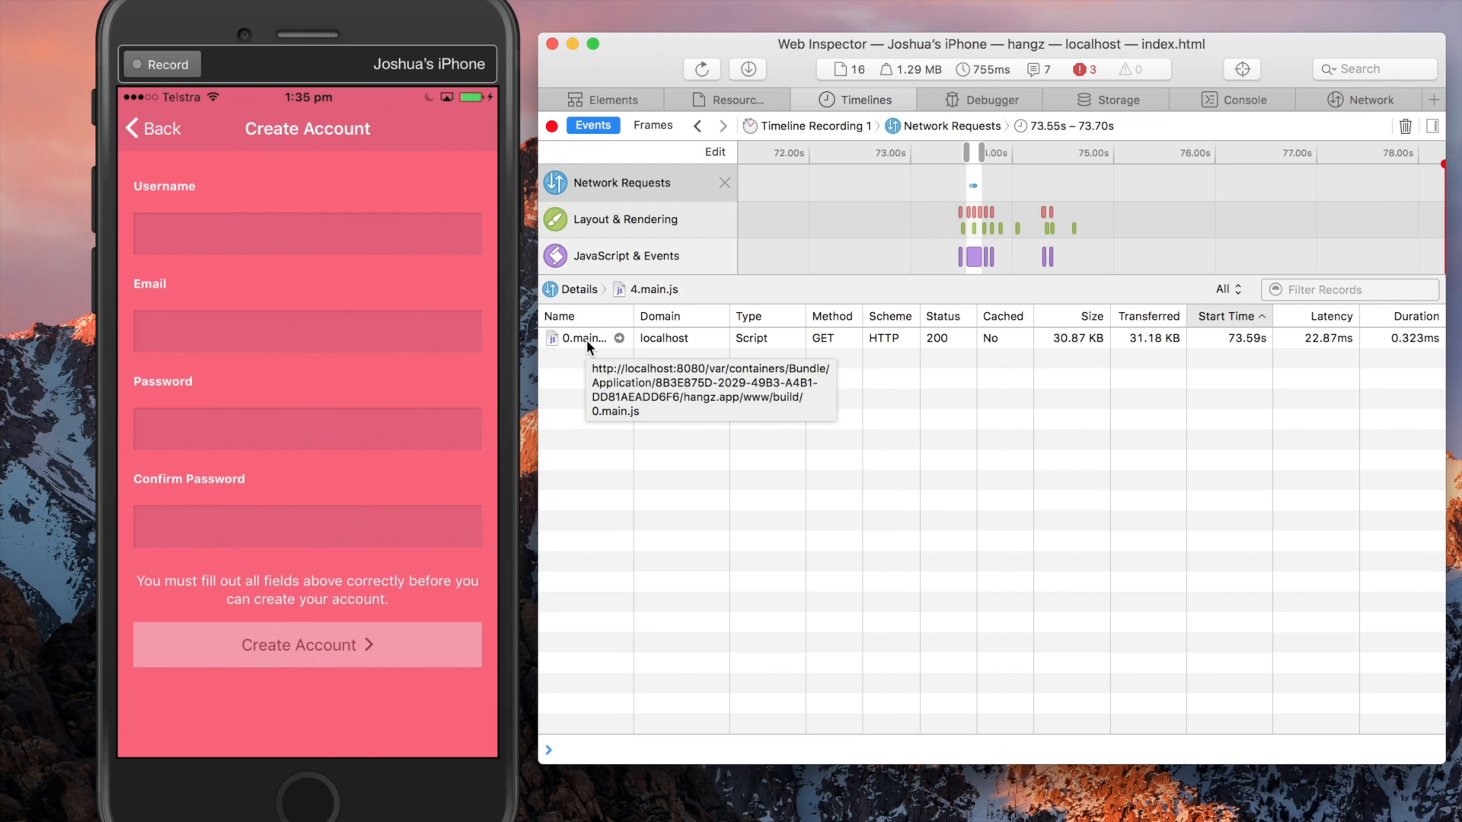
mouse_move(1109, 311)
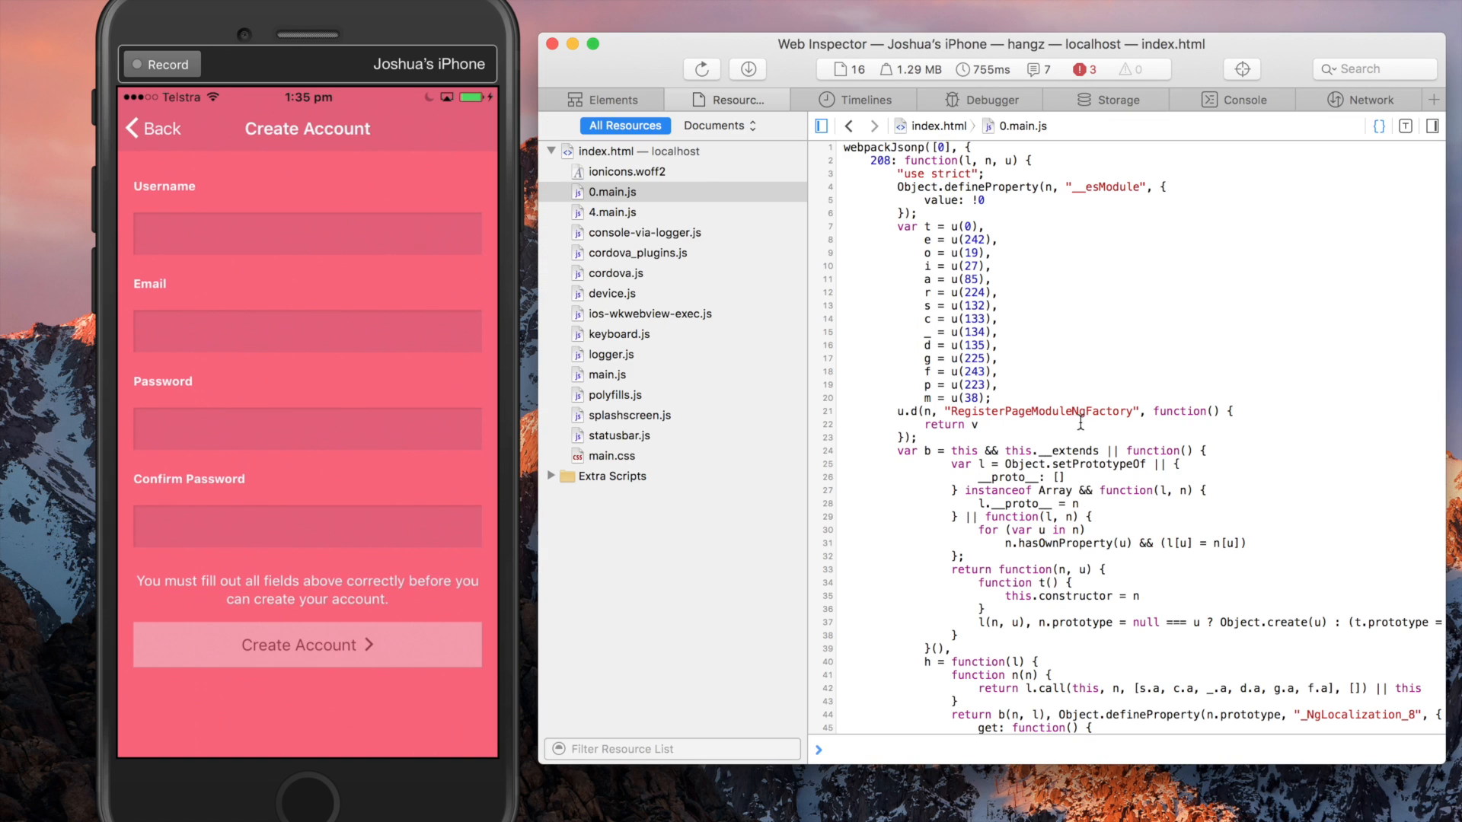
mouse_move(970, 411)
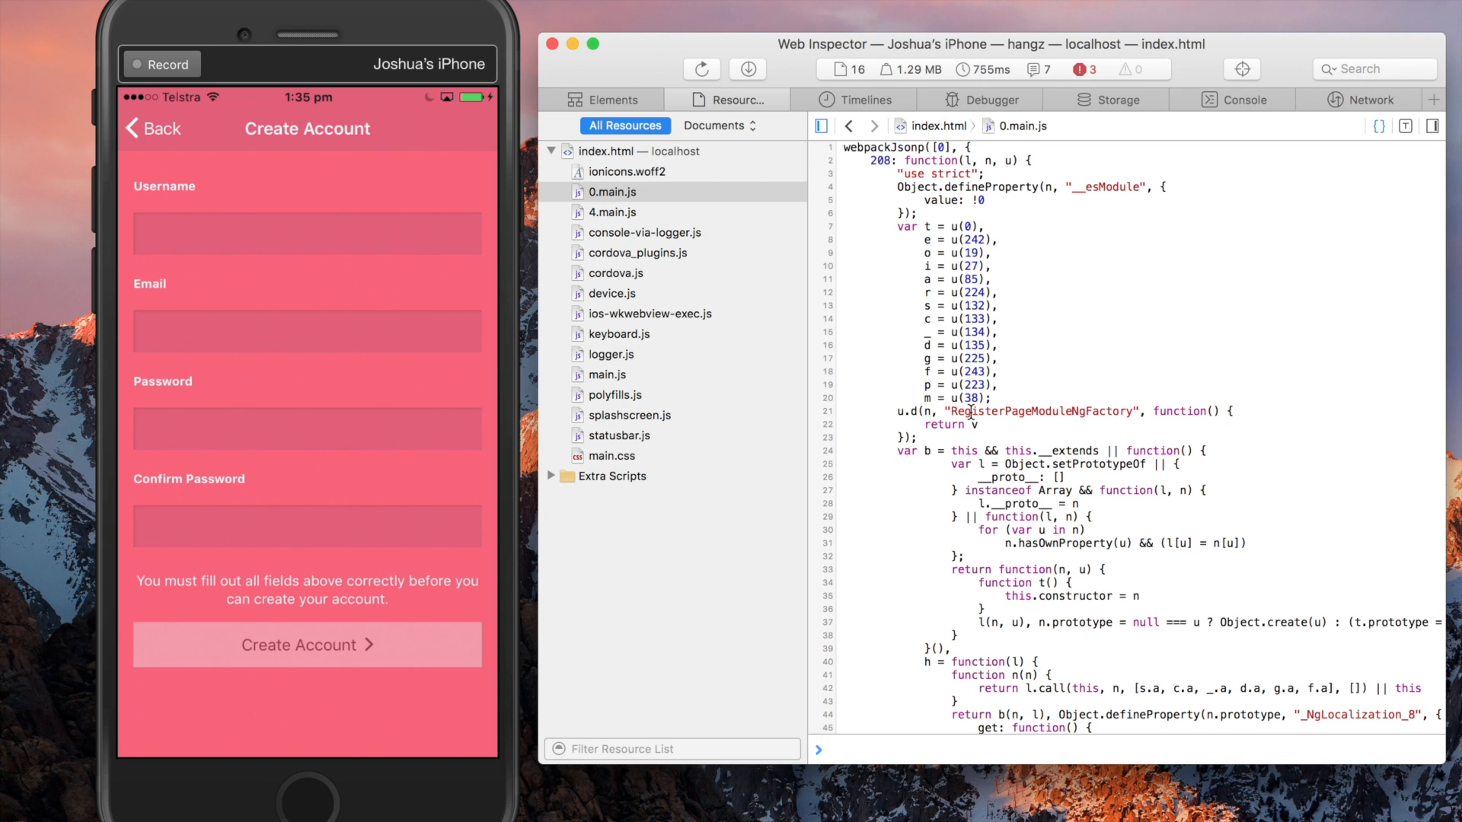
click(862, 101)
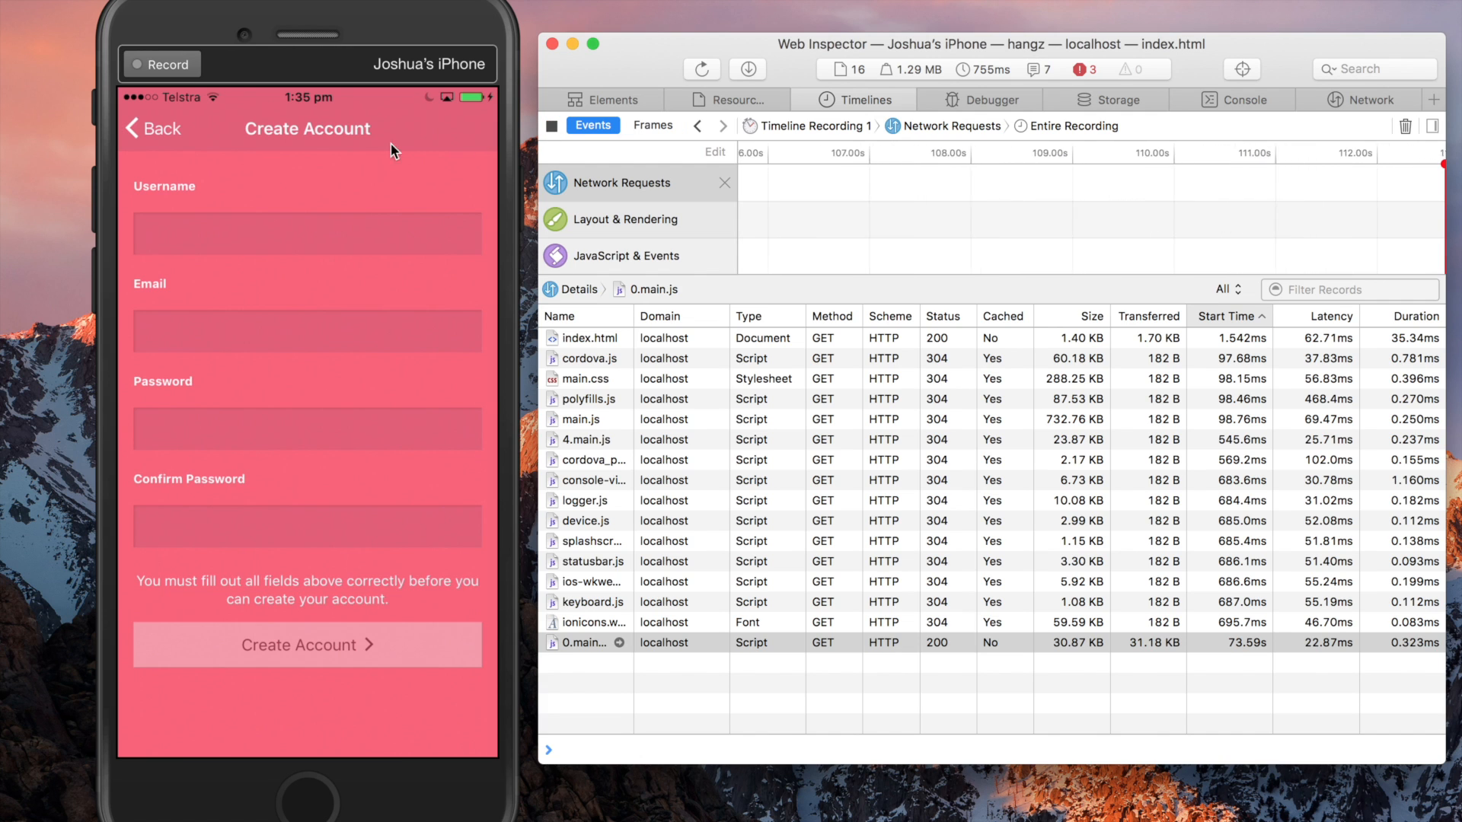
- Log in on the phone so the 5.main.js and 1.main.js chunks and sync XHRs are requested
click(153, 128)
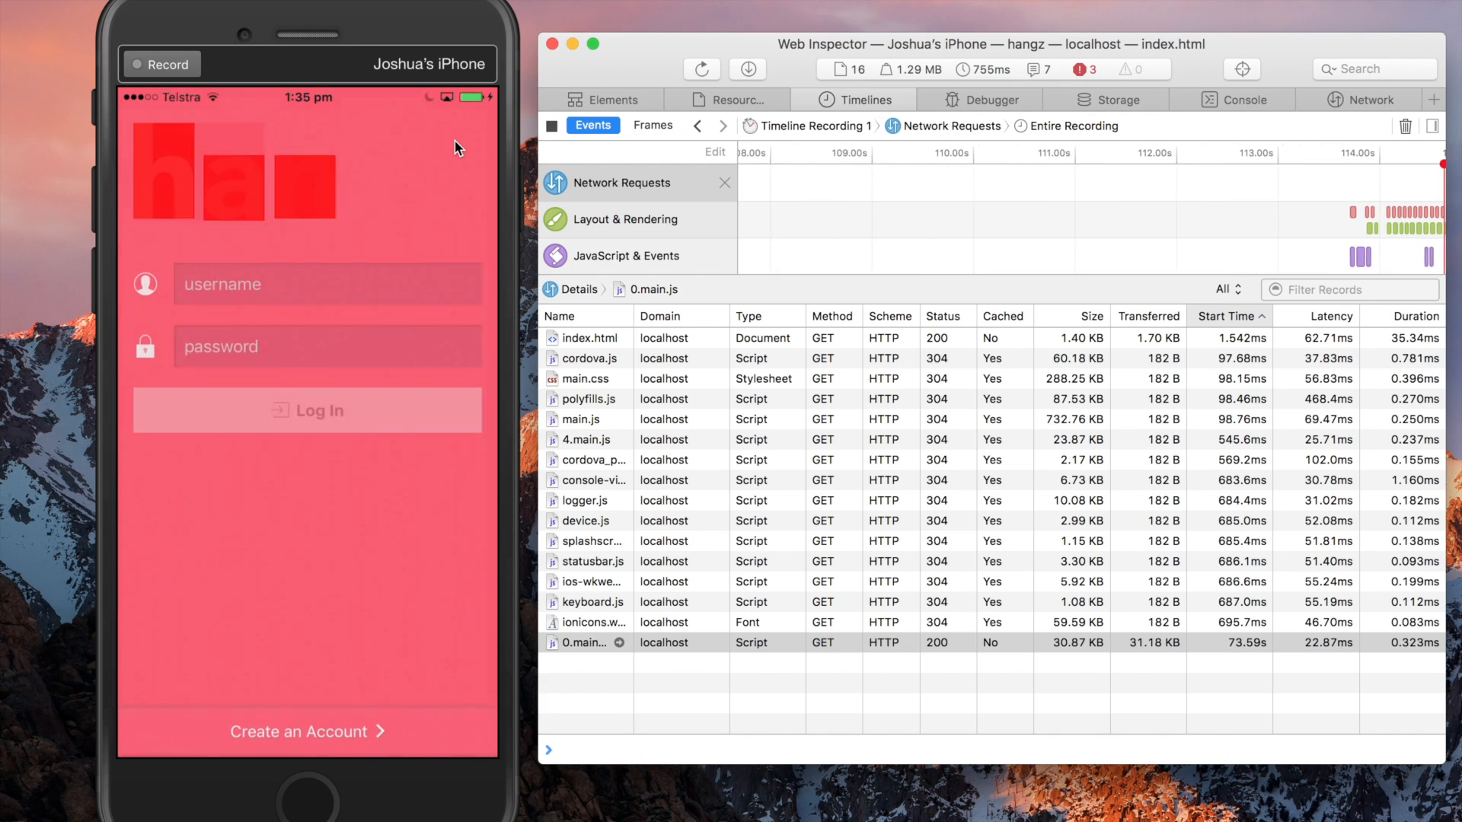
click(308, 410)
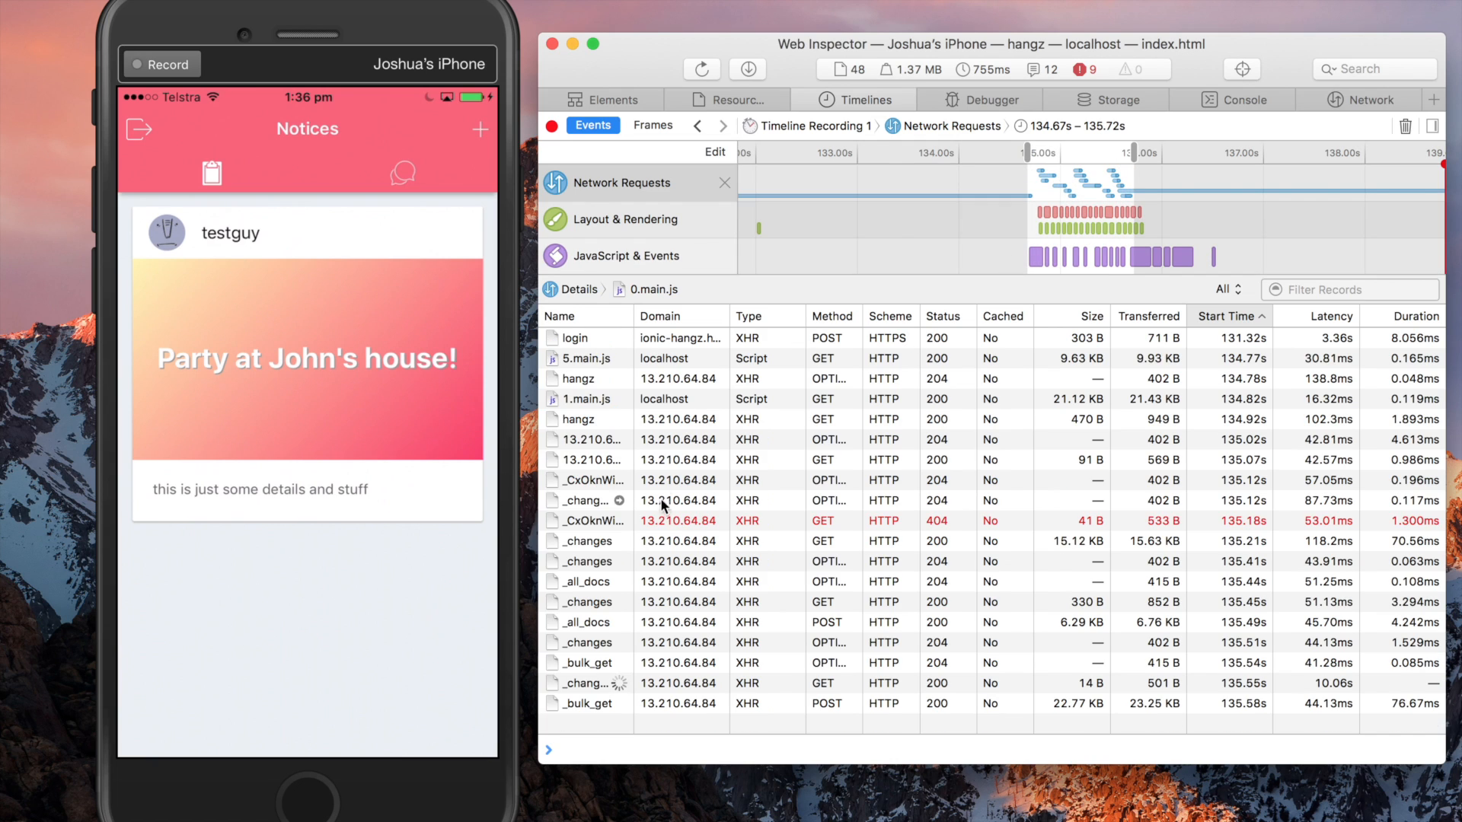
mouse_move(642, 385)
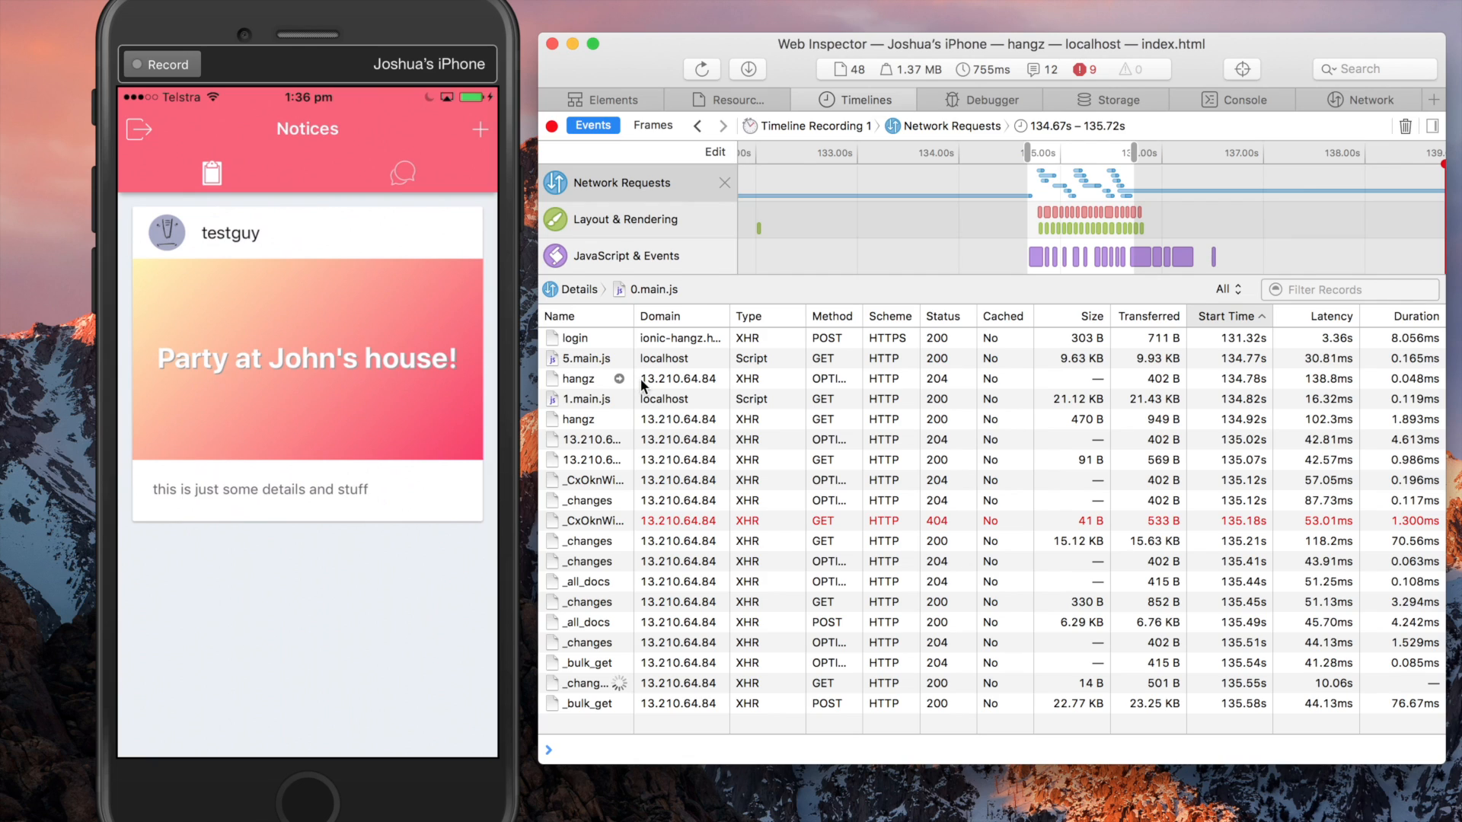
mouse_move(641, 393)
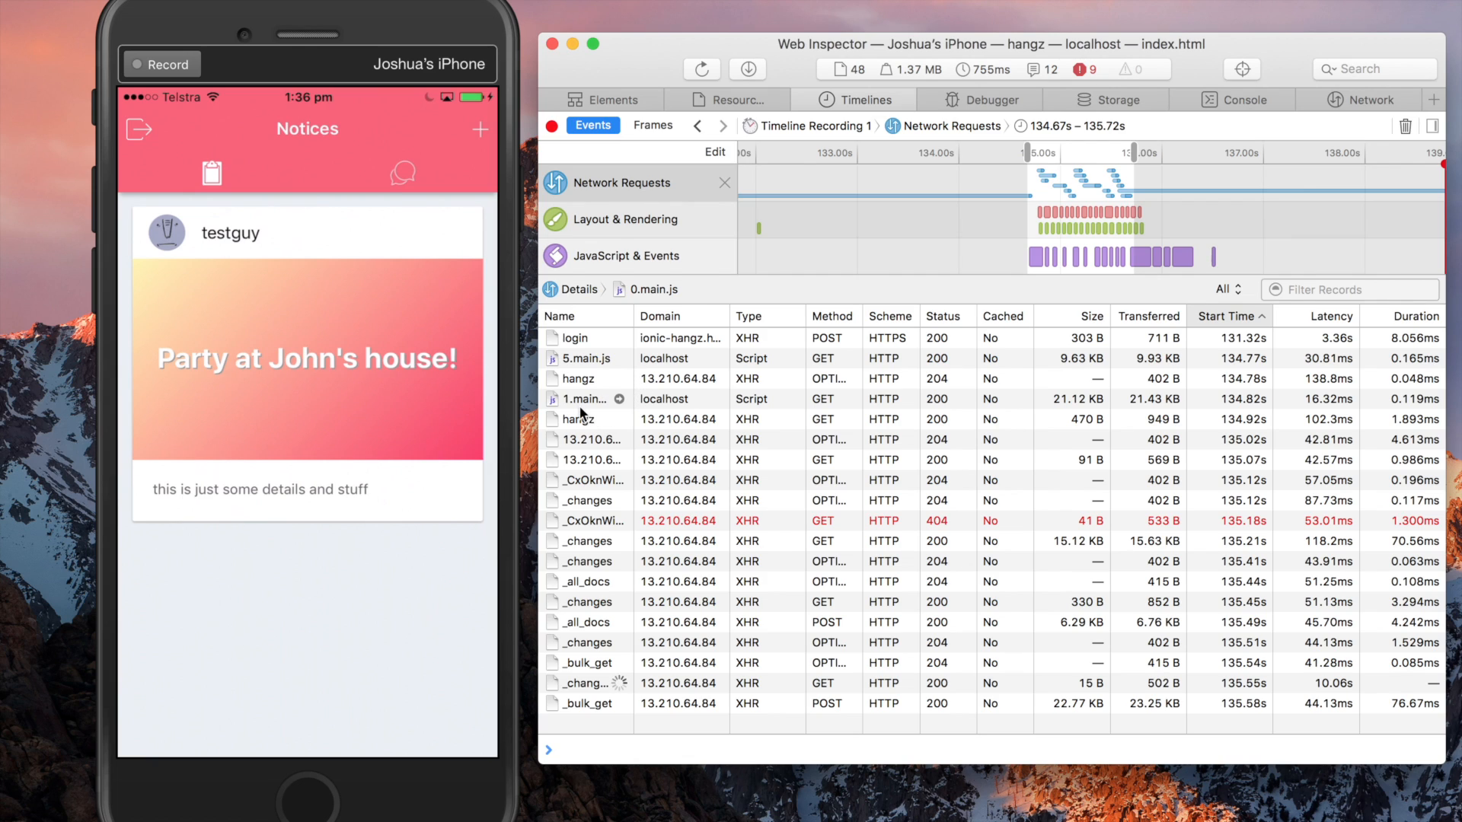
mouse_move(583, 359)
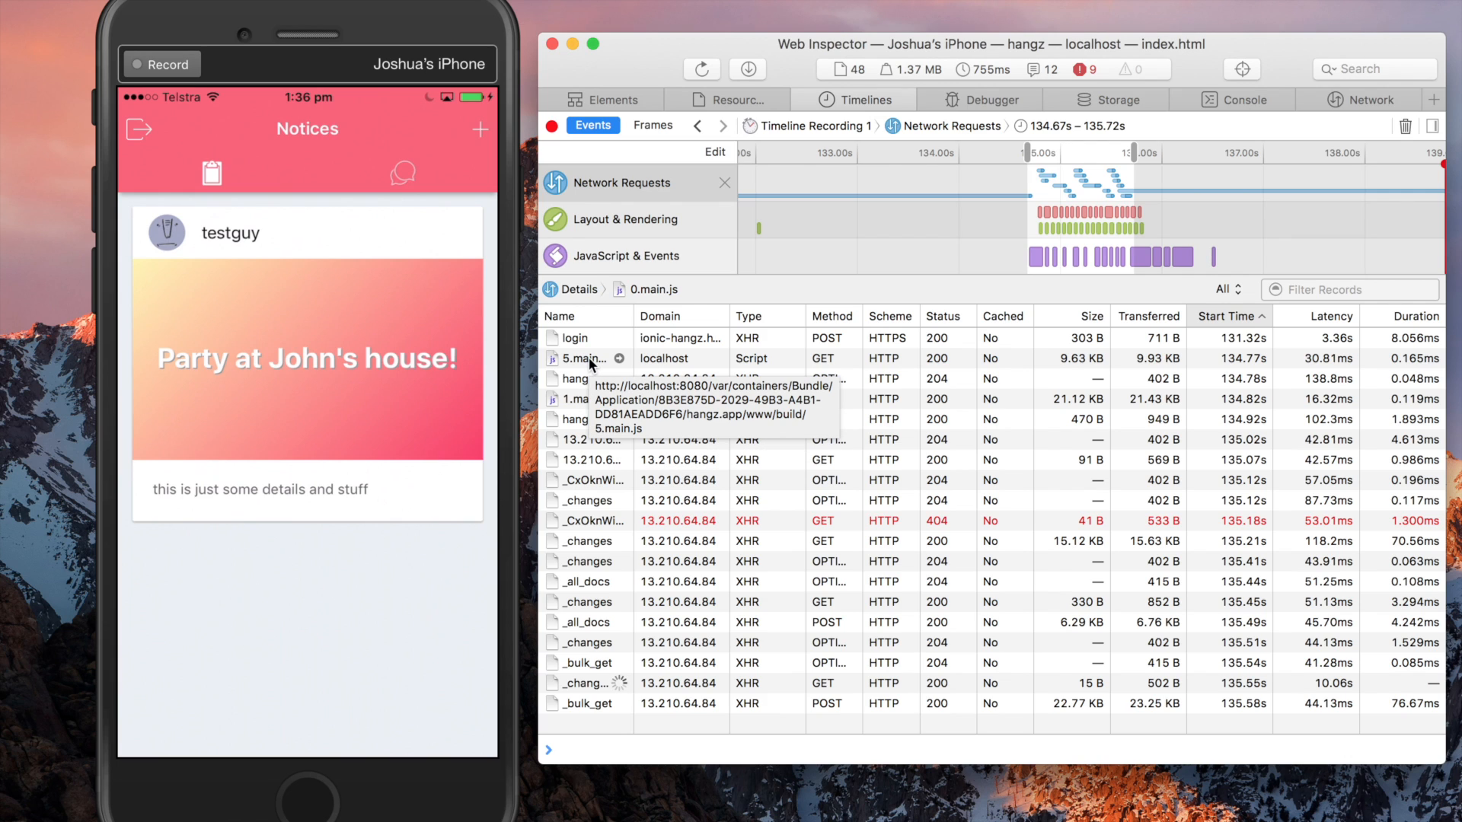
mouse_move(617, 401)
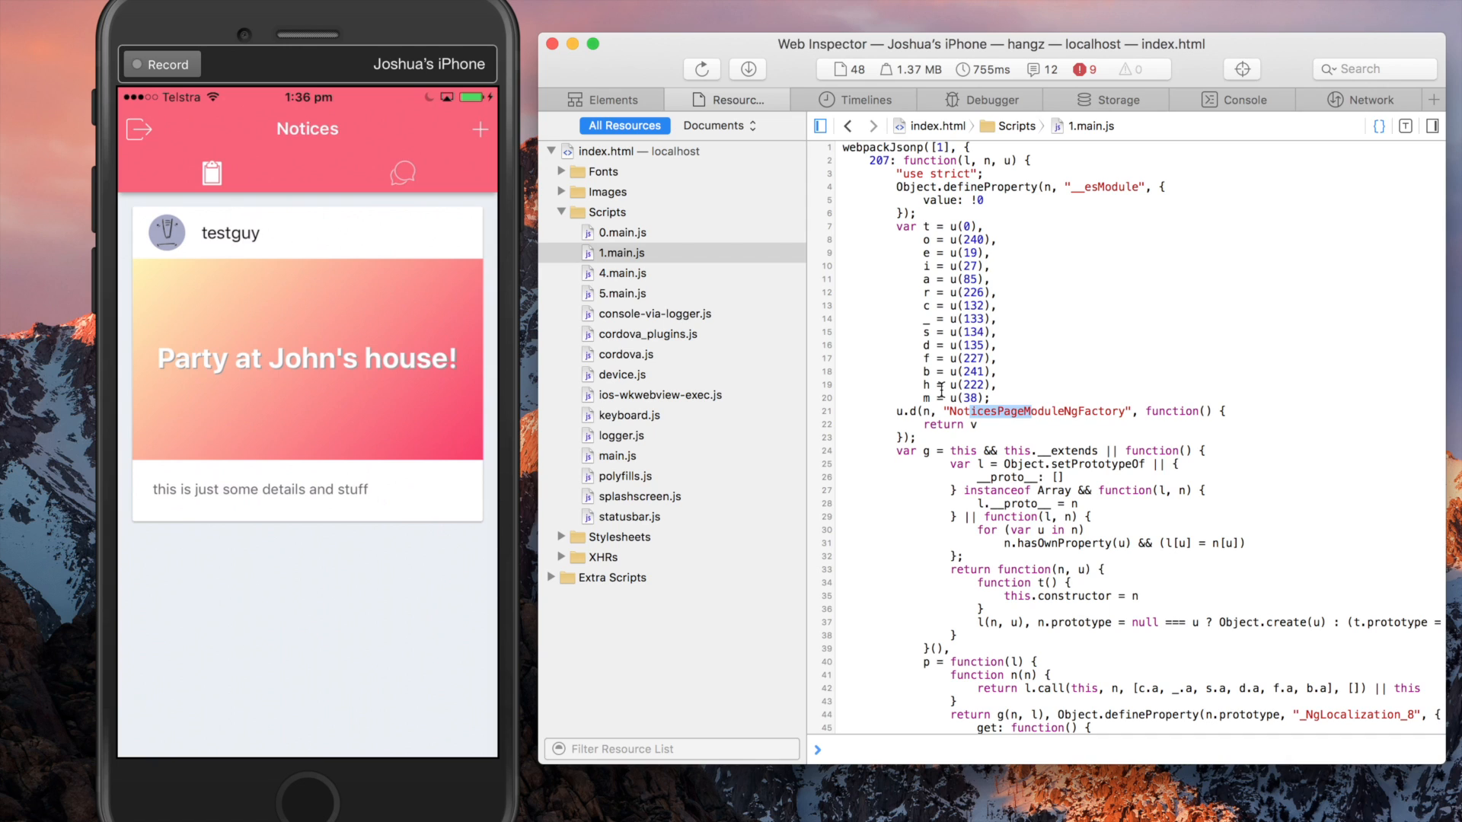
- View the 5.main.js source defining HomePageModuleNgFactory, then return to Timelines
click(621, 292)
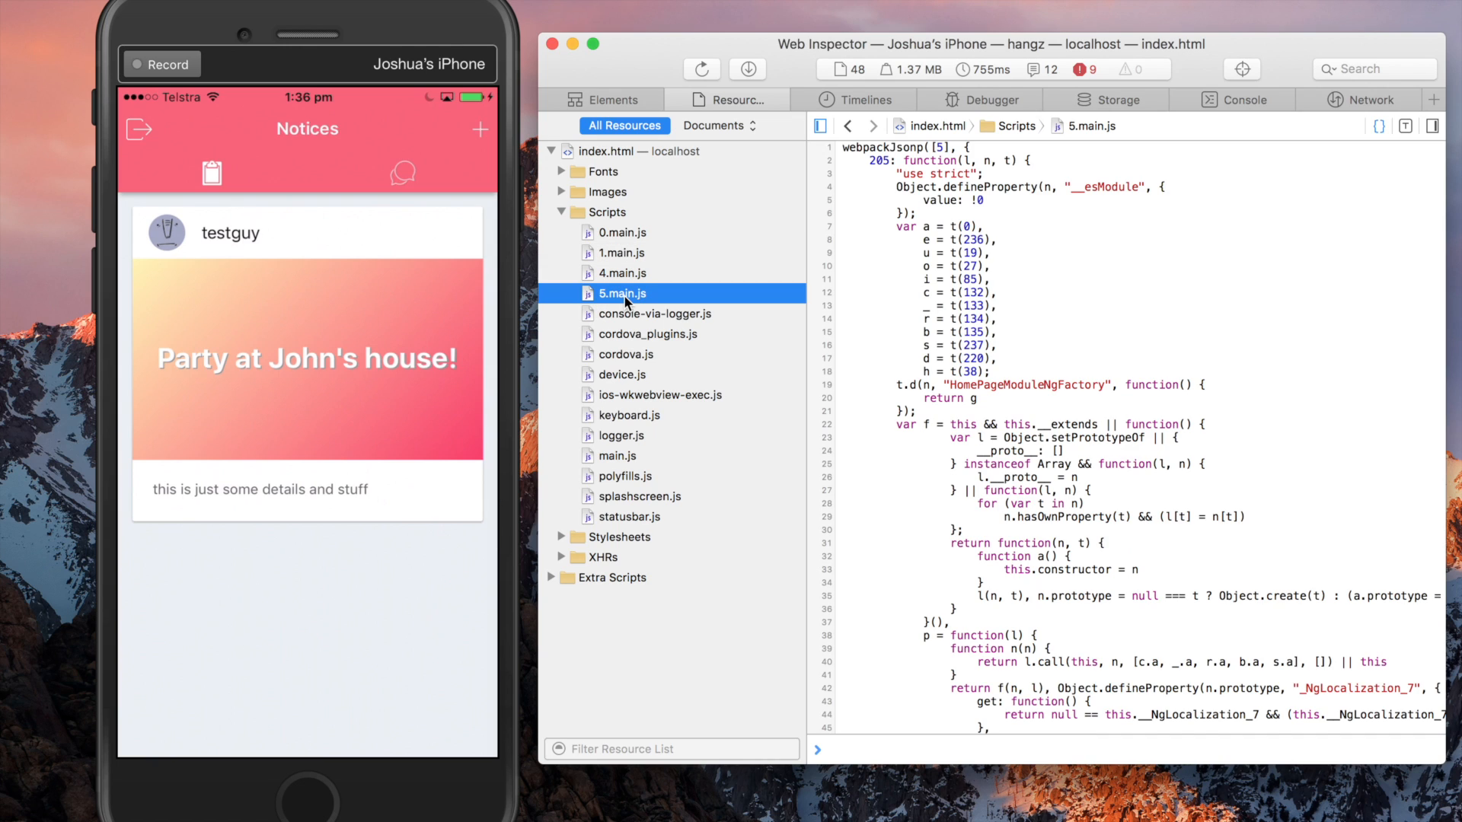
mouse_move(998, 375)
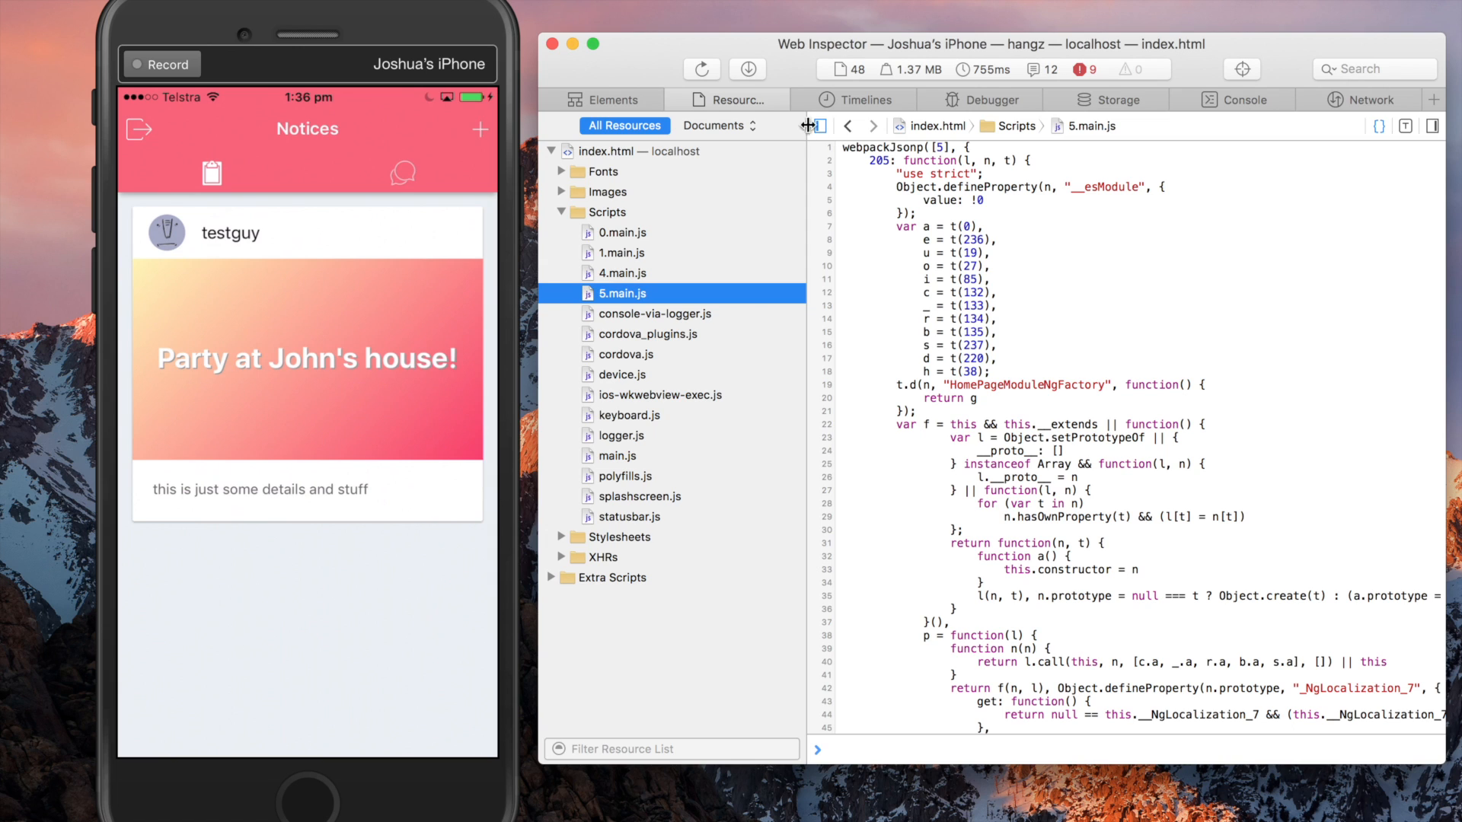
click(855, 100)
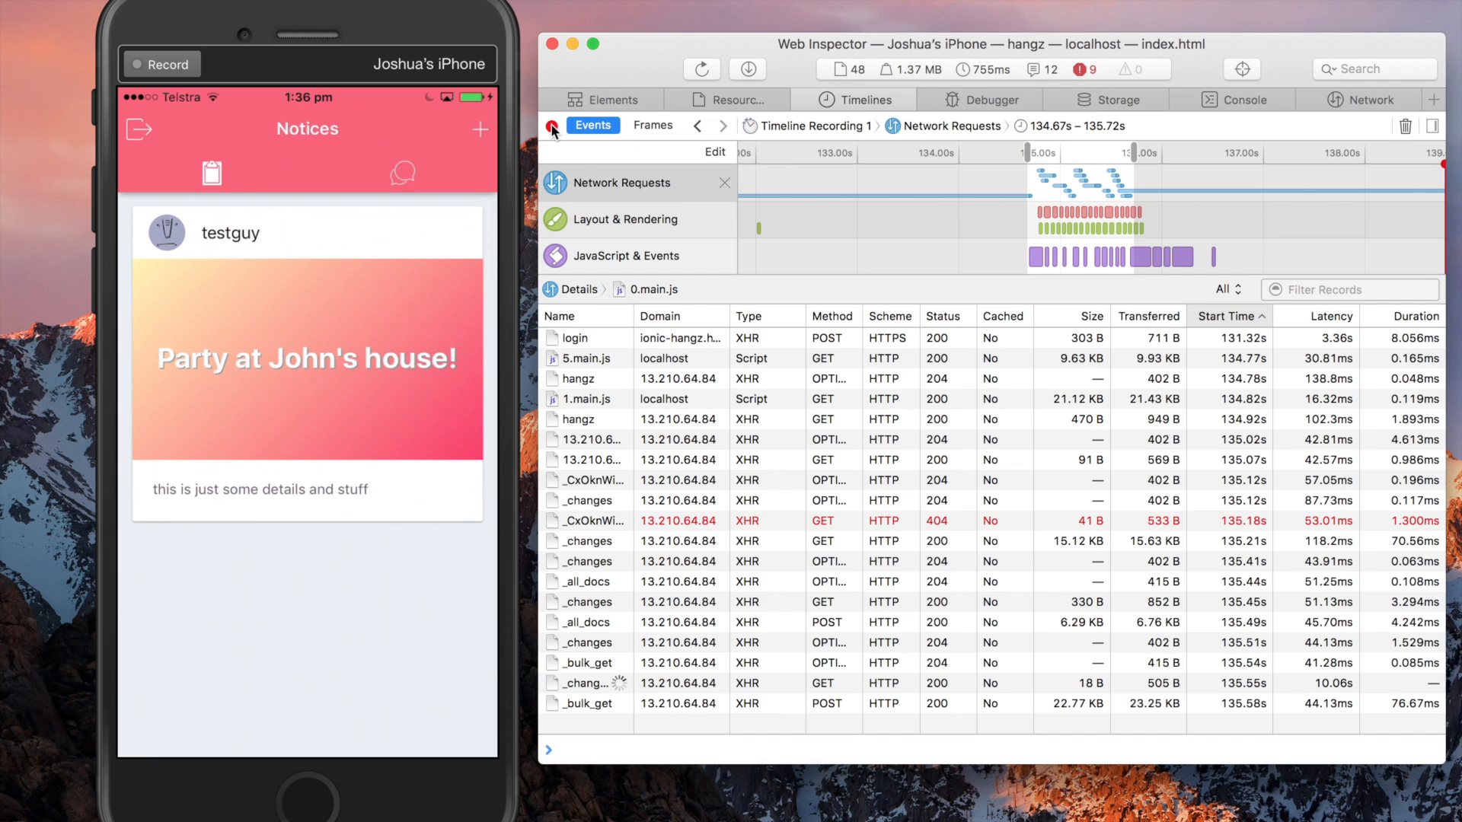
- Record a fresh timeline and select the 2.main.js chunk loaded by the Chat page
click(552, 125)
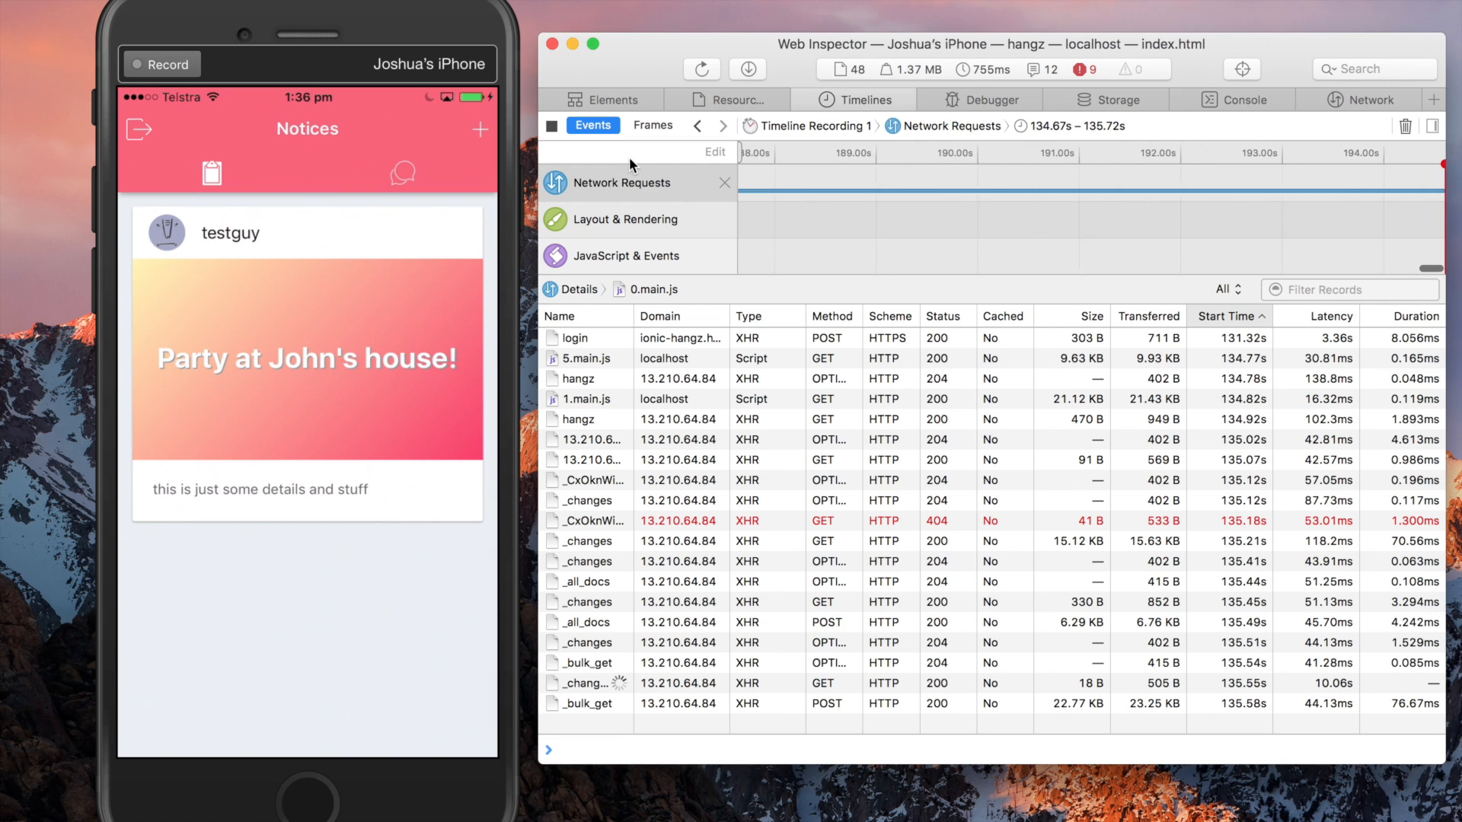
click(402, 174)
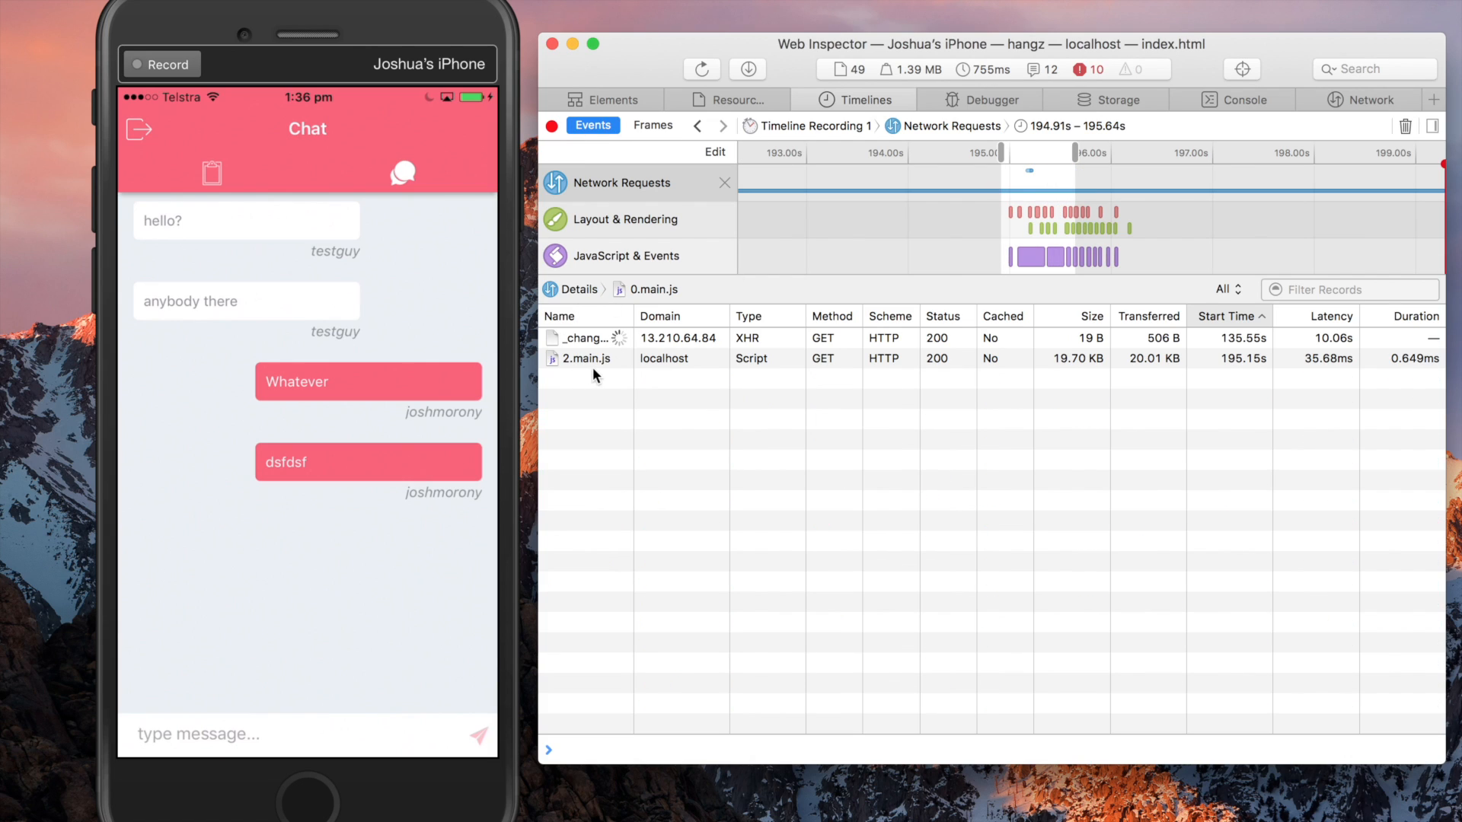
click(584, 357)
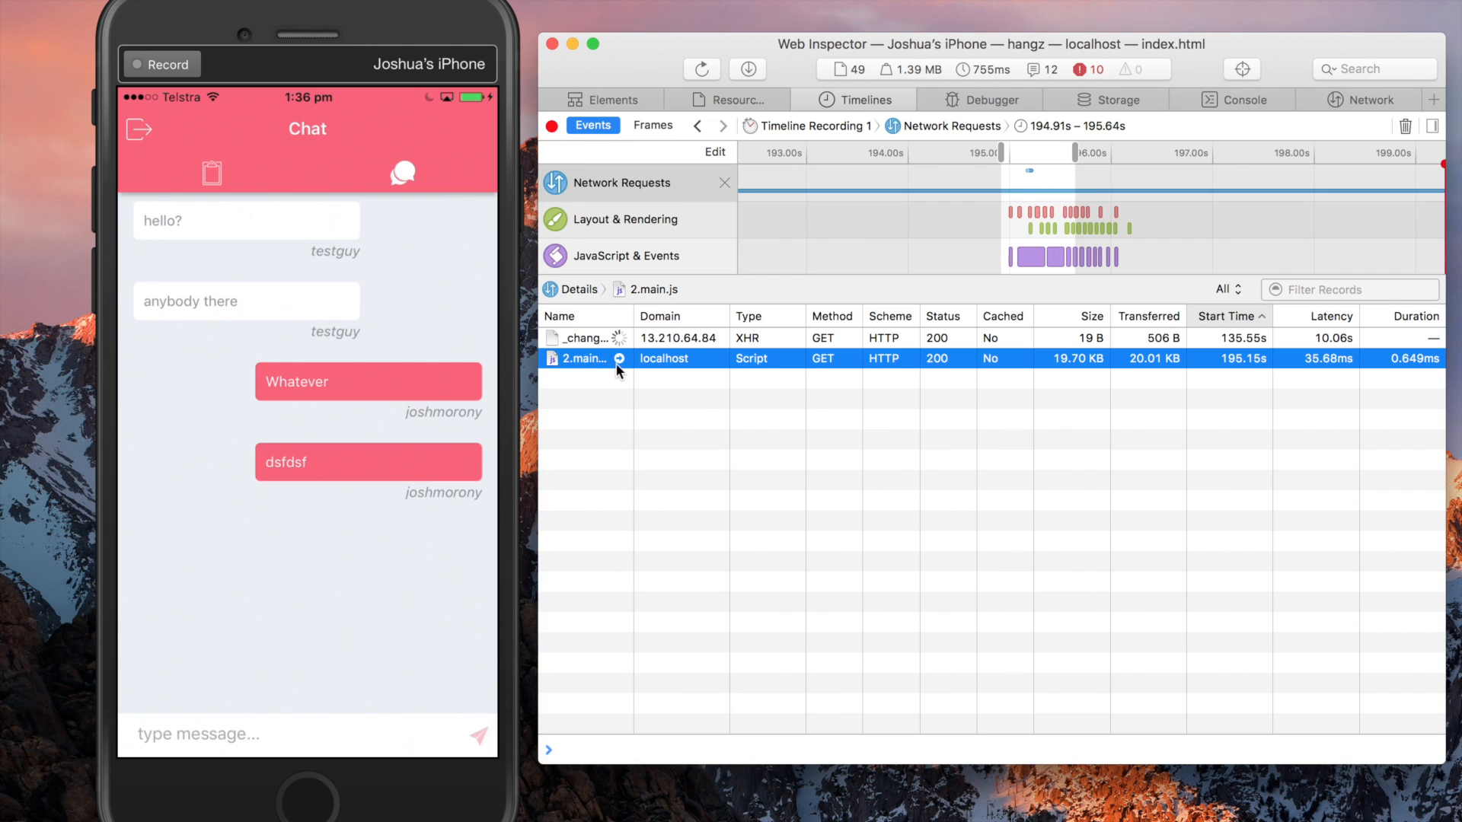